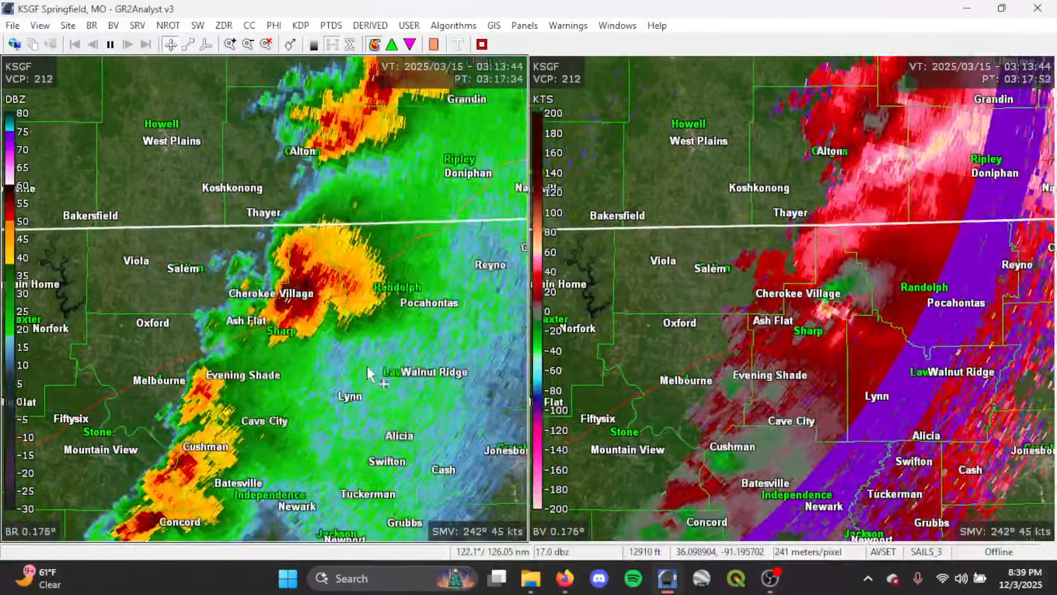
Bring up Street View at 6004 AR-14 and move along the road toward the log cabin buildings
{"action": "left_click", "coordinate": [110, 44]}
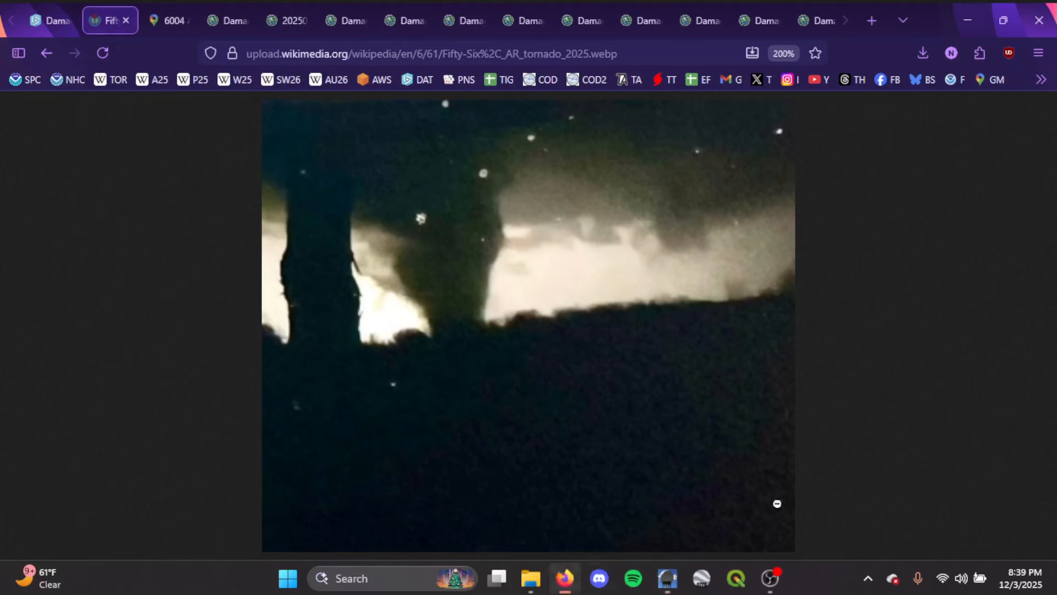
{"action": "mouse_move", "coordinate": [889, 377]}
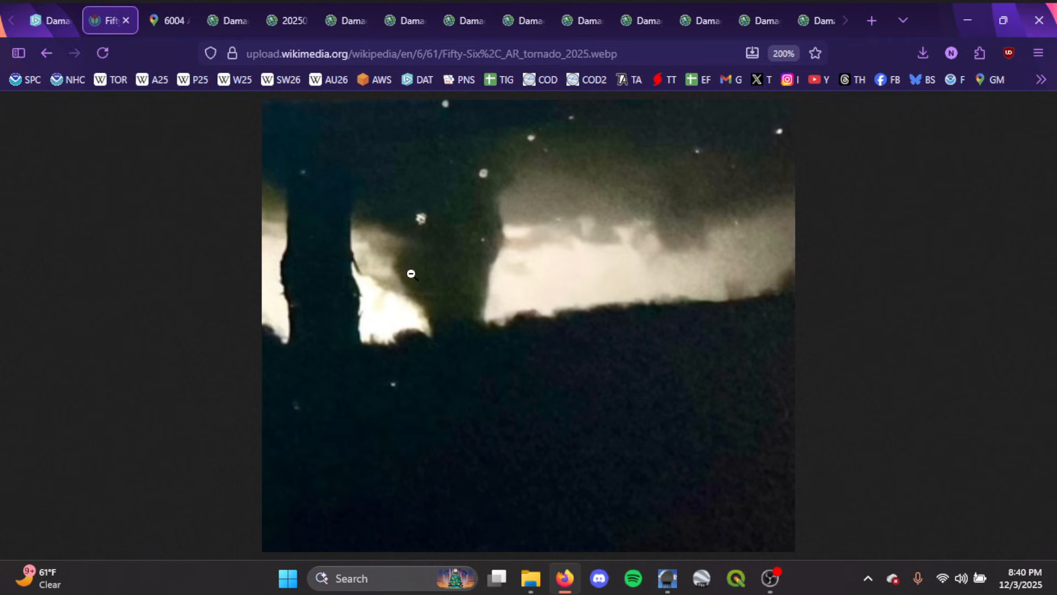
{"action": "mouse_move", "coordinate": [869, 242]}
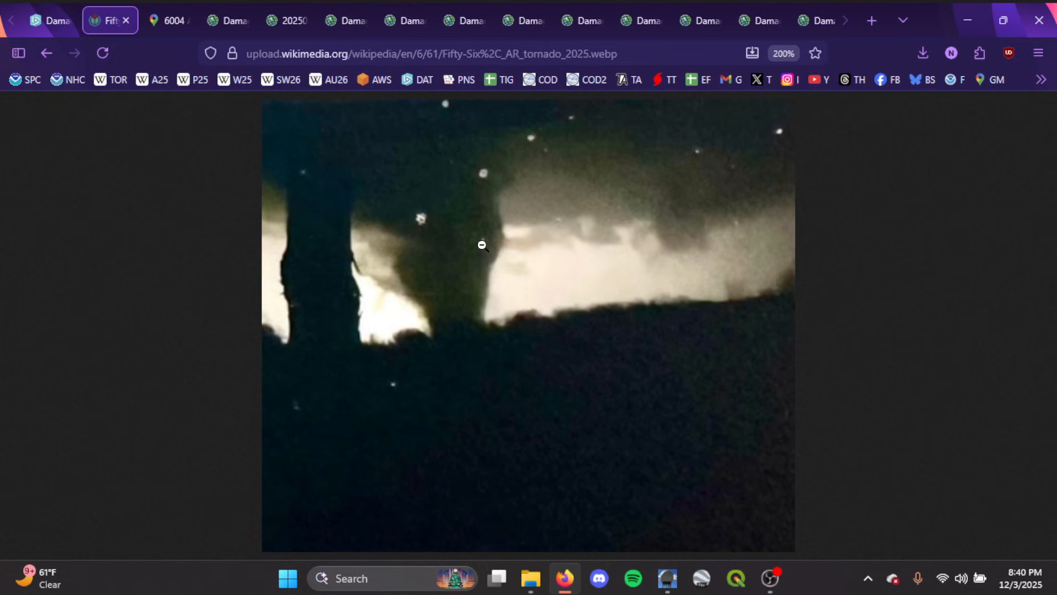
{"action": "mouse_move", "coordinate": [194, 79]}
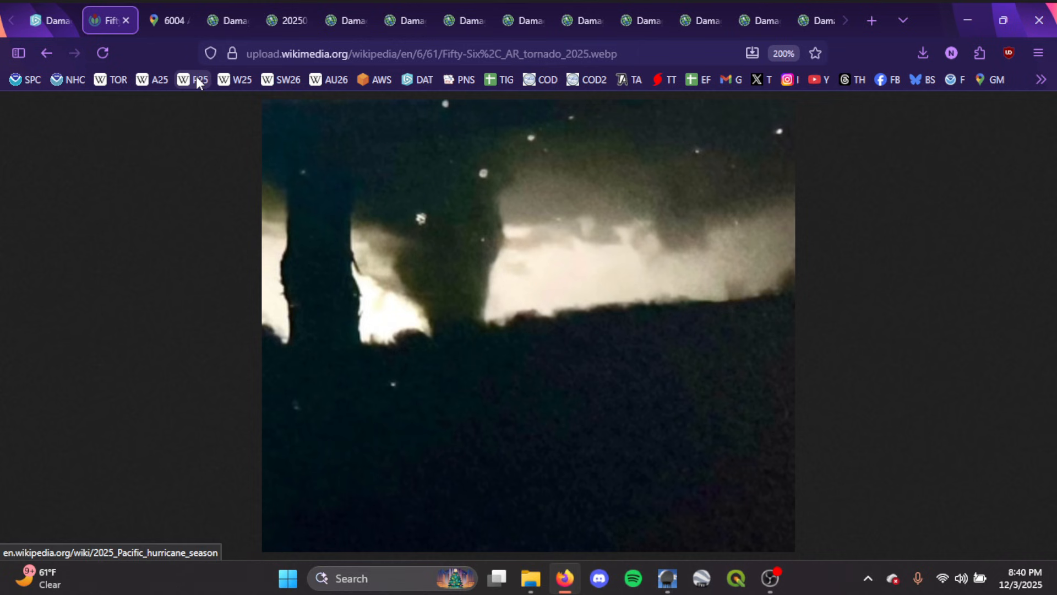
{"action": "left_click", "coordinate": [40, 20]}
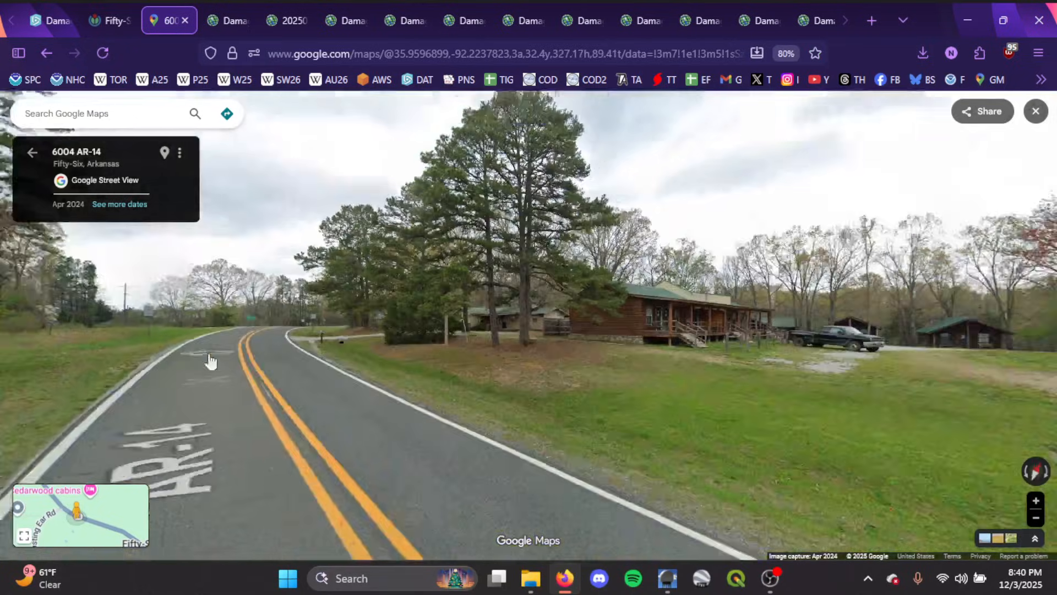
{"action": "left_click", "coordinate": [211, 358]}
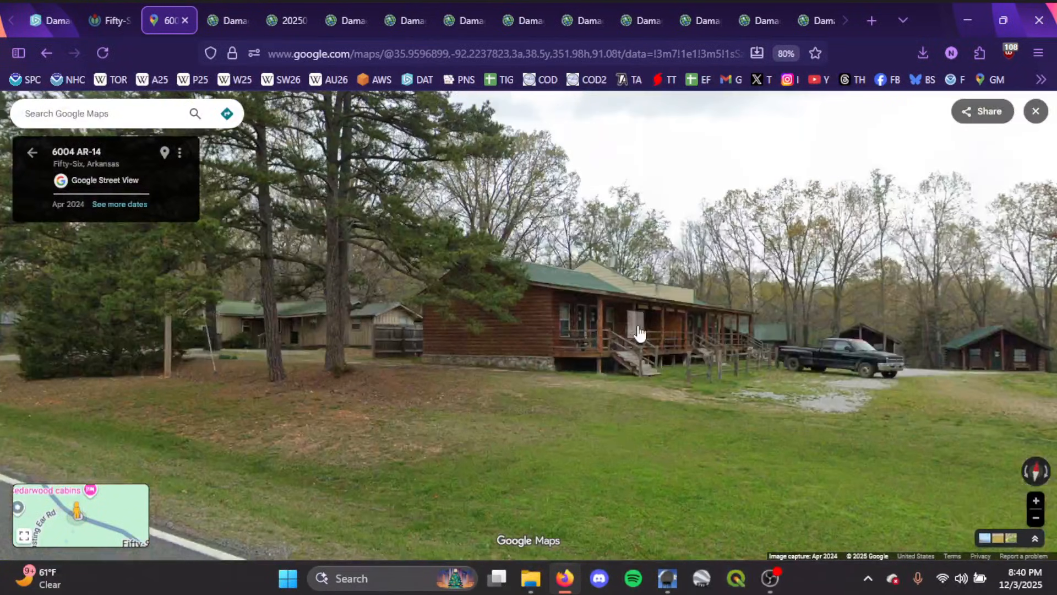
{"action": "left_click", "coordinate": [226, 20]}
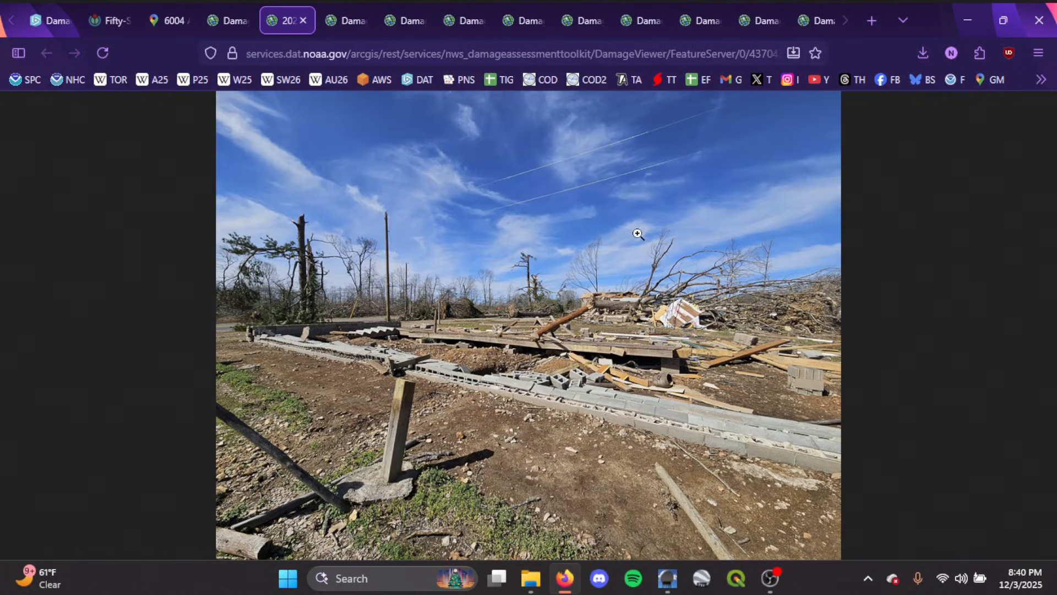
{"action": "mouse_move", "coordinate": [301, 254]}
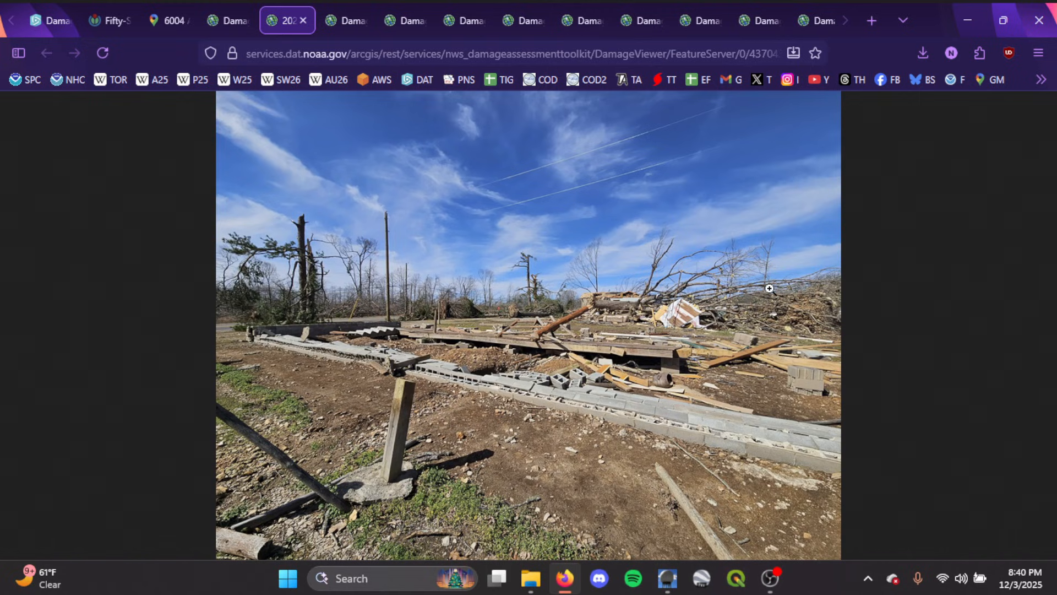
{"action": "mouse_move", "coordinate": [380, 304]}
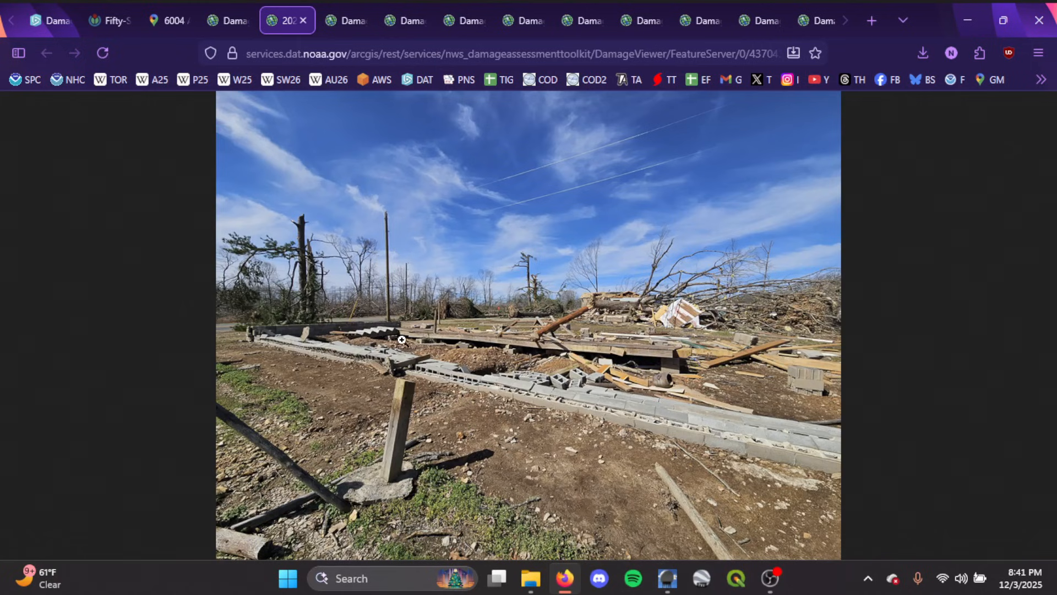
{"action": "mouse_move", "coordinate": [535, 343]}
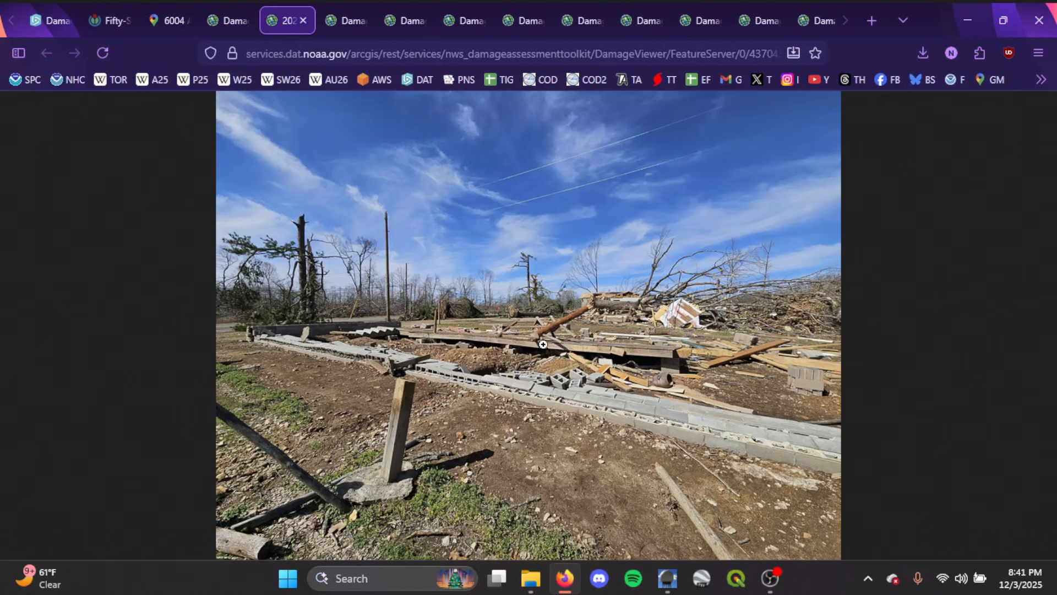
{"action": "mouse_move", "coordinate": [571, 356]}
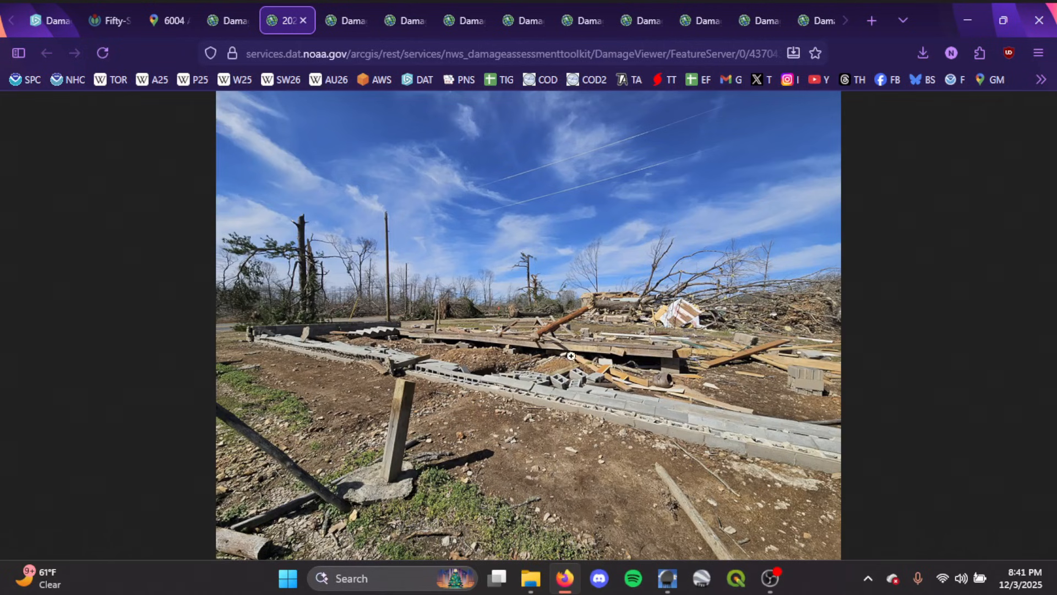
{"action": "mouse_move", "coordinate": [656, 377]}
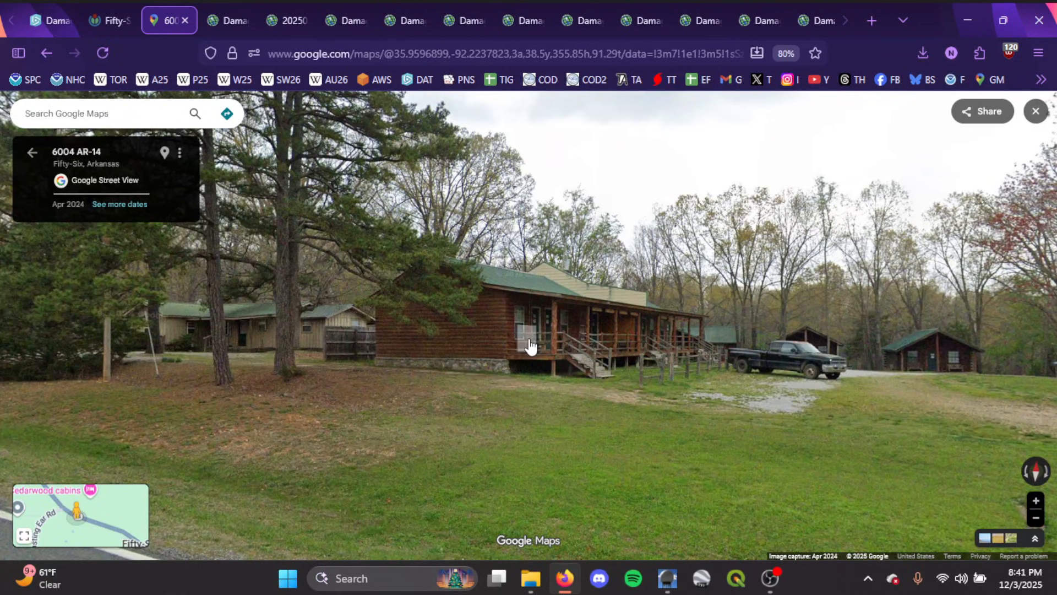
Compare the scattered and flattened block-foundation photos, then return to the damage map viewer
{"action": "left_click", "coordinate": [283, 19]}
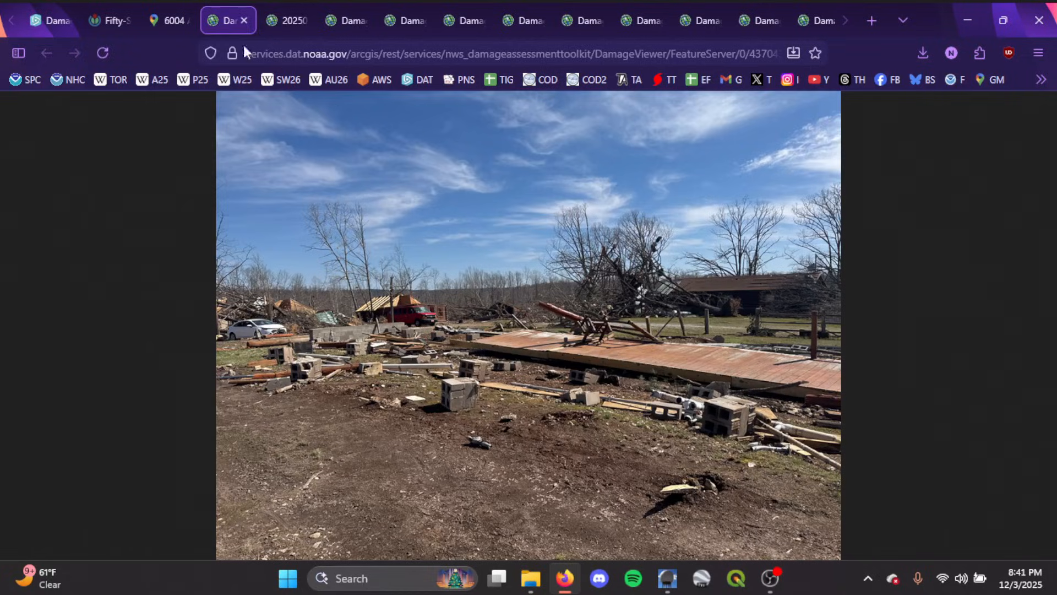
{"action": "left_click", "coordinate": [287, 20]}
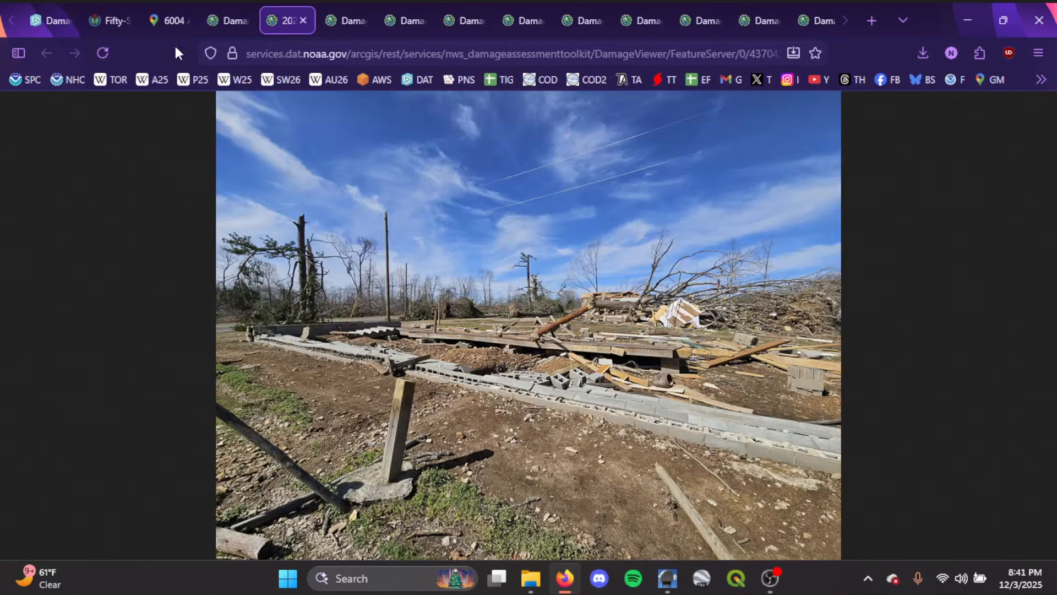
{"action": "left_click", "coordinate": [47, 20]}
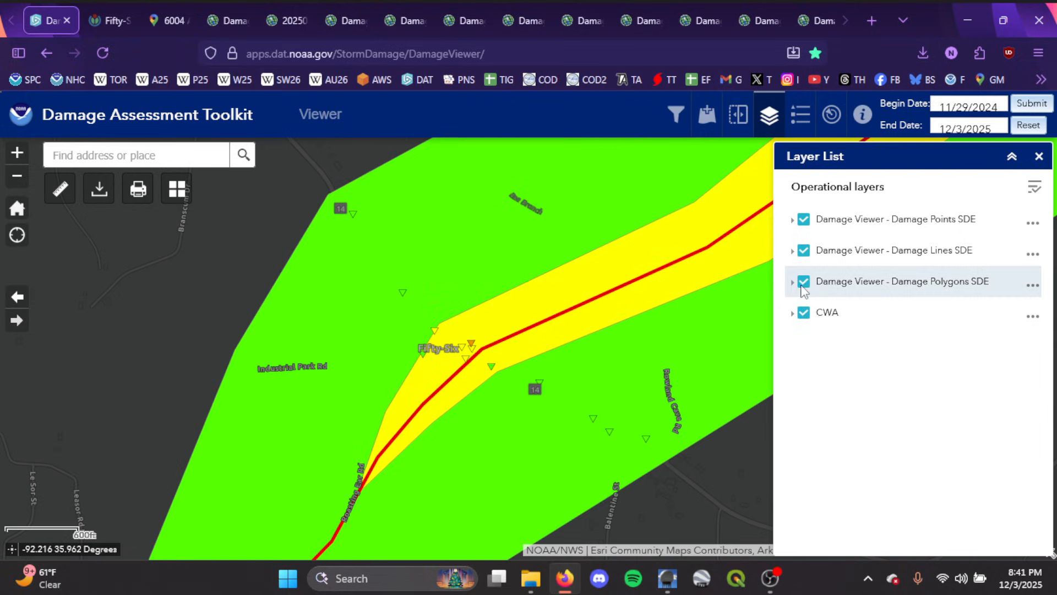
Uncheck the Damage Polygons SDE layer to expose the track line and survey points
{"action": "left_click", "coordinate": [802, 281]}
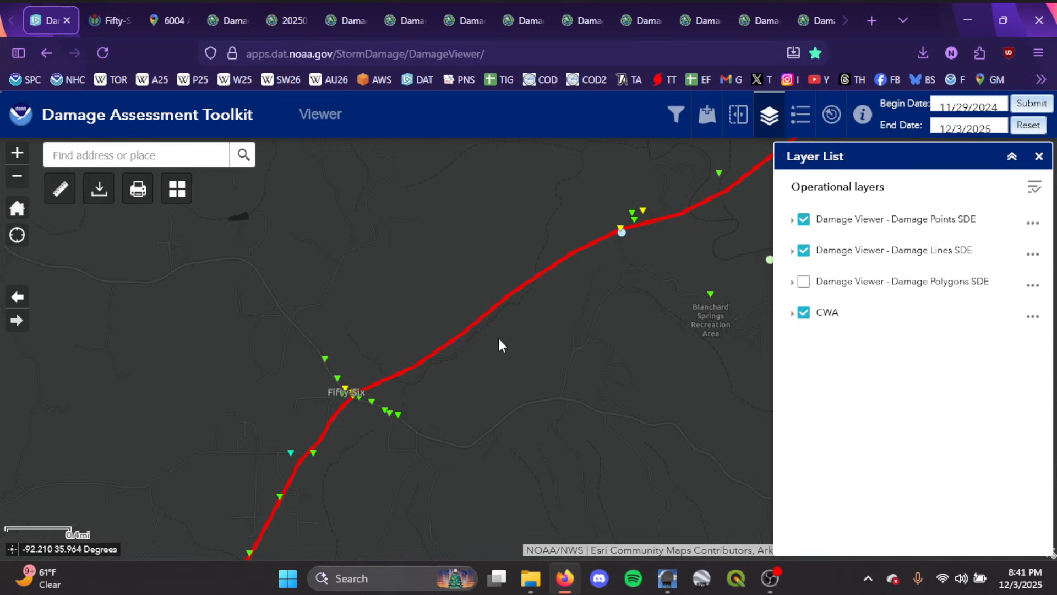
{"action": "left_click", "coordinate": [802, 281]}
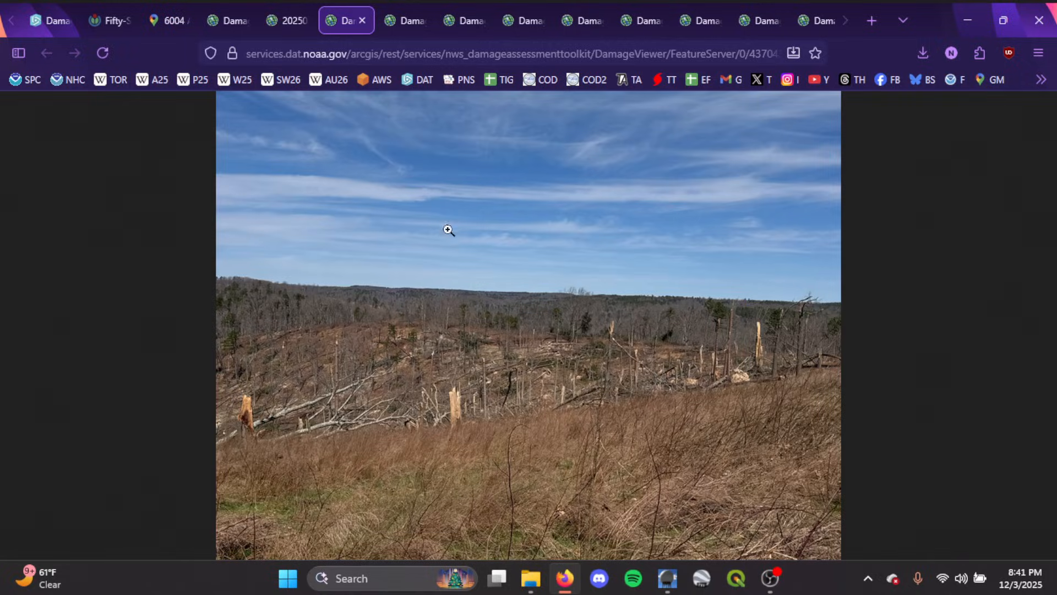
{"action": "mouse_move", "coordinate": [469, 250]}
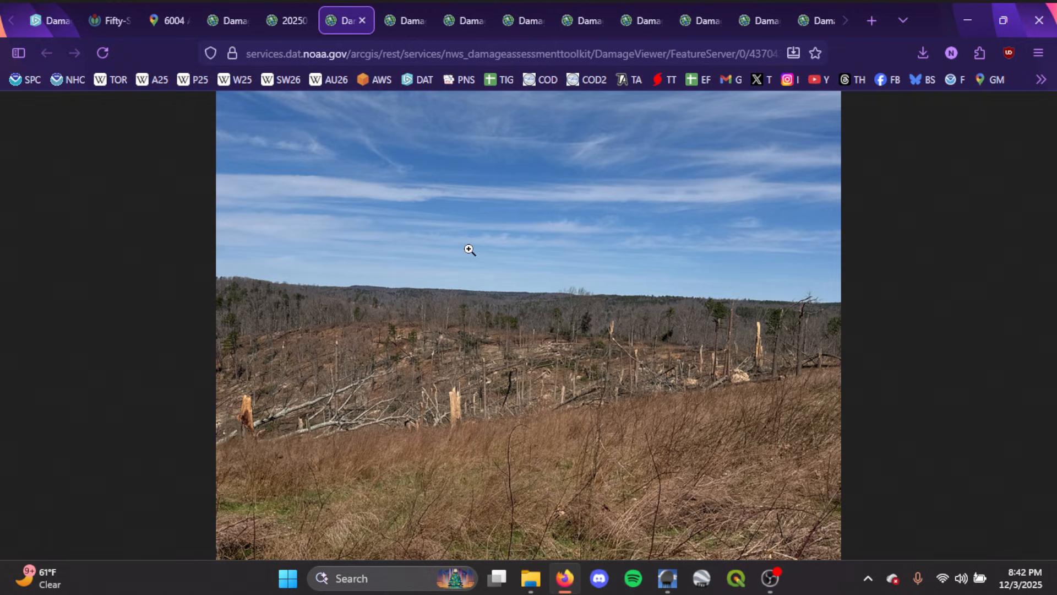
{"action": "mouse_move", "coordinate": [569, 332]}
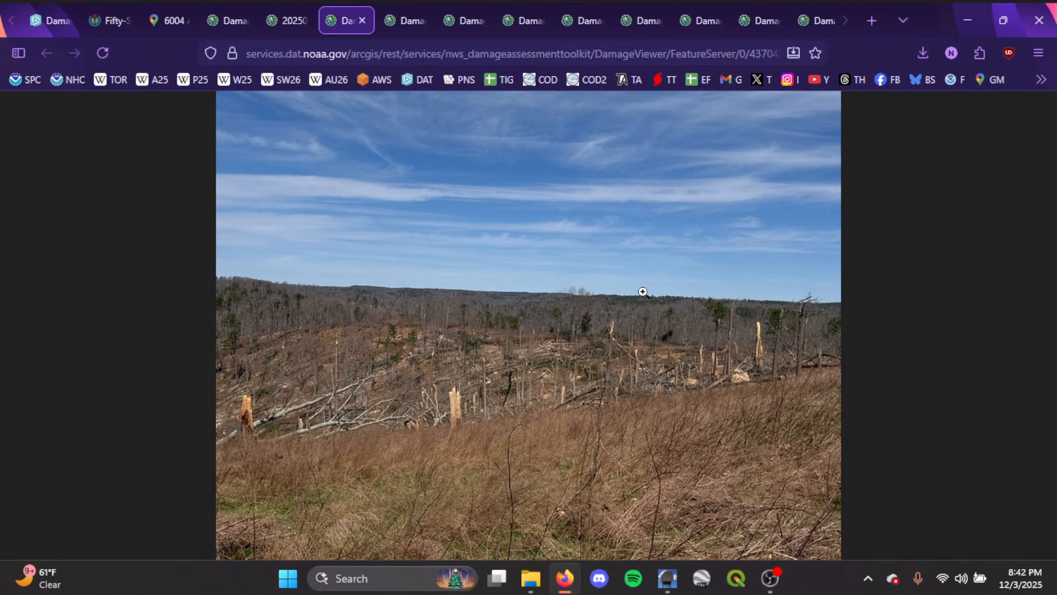
{"action": "mouse_move", "coordinate": [752, 444]}
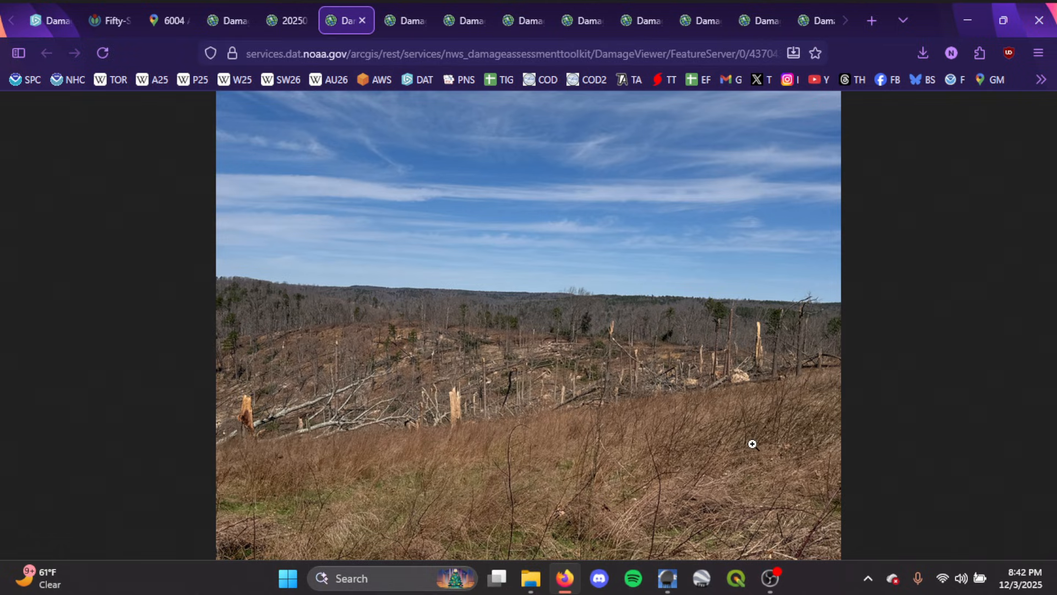
{"action": "mouse_move", "coordinate": [686, 477]}
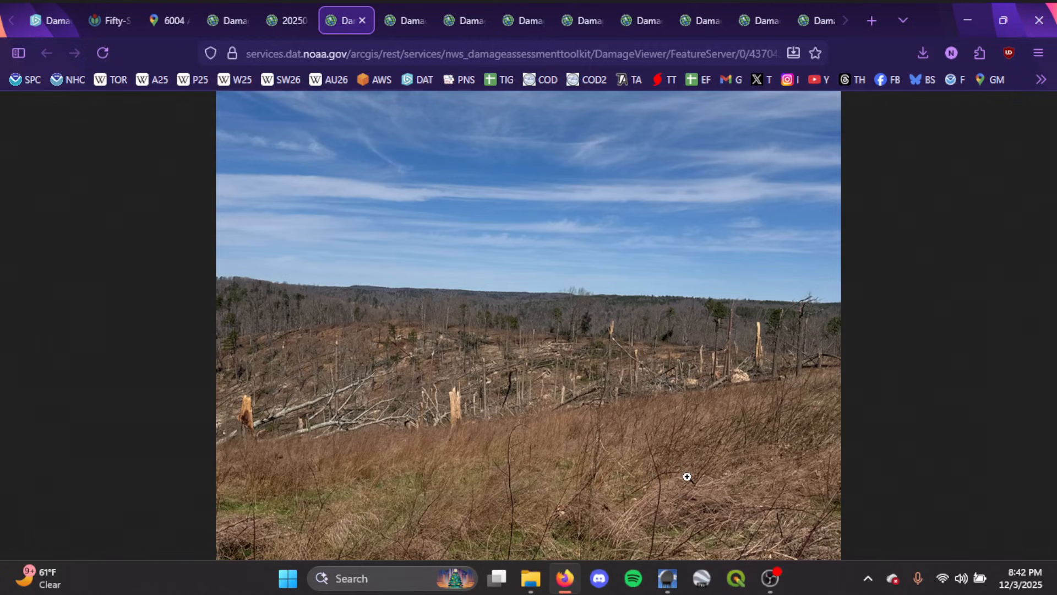
{"action": "mouse_move", "coordinate": [672, 465]}
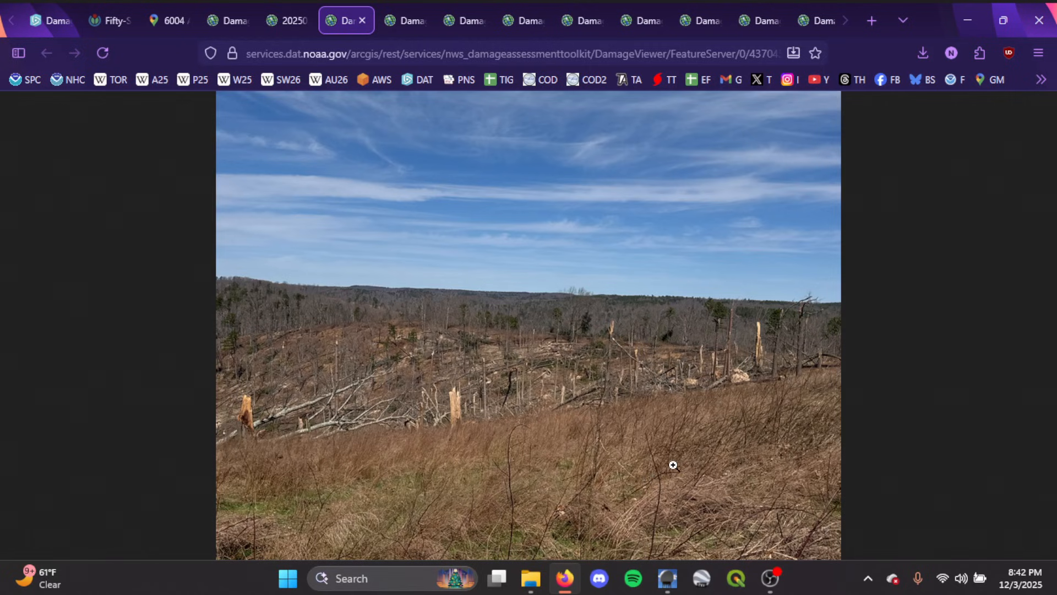
{"action": "mouse_move", "coordinate": [669, 378]}
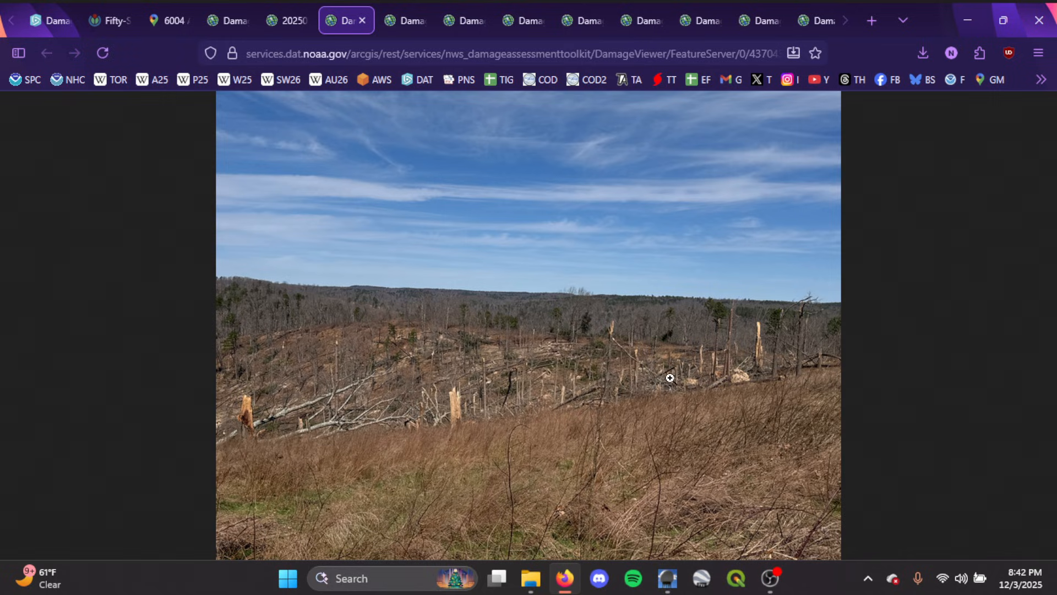
{"action": "mouse_move", "coordinate": [443, 386]}
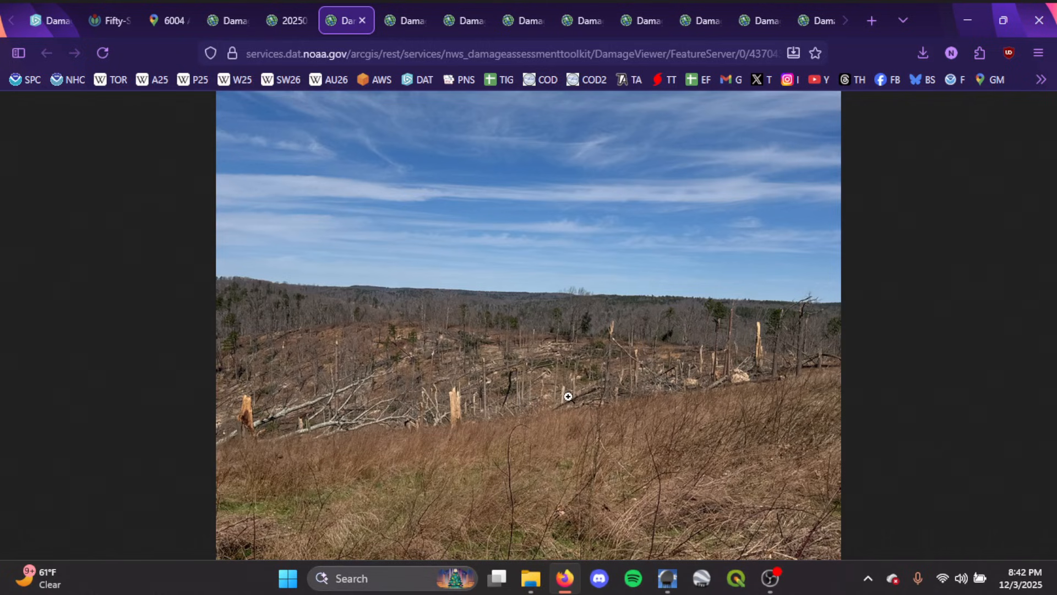
{"action": "mouse_move", "coordinate": [404, 20]}
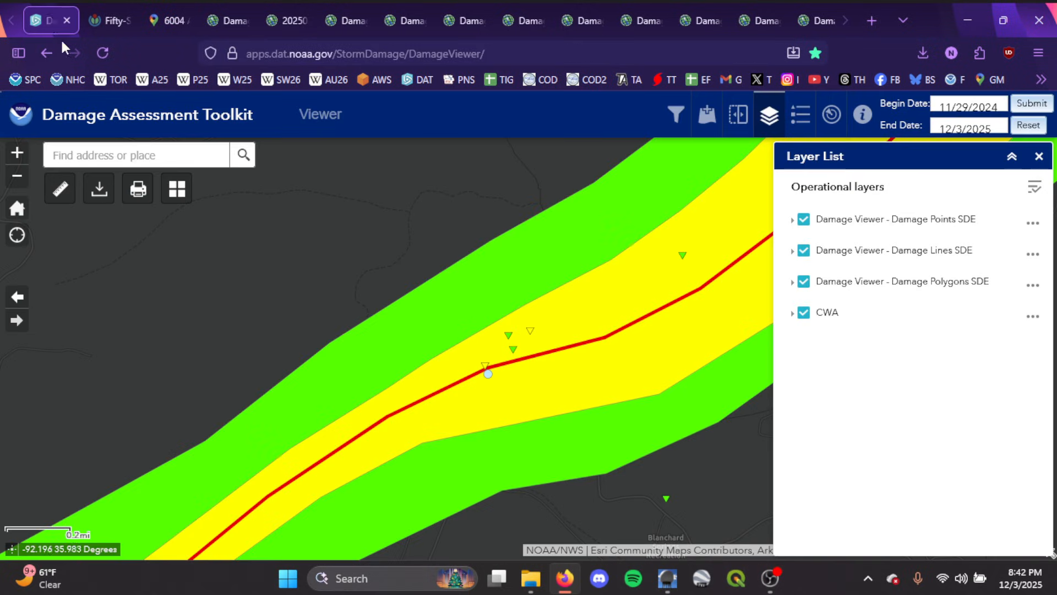
Measure a 4.87-mile distance along the track near Larkin, then close the measurement results
{"action": "left_click", "coordinate": [488, 373]}
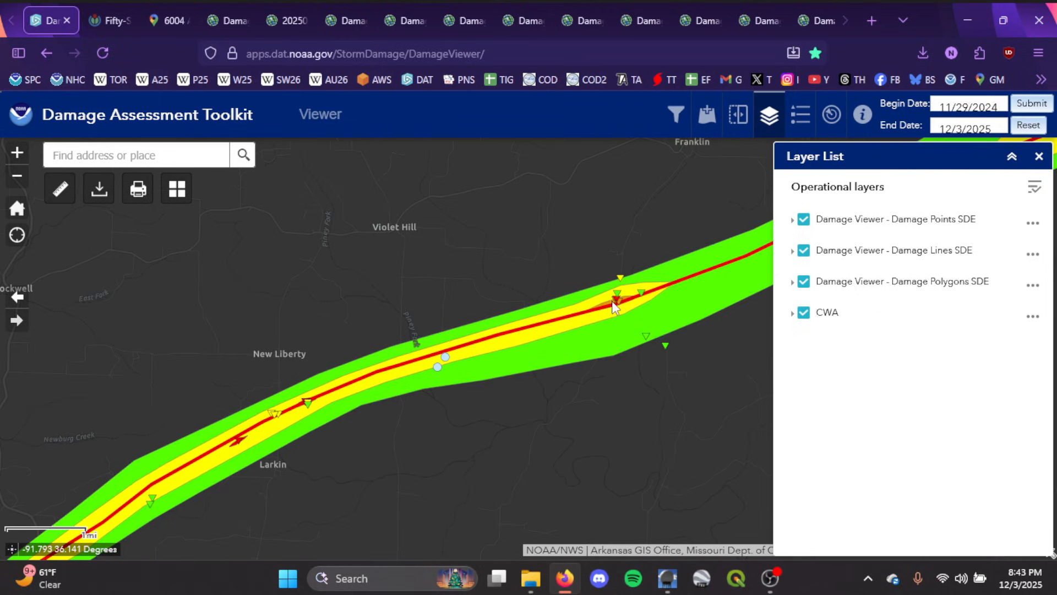
{"action": "left_click", "coordinate": [59, 187]}
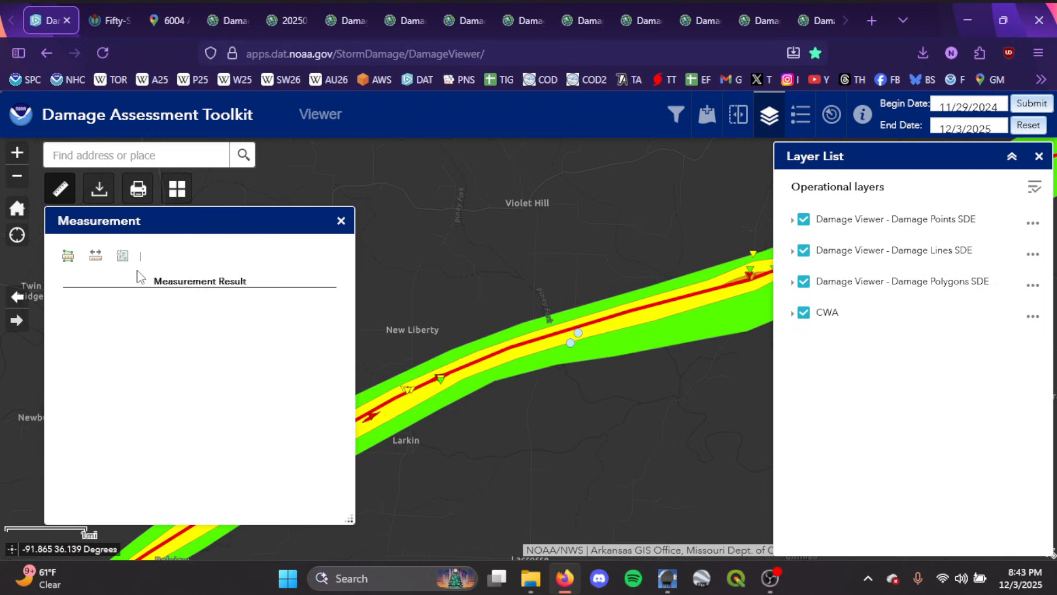
{"action": "left_click", "coordinate": [95, 255]}
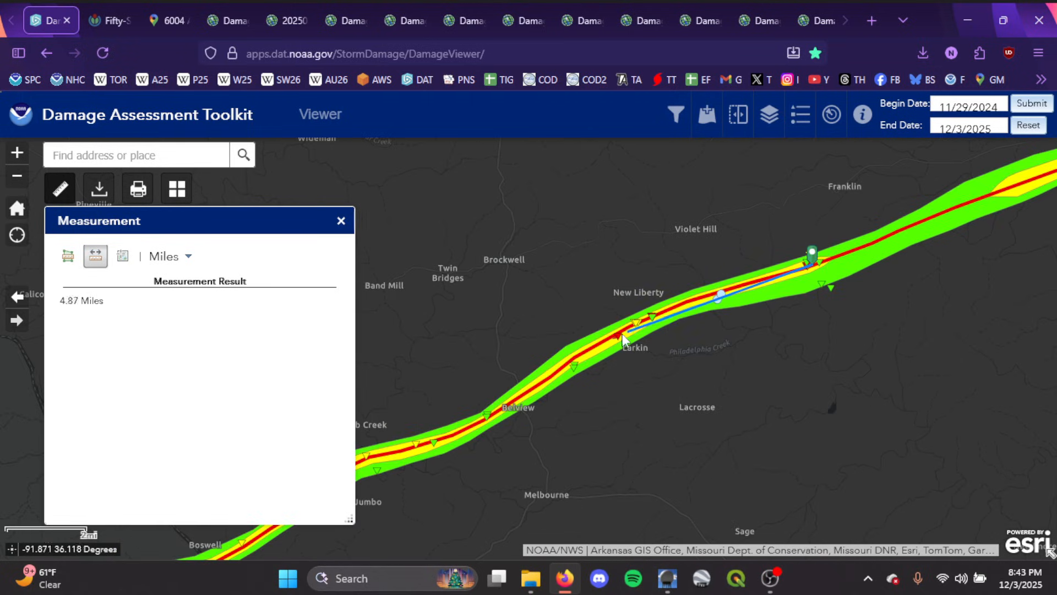
{"action": "left_click", "coordinate": [341, 220]}
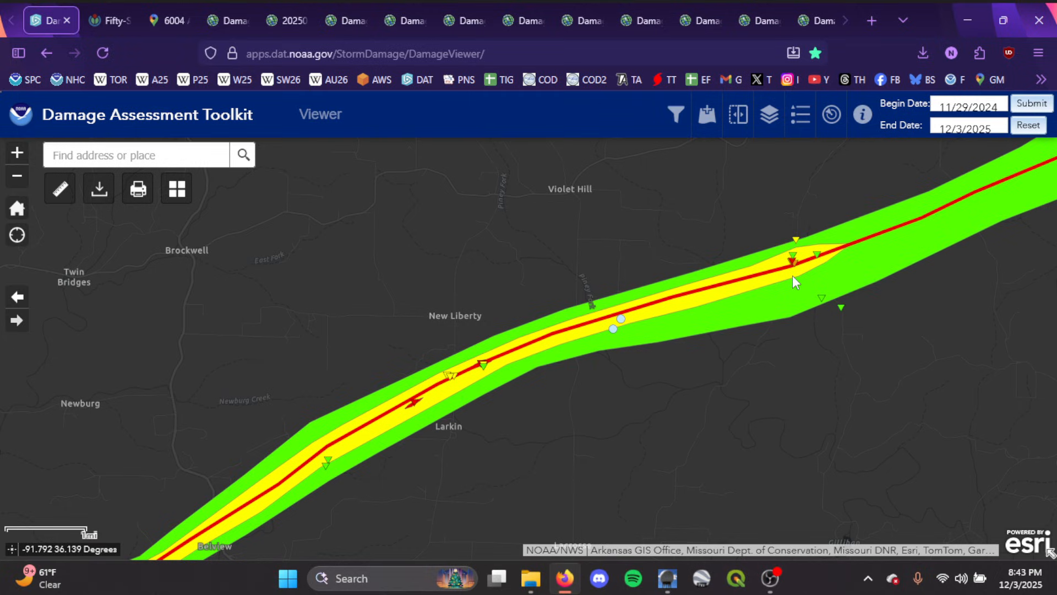
{"action": "mouse_move", "coordinate": [615, 322]}
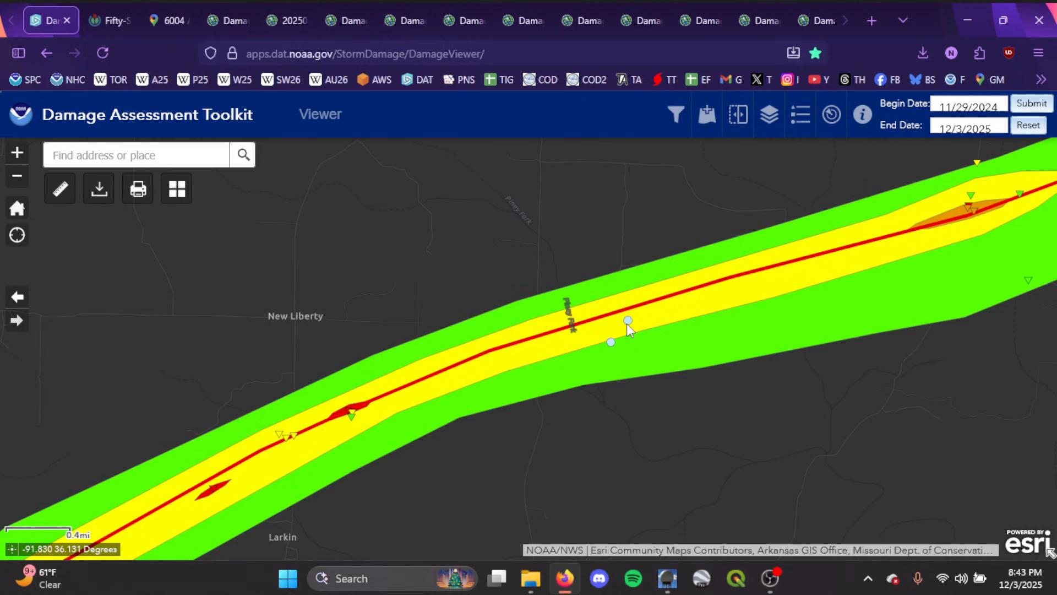
Read the locked-gate damage point popup, zoom in, and hide the Damage Polygons SDE swath near County Road 102
{"action": "left_click", "coordinate": [627, 320]}
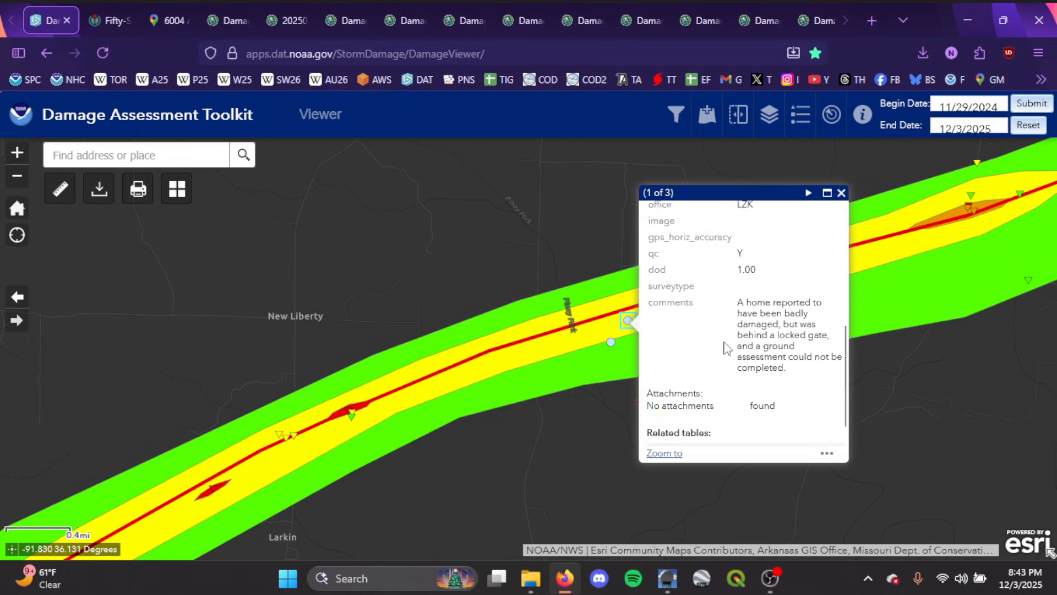
{"action": "left_click", "coordinate": [840, 192]}
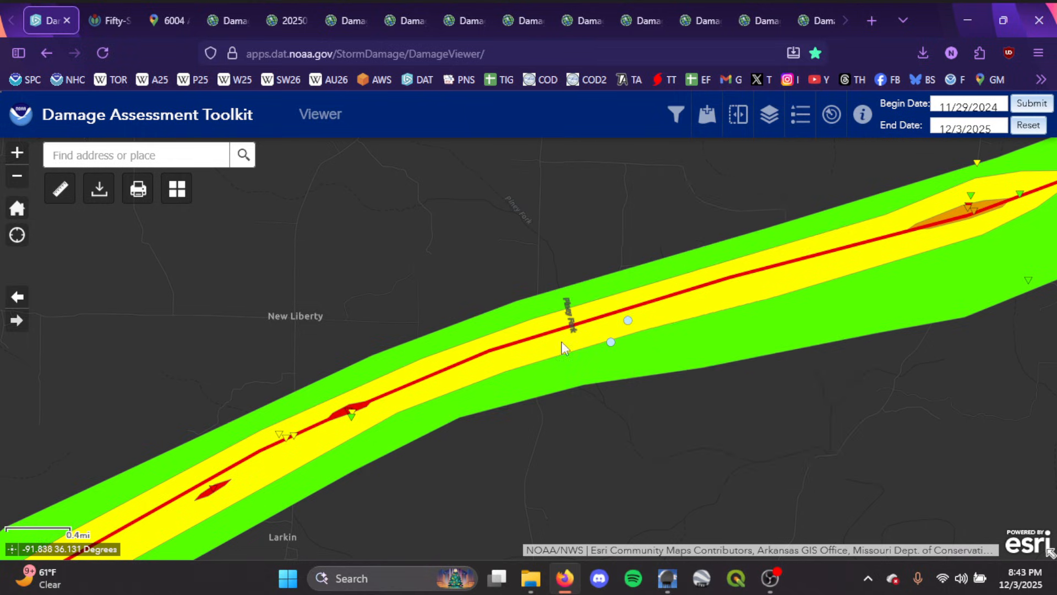
{"action": "scroll", "scroll_direction": "down", "scroll_amount": 3}
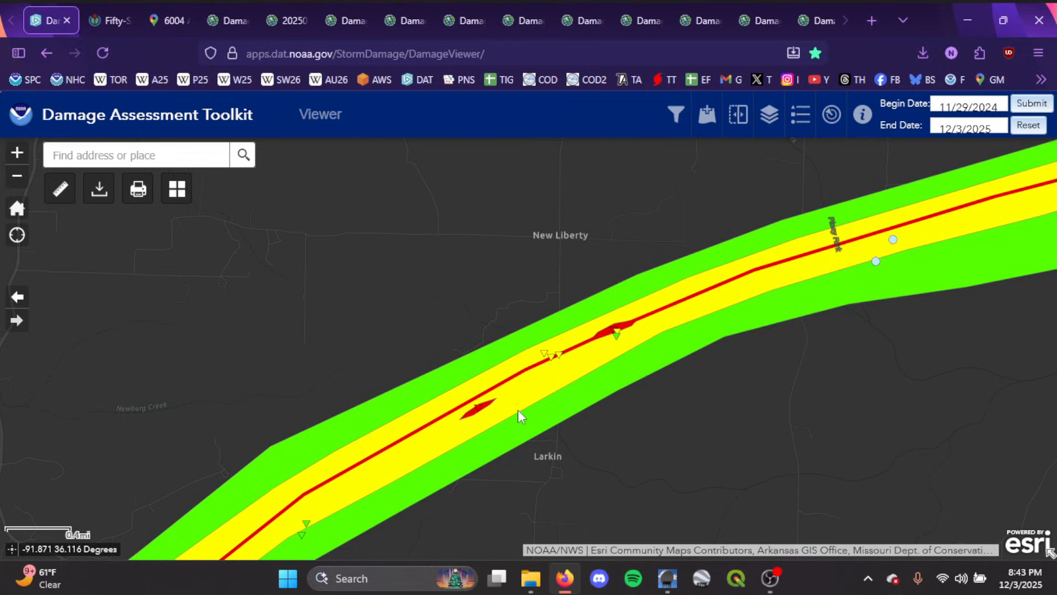
{"action": "left_click", "coordinate": [768, 113]}
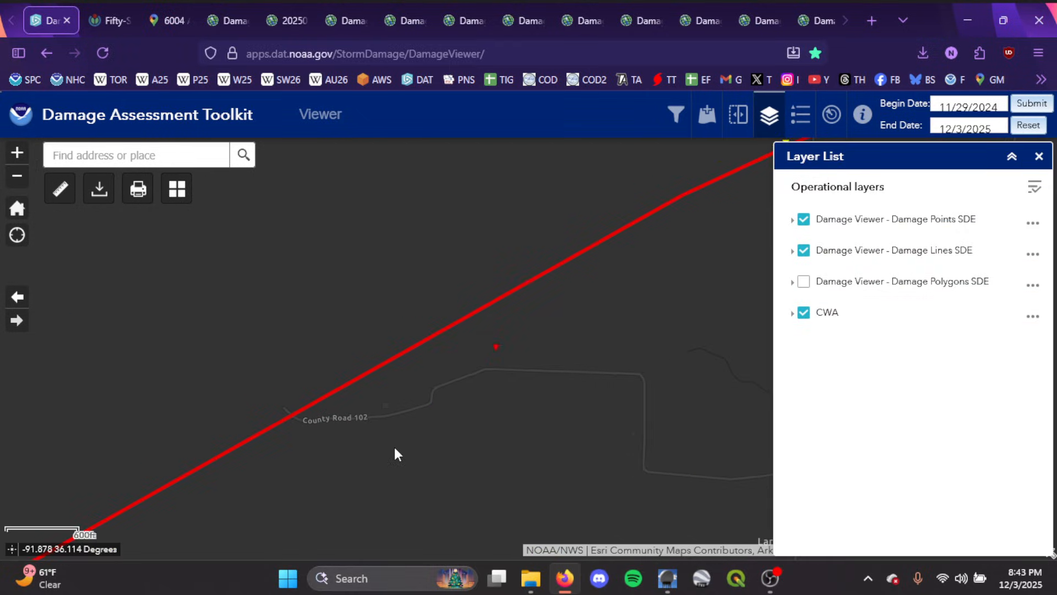
{"action": "mouse_move", "coordinate": [463, 20]}
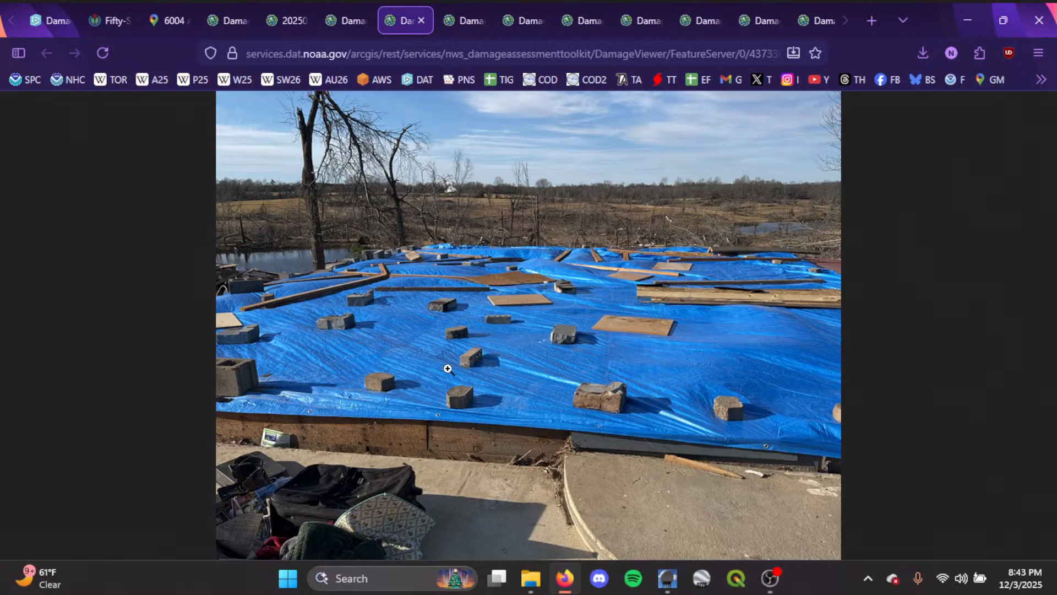
{"action": "mouse_move", "coordinate": [447, 450]}
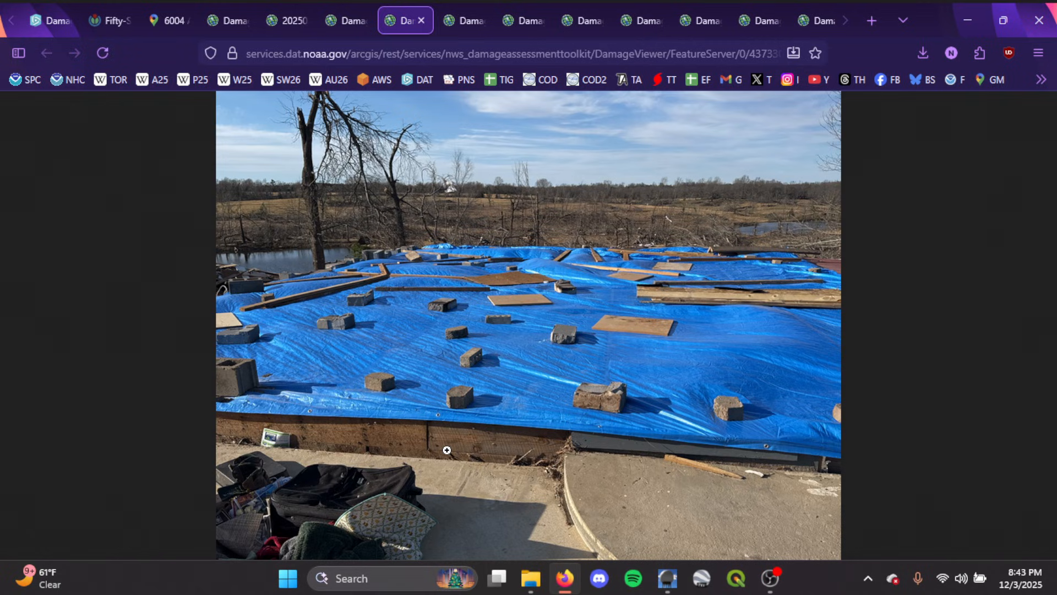
{"action": "mouse_move", "coordinate": [418, 278]}
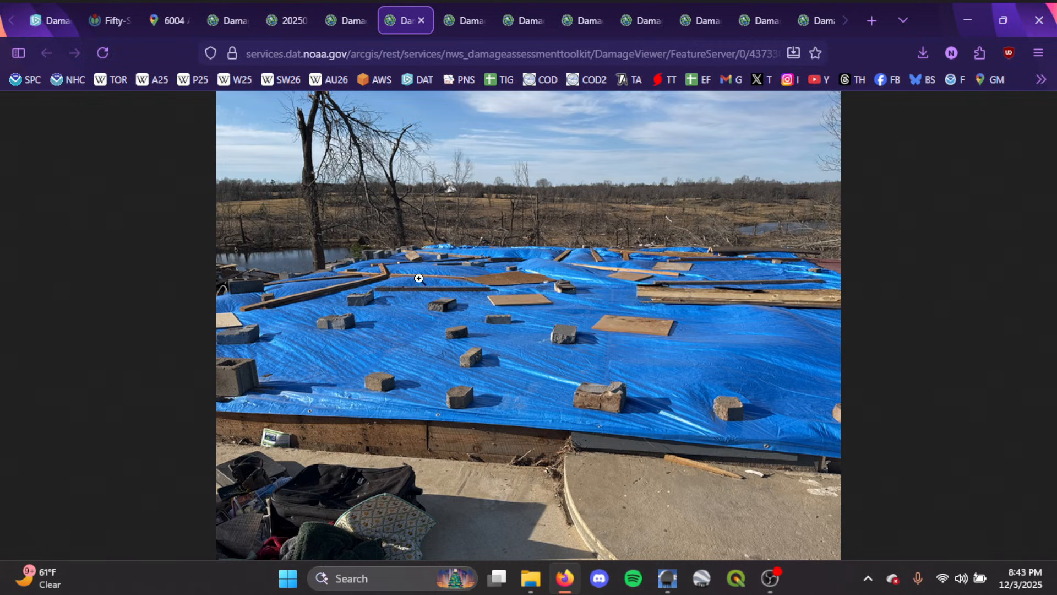
{"action": "mouse_move", "coordinate": [554, 334]}
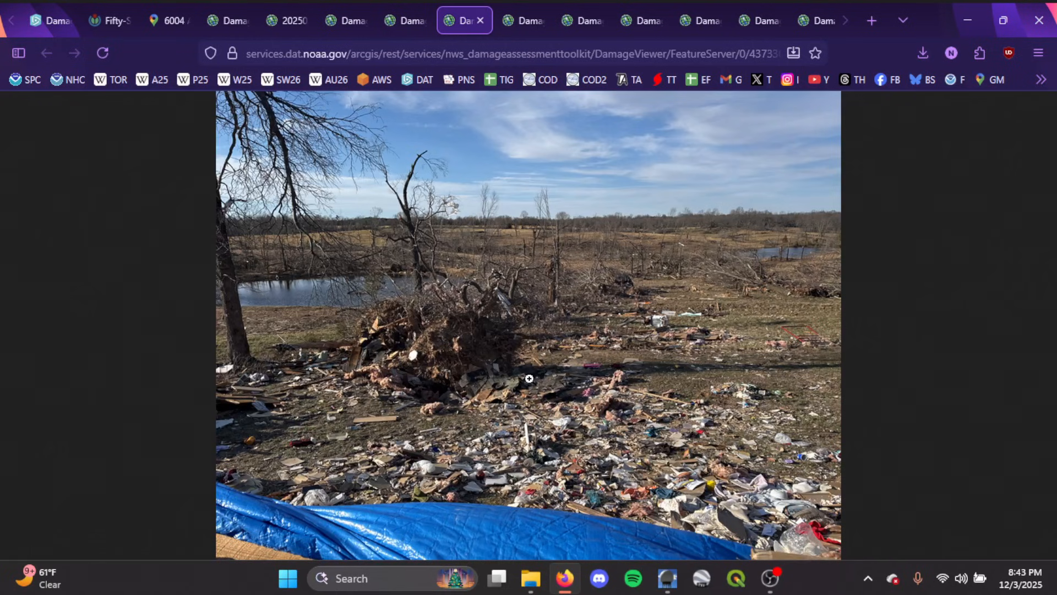
{"action": "mouse_move", "coordinate": [439, 374]}
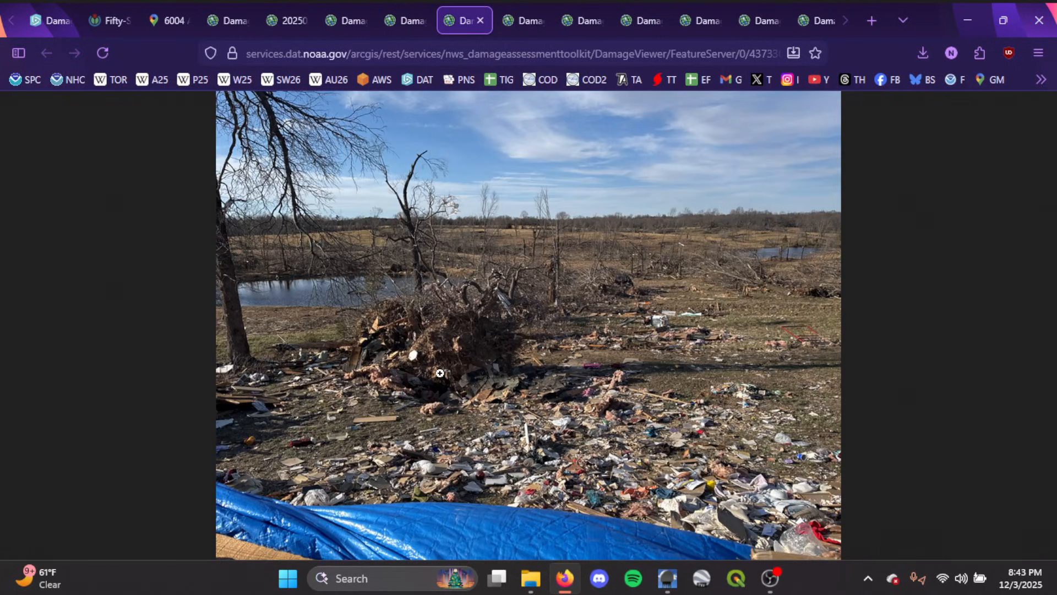
{"action": "mouse_move", "coordinate": [373, 275]}
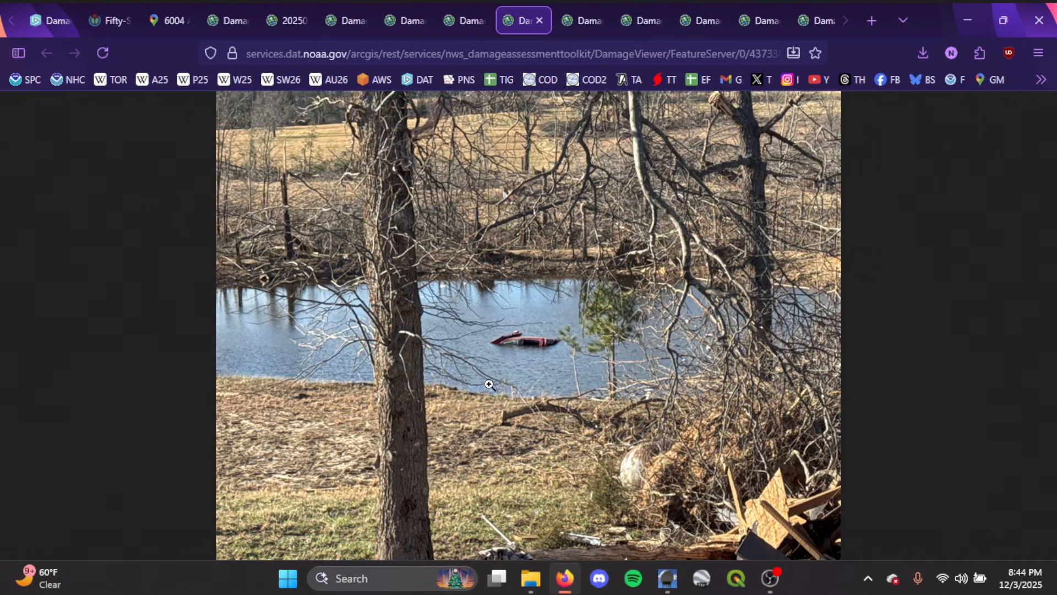
{"action": "mouse_move", "coordinate": [533, 352]}
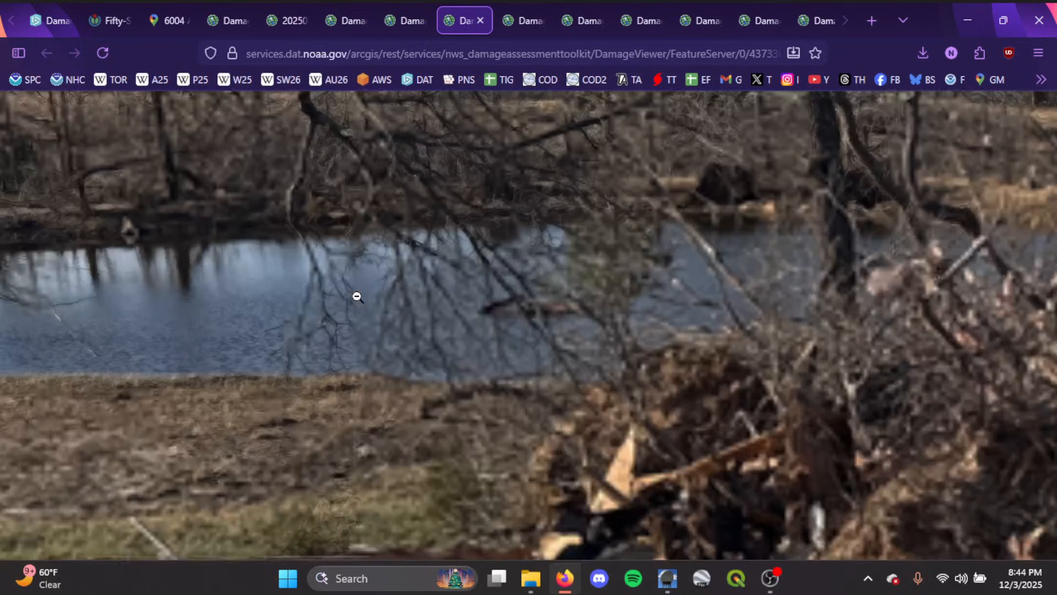
Return to the debris field survey photo after viewing the tarp-covered foundation and pond photos
{"action": "left_click", "coordinate": [522, 21]}
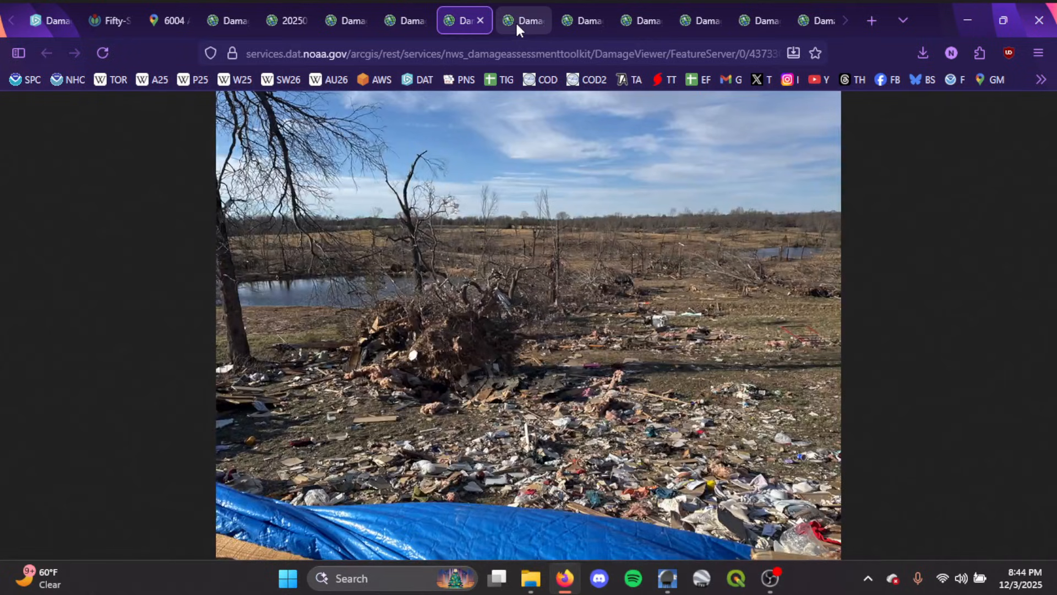
Measure about 67.9 meters from the house toward the track in Meters, then clear the measurement
{"action": "left_click", "coordinate": [48, 19]}
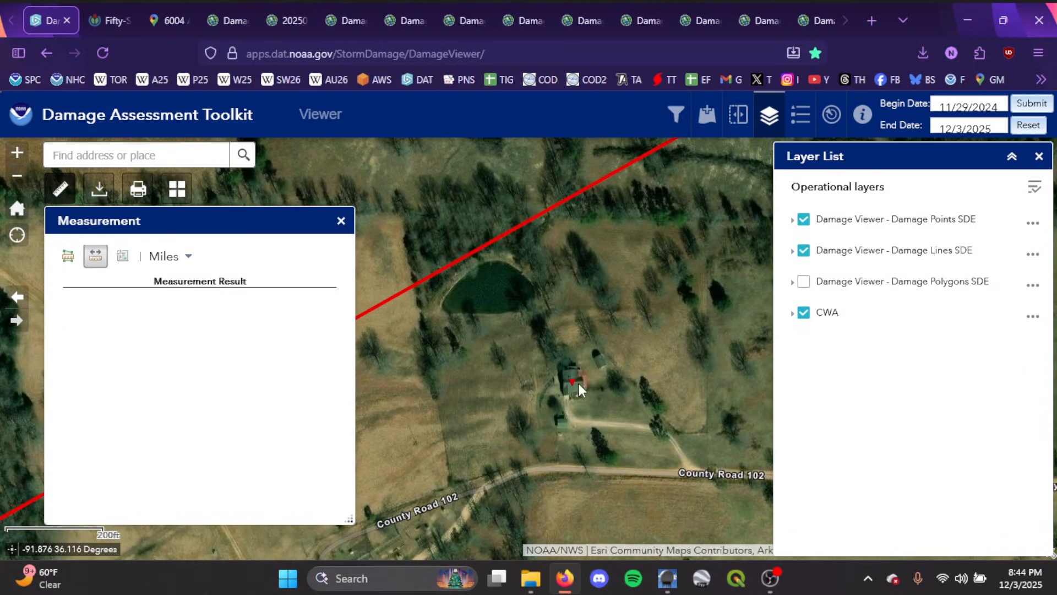
{"action": "mouse_move", "coordinate": [565, 409]}
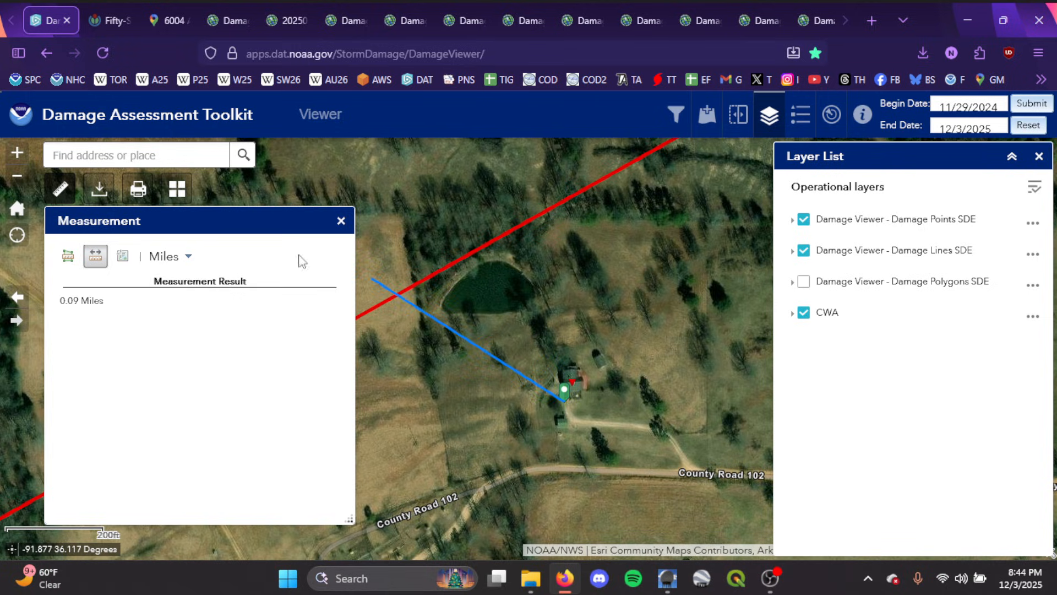
{"action": "left_click", "coordinate": [170, 257]}
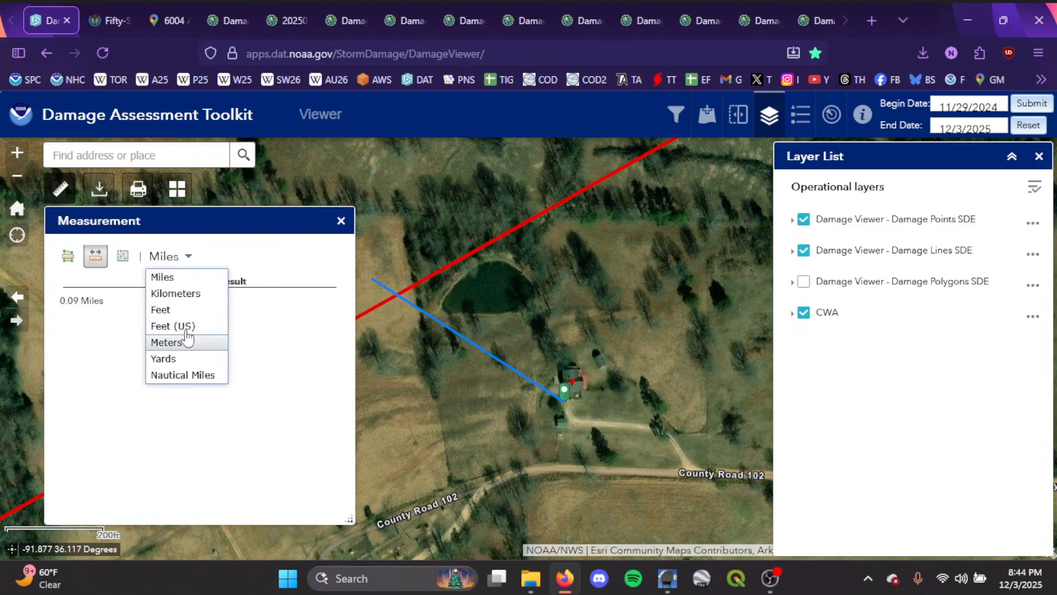
{"action": "left_click", "coordinate": [167, 341]}
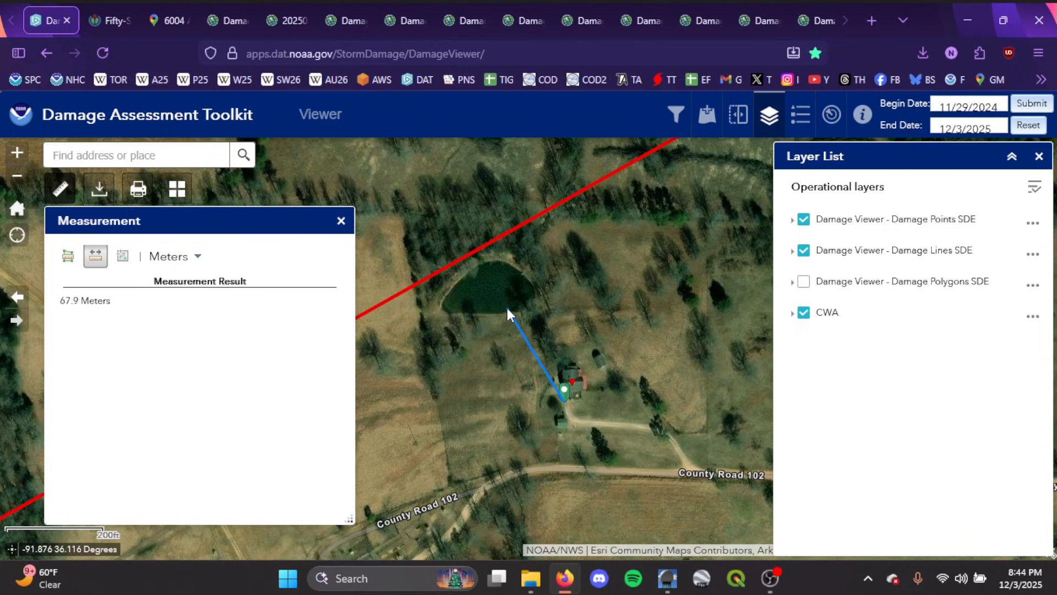
{"action": "mouse_move", "coordinate": [506, 315]}
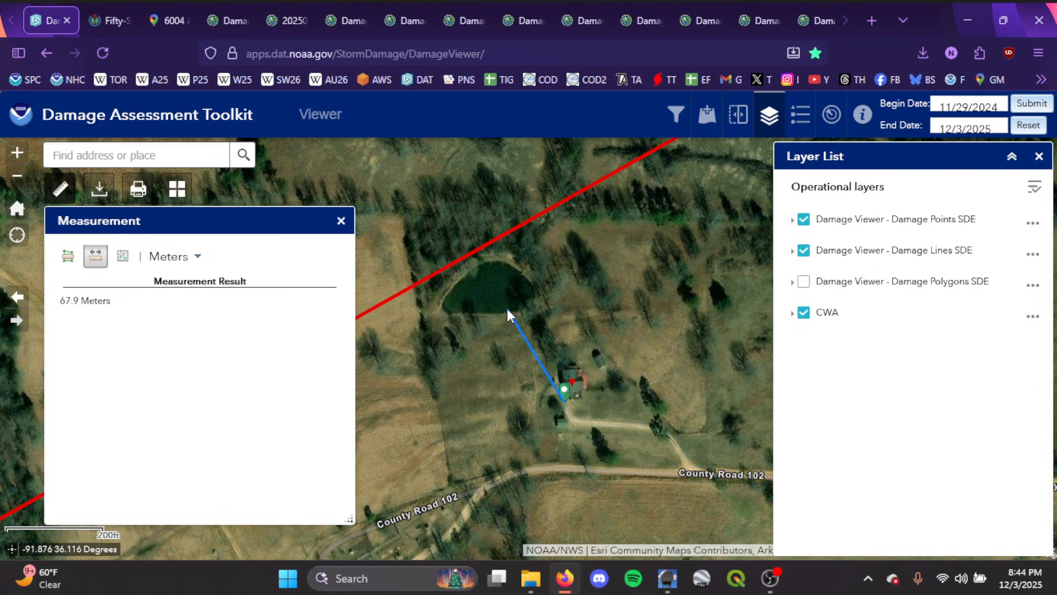
{"action": "left_click", "coordinate": [341, 220]}
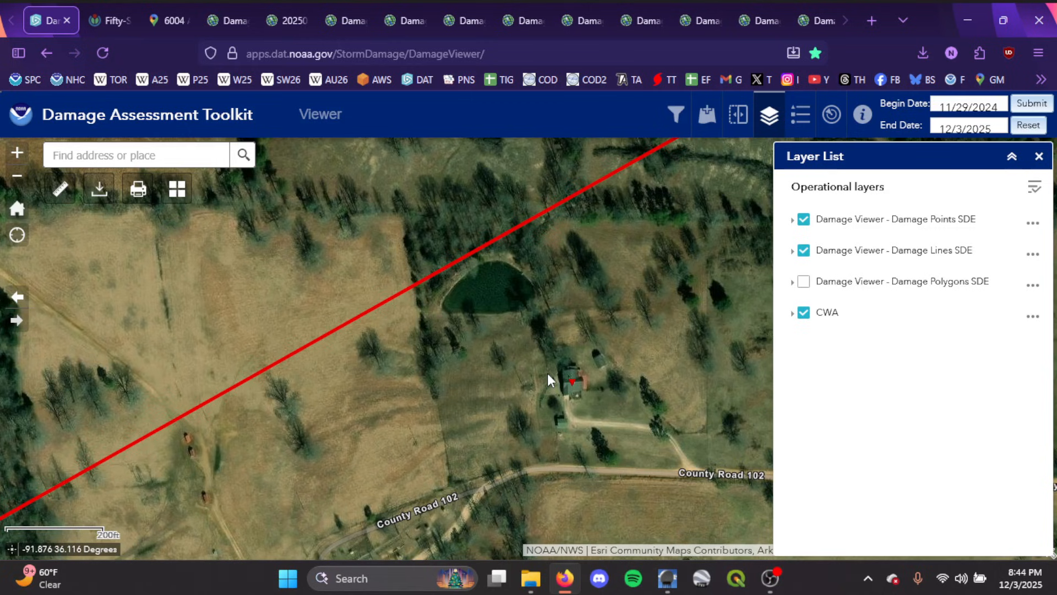
{"action": "mouse_move", "coordinate": [582, 355]}
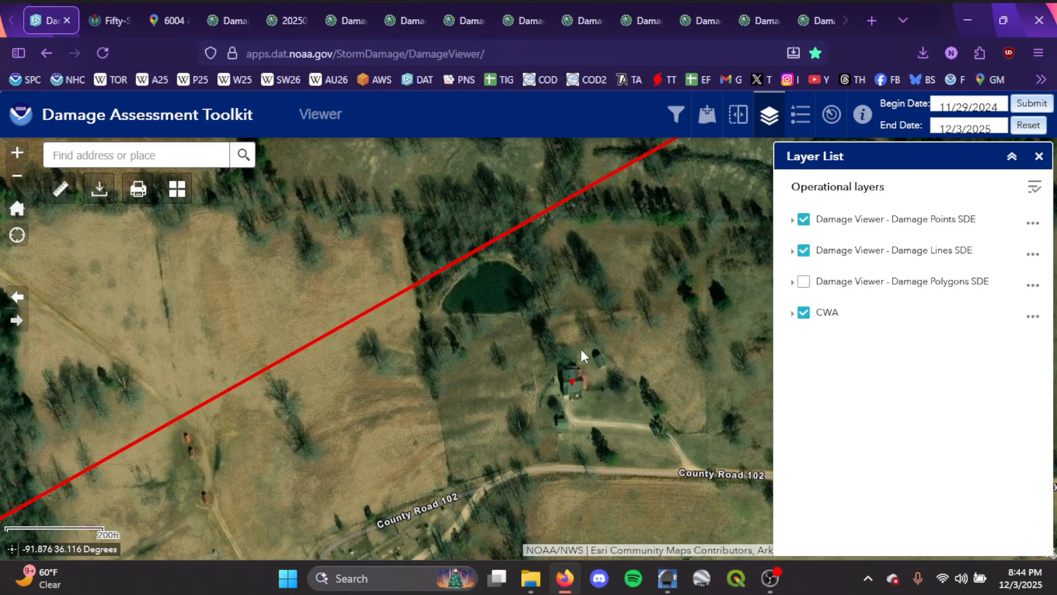
{"action": "mouse_move", "coordinate": [772, 280]}
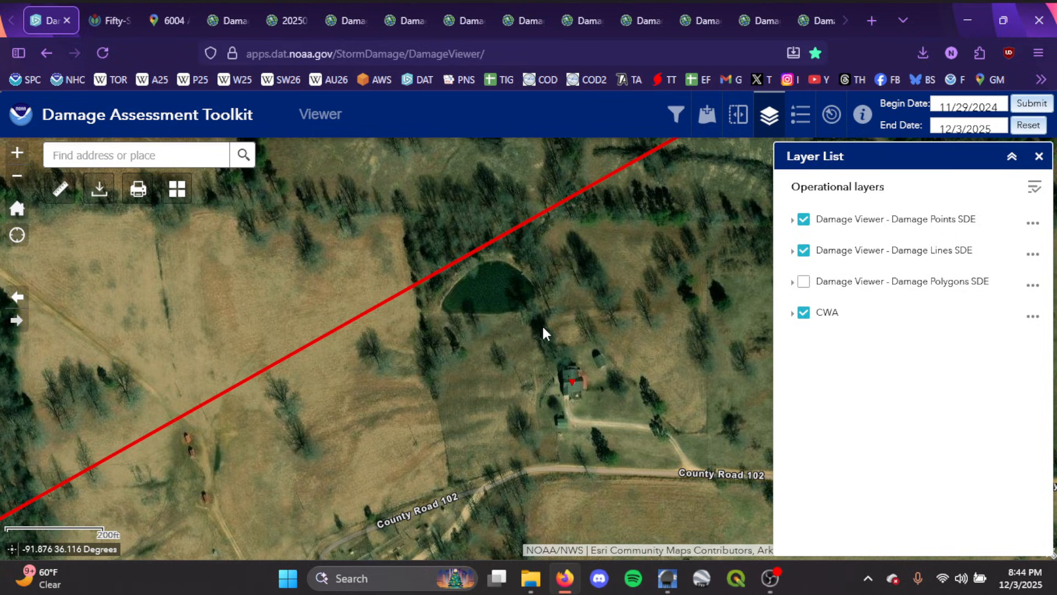
{"action": "mouse_move", "coordinate": [572, 318]}
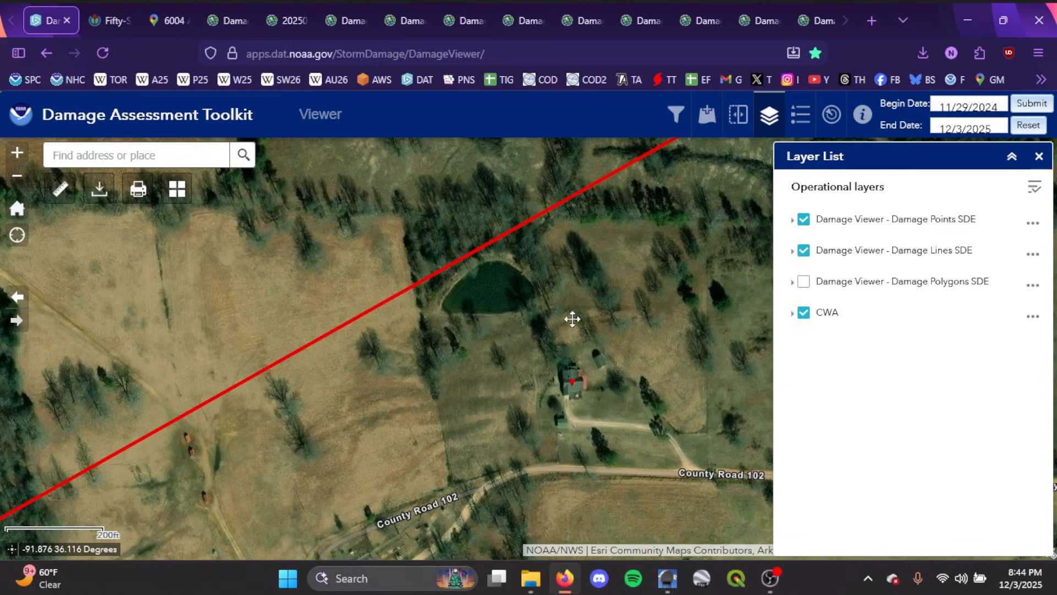
{"action": "left_click_drag", "start_coordinate": [572, 319], "coordinate": [529, 345]}
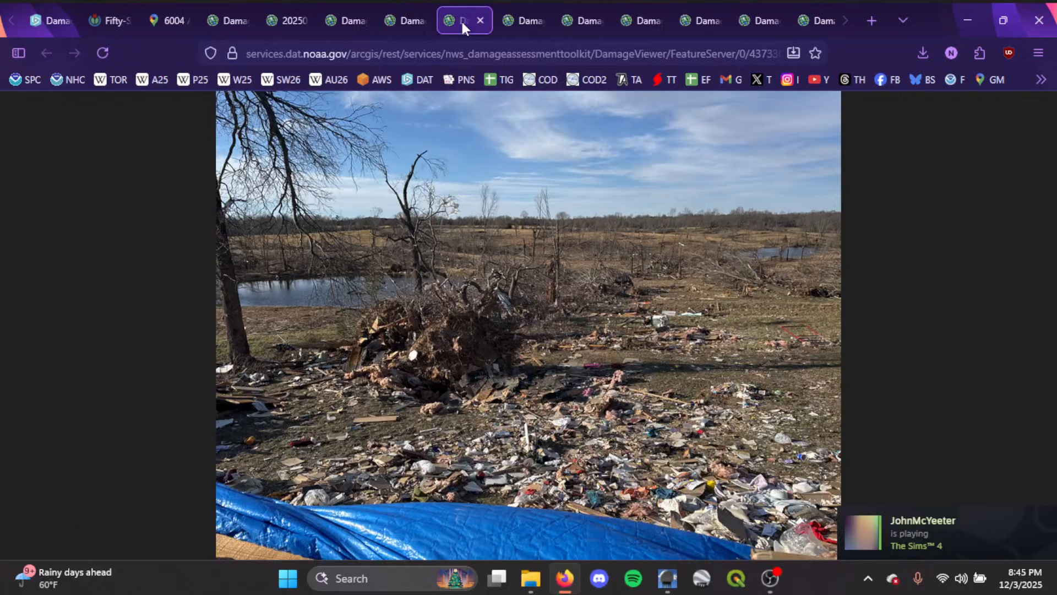
Review the tarp-covered foundation and debris field photos, ending on the car-in-pond image
{"action": "left_click", "coordinate": [403, 21]}
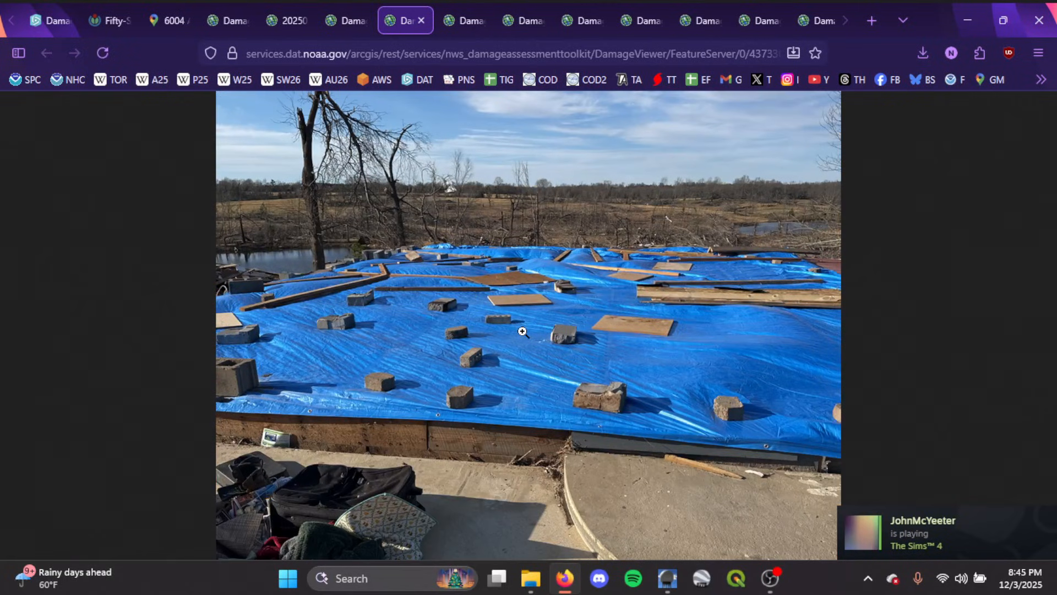
{"action": "mouse_move", "coordinate": [354, 286]}
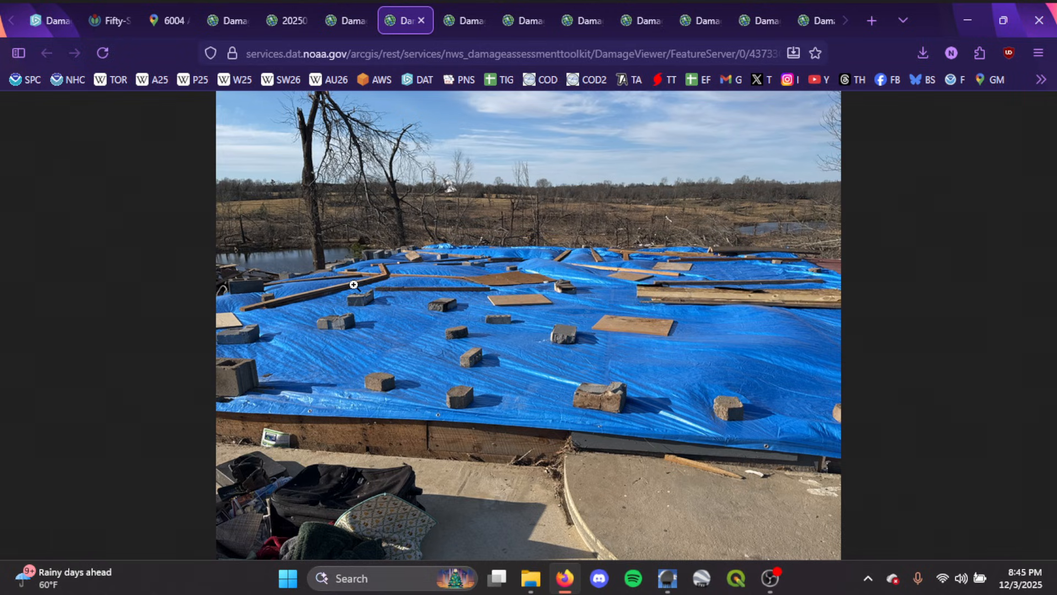
{"action": "mouse_move", "coordinate": [355, 389]}
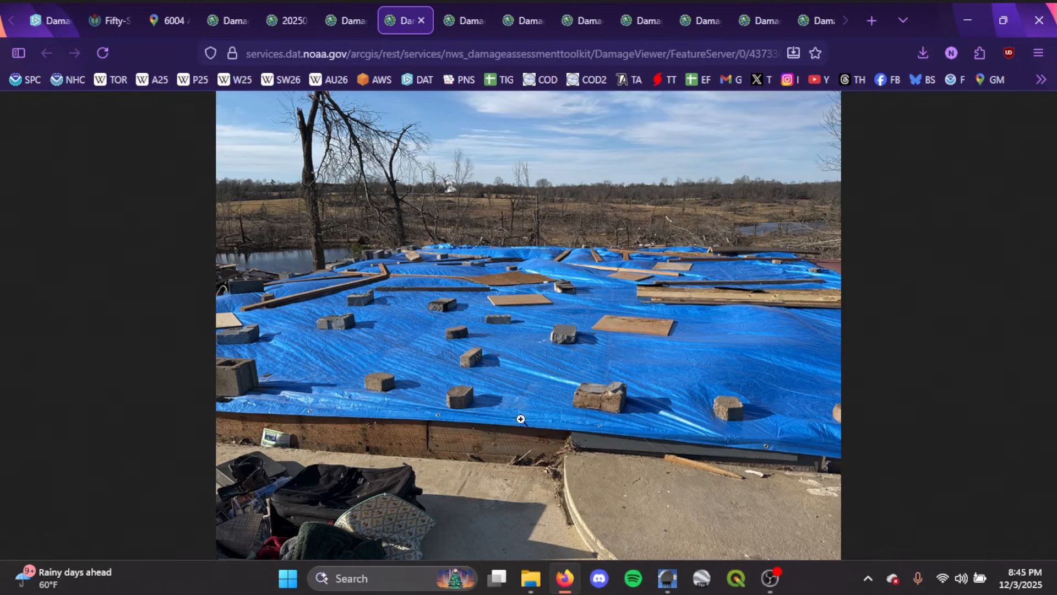
{"action": "mouse_move", "coordinate": [642, 258]}
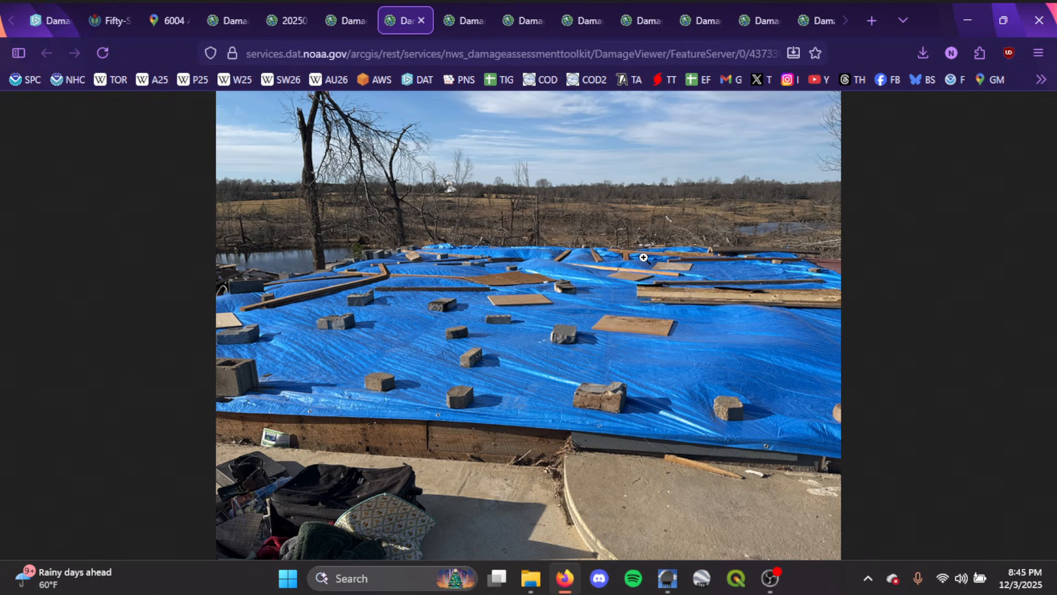
{"action": "mouse_move", "coordinate": [558, 409]}
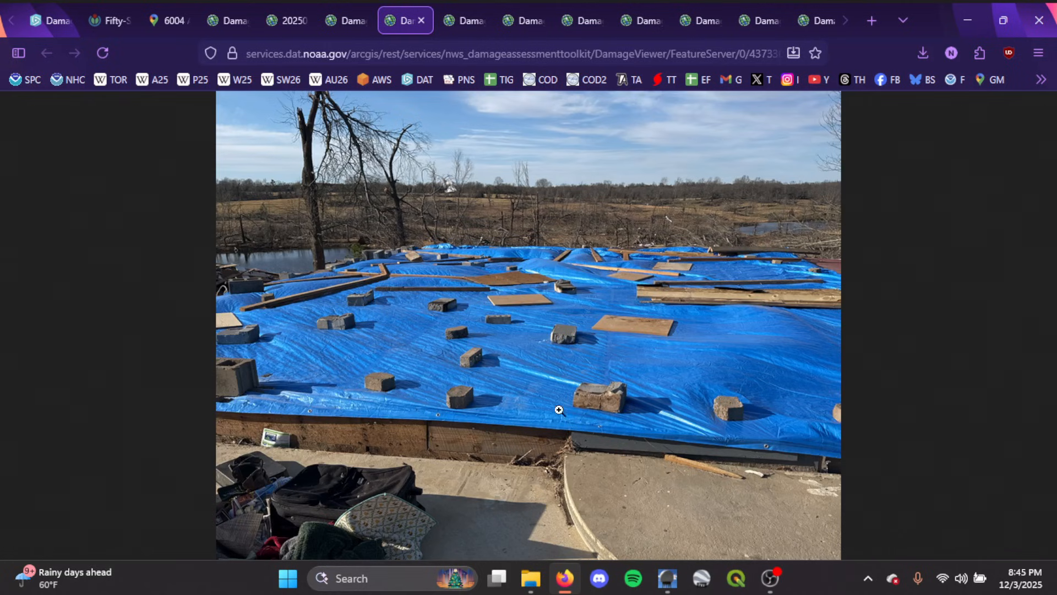
{"action": "mouse_move", "coordinate": [603, 414]}
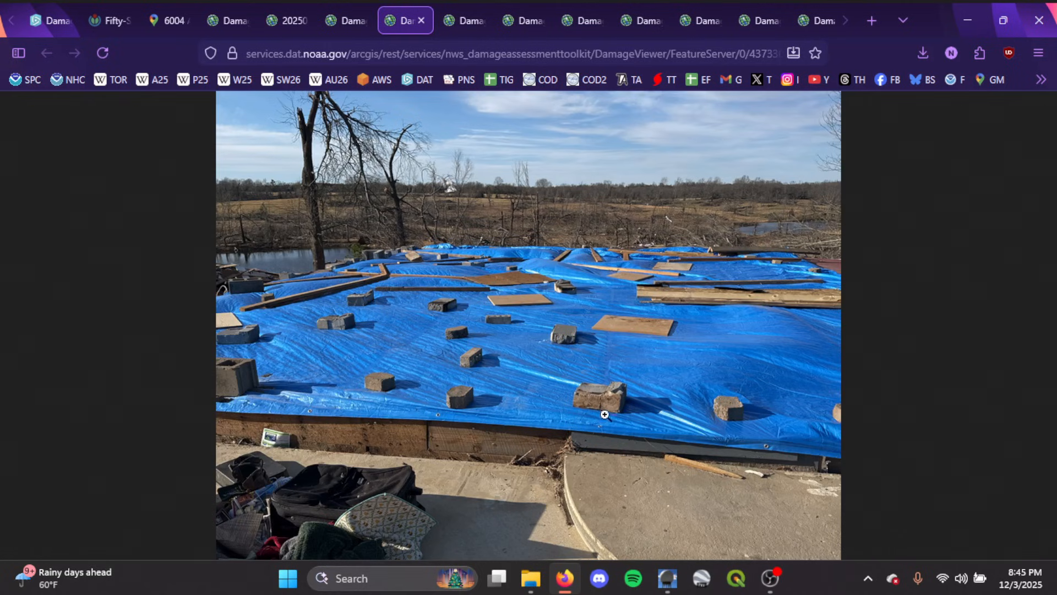
{"action": "mouse_move", "coordinate": [310, 284]}
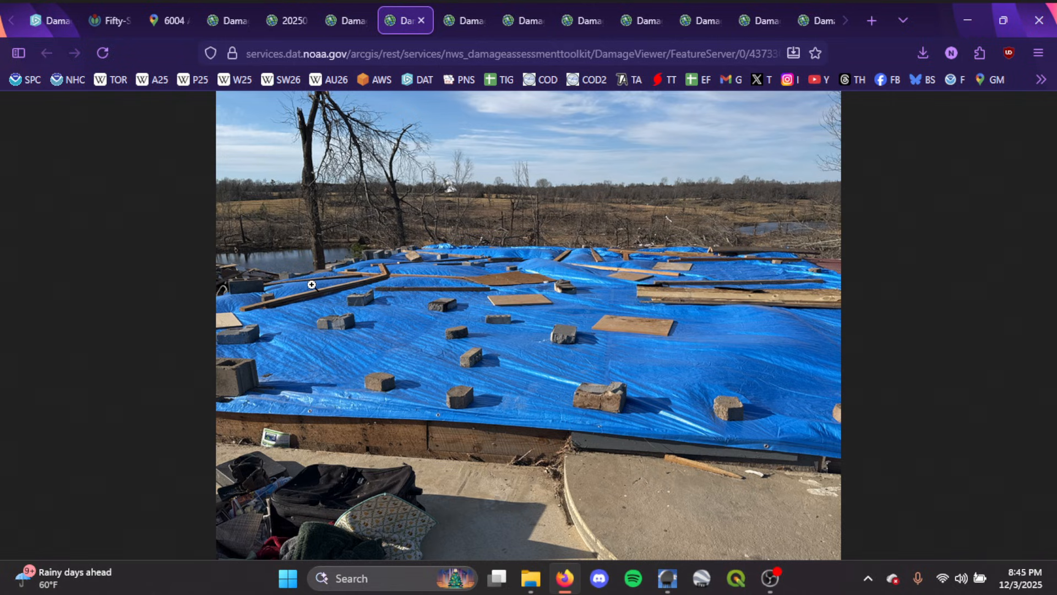
{"action": "mouse_move", "coordinate": [547, 350]}
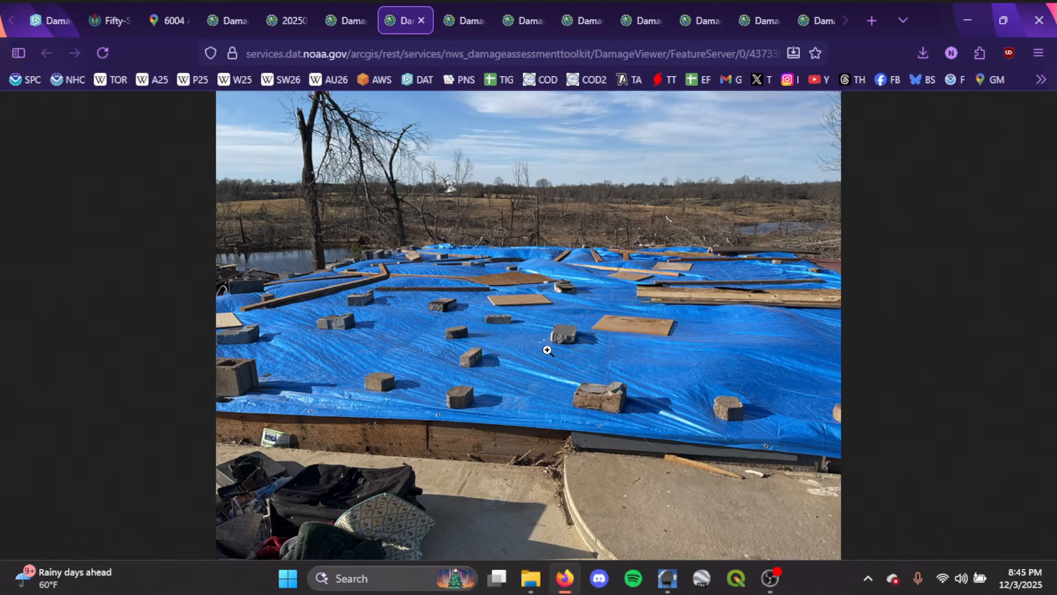
{"action": "mouse_move", "coordinate": [624, 340]}
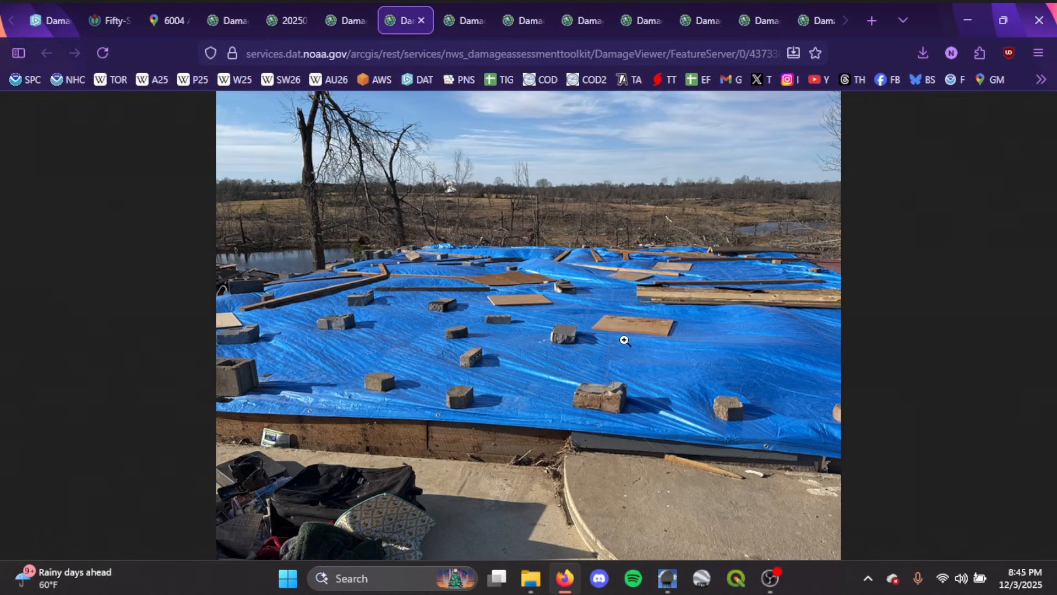
{"action": "mouse_move", "coordinate": [453, 311]}
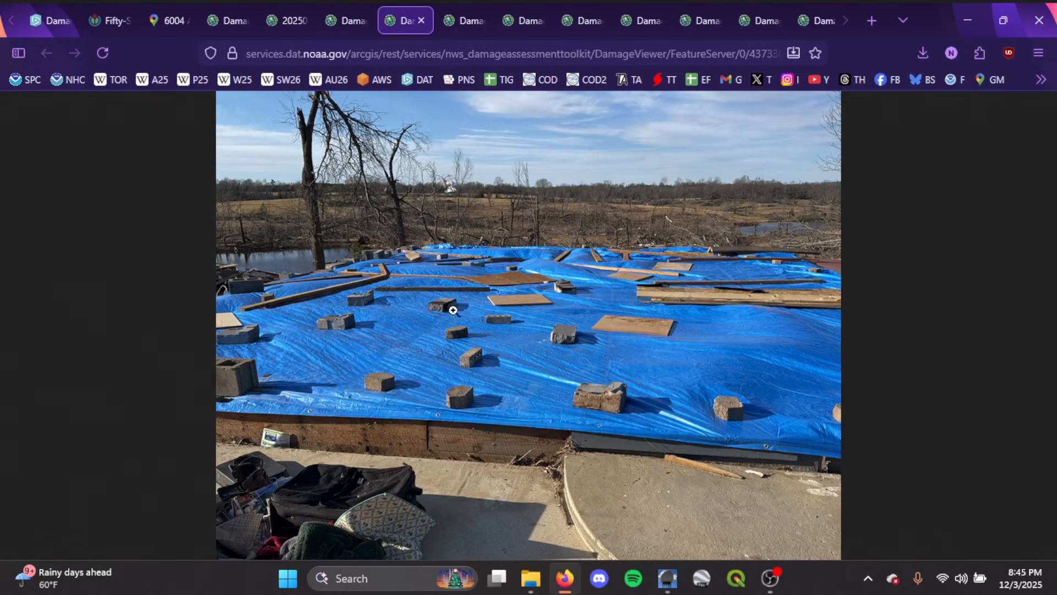
{"action": "mouse_move", "coordinate": [663, 232]}
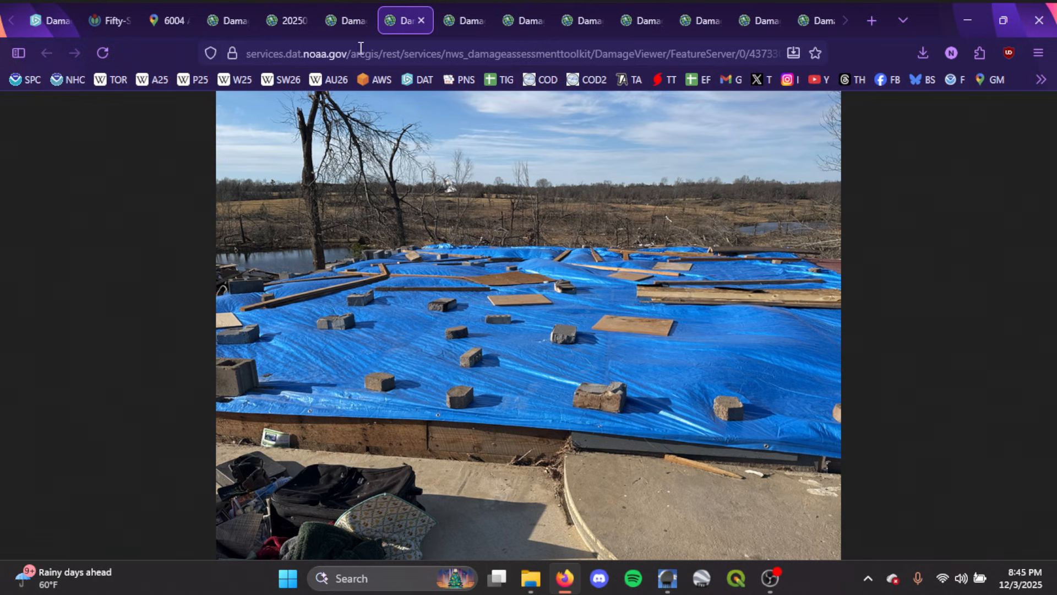
{"action": "left_click", "coordinate": [463, 20]}
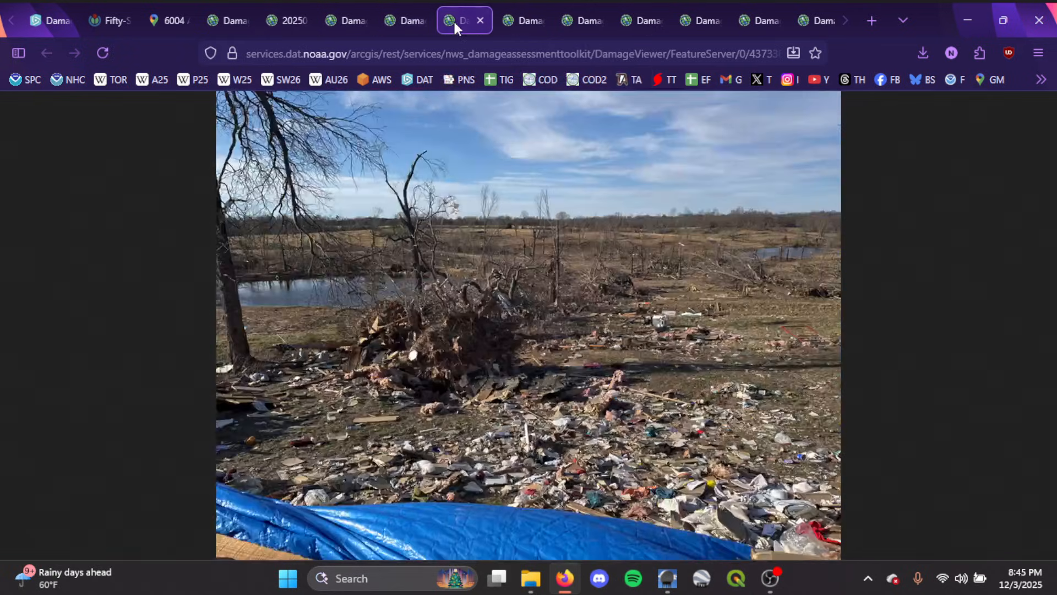
{"action": "left_click", "coordinate": [47, 21]}
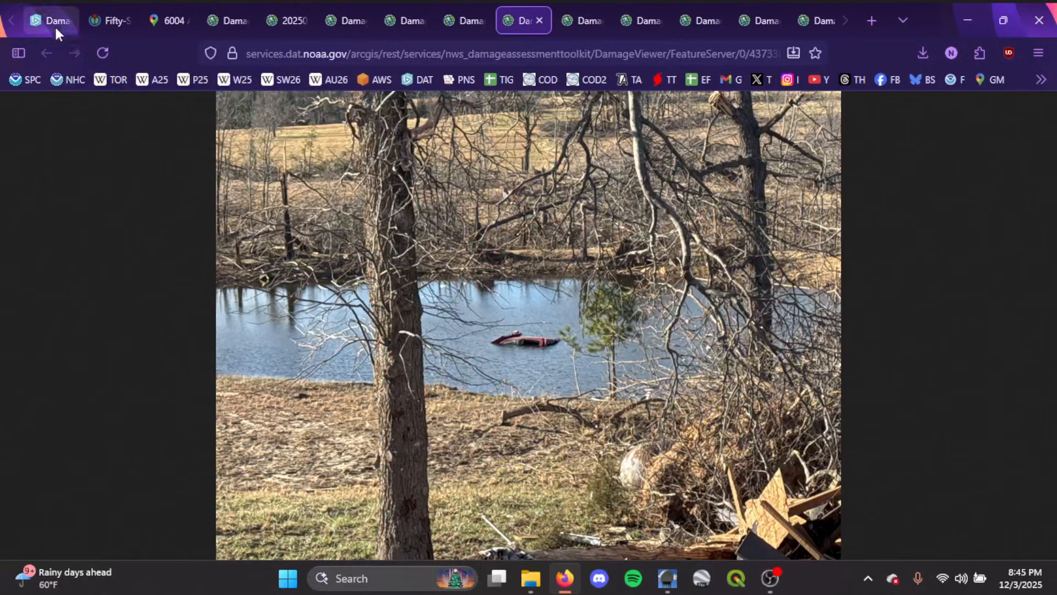
Show the photo of the debarked tree trunk beside the swept-away house foundation
{"action": "left_click", "coordinate": [49, 20]}
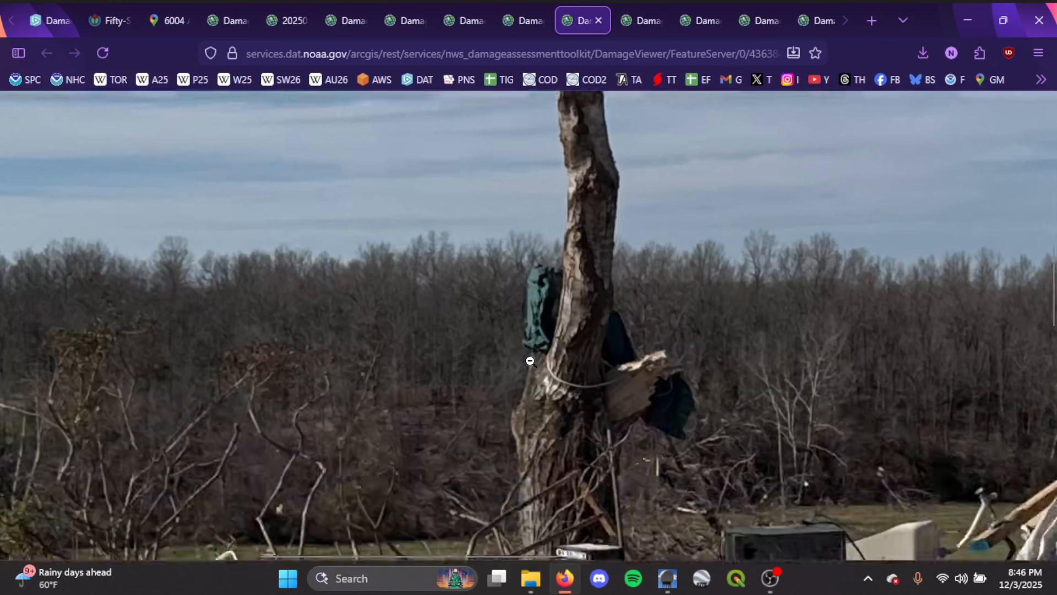
{"action": "left_click", "coordinate": [639, 20]}
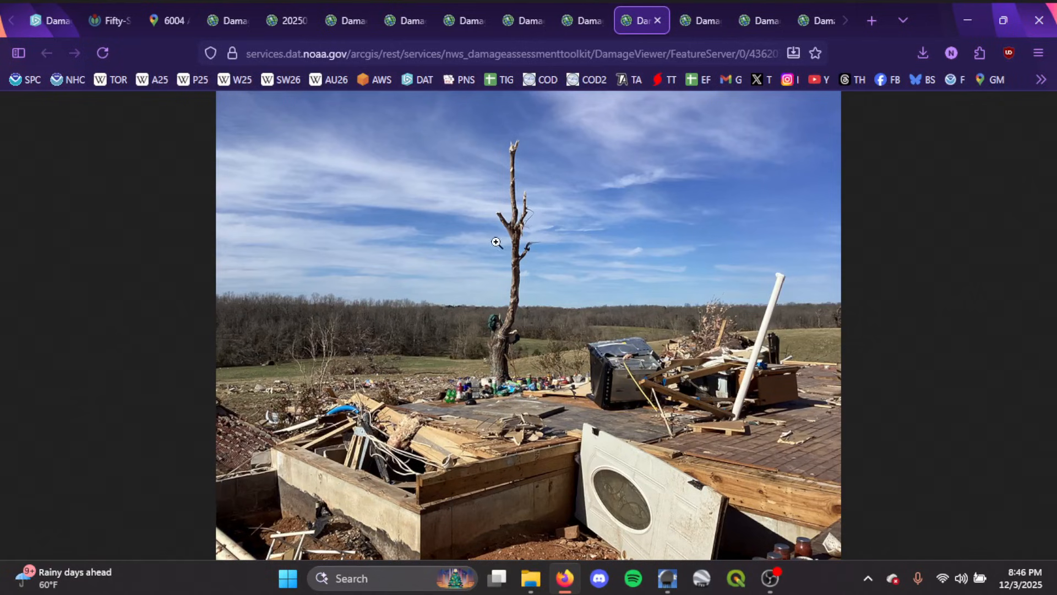
{"action": "mouse_move", "coordinate": [395, 427]}
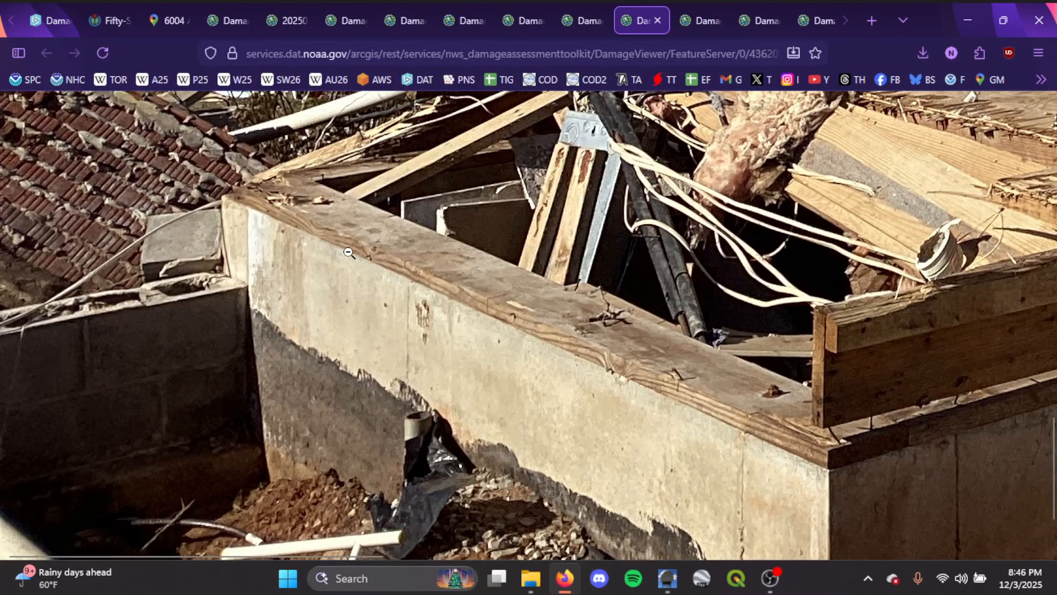
{"action": "mouse_move", "coordinate": [788, 396]}
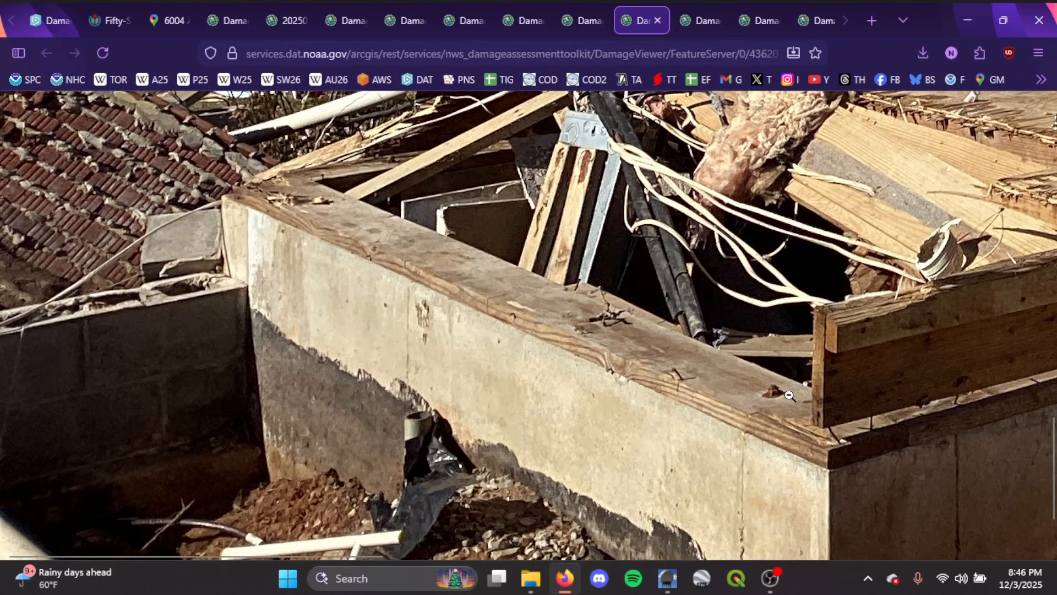
{"action": "mouse_move", "coordinate": [755, 369]}
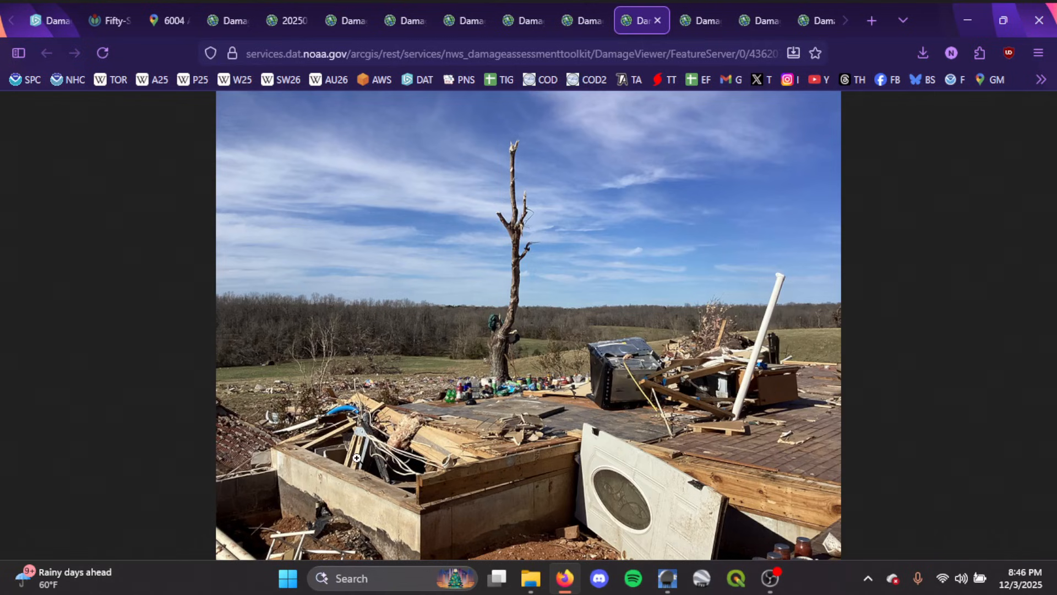
{"action": "mouse_move", "coordinate": [597, 231]}
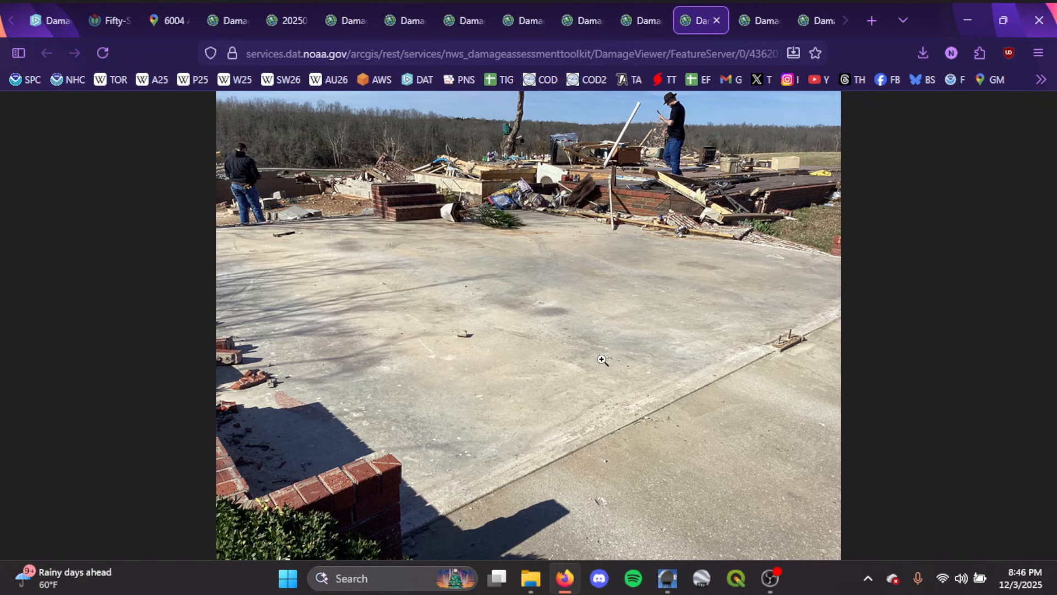
{"action": "mouse_move", "coordinate": [680, 324]}
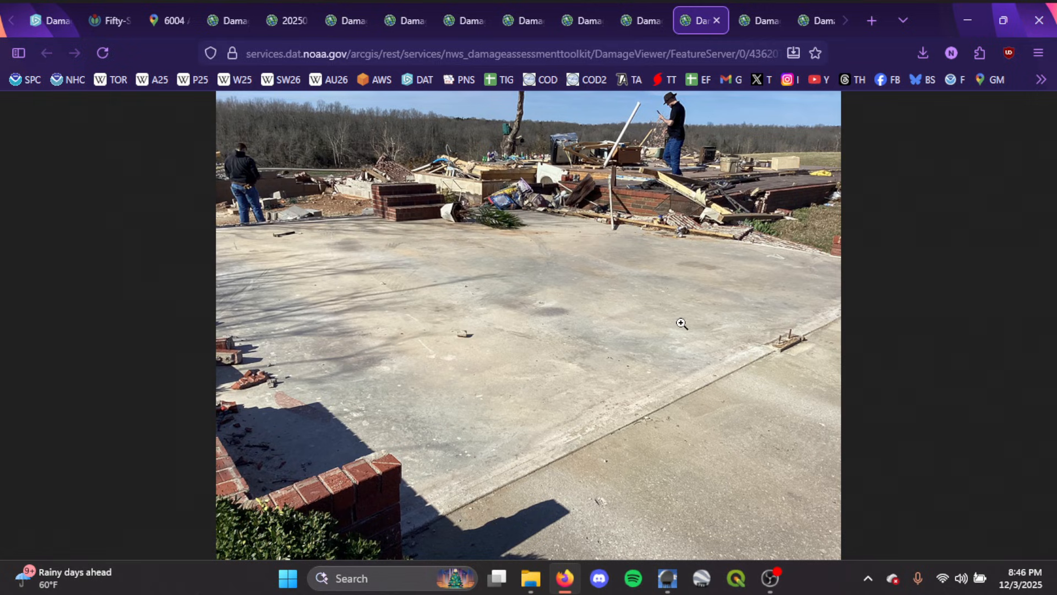
{"action": "mouse_move", "coordinate": [514, 296]}
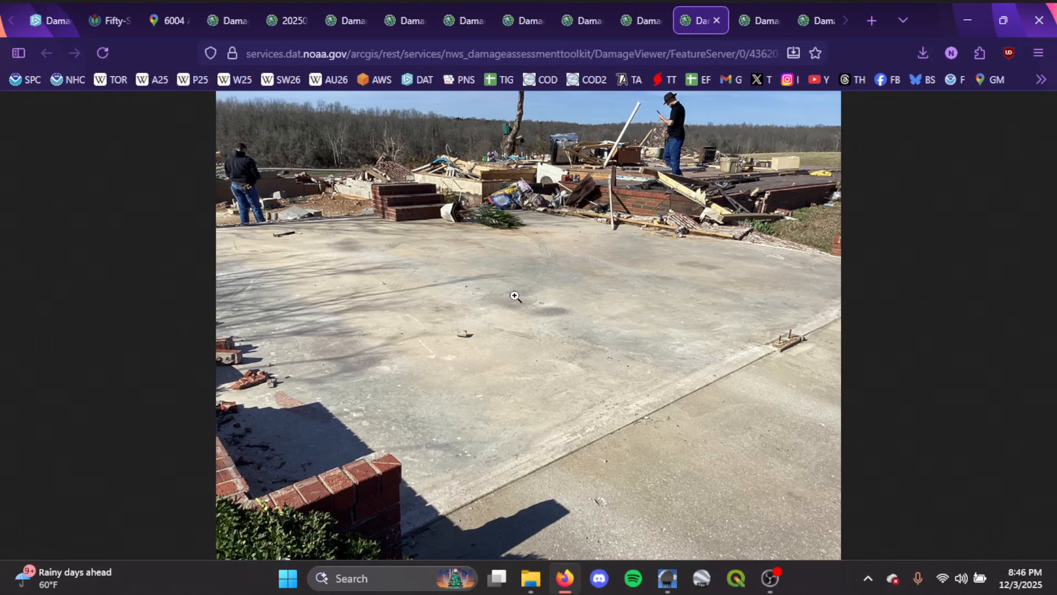
{"action": "mouse_move", "coordinate": [529, 450]}
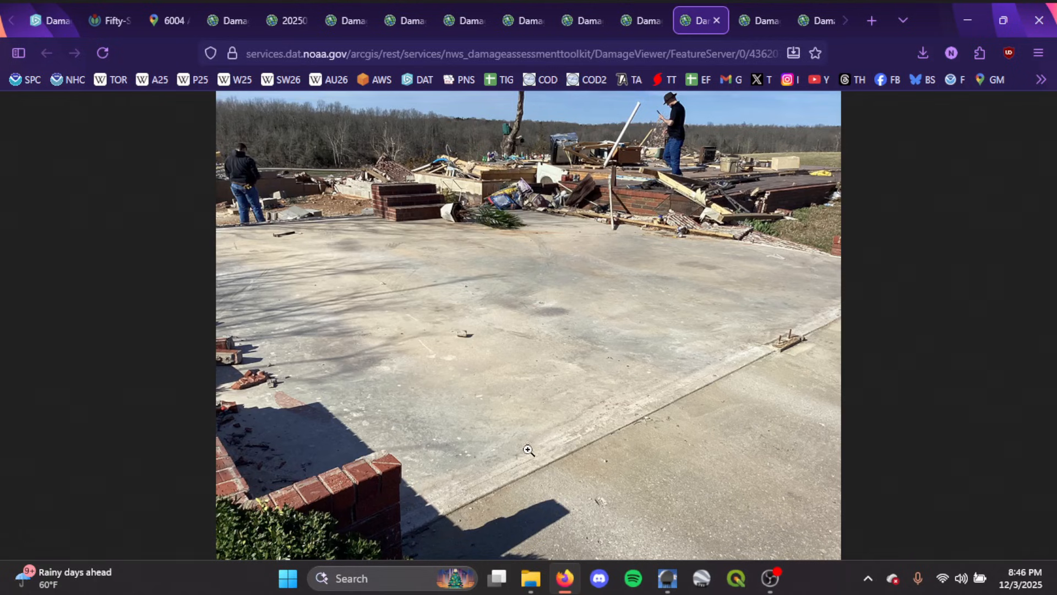
{"action": "mouse_move", "coordinate": [530, 136]}
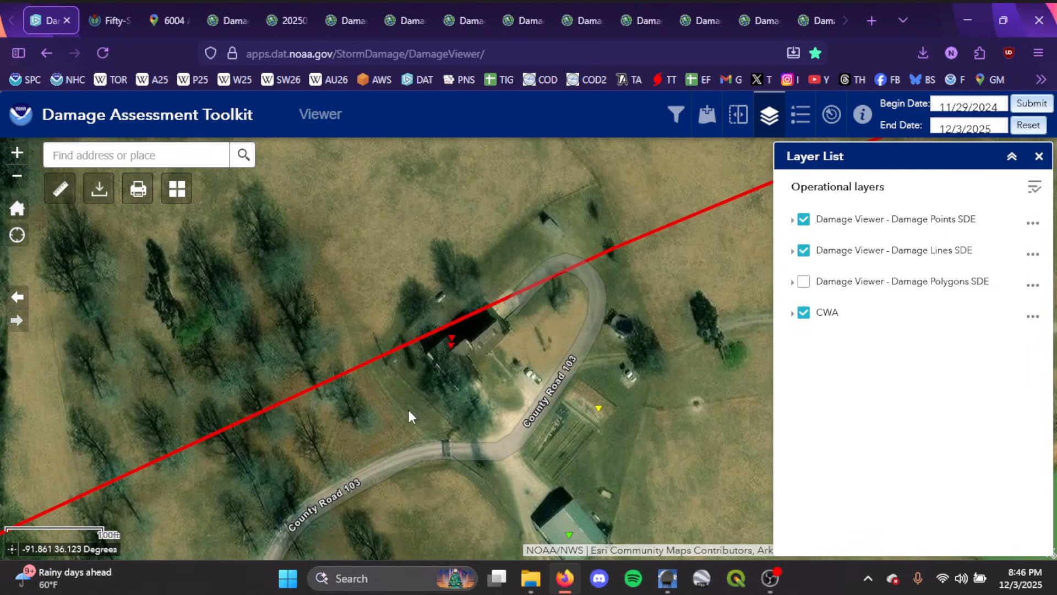
{"action": "mouse_move", "coordinate": [491, 242]}
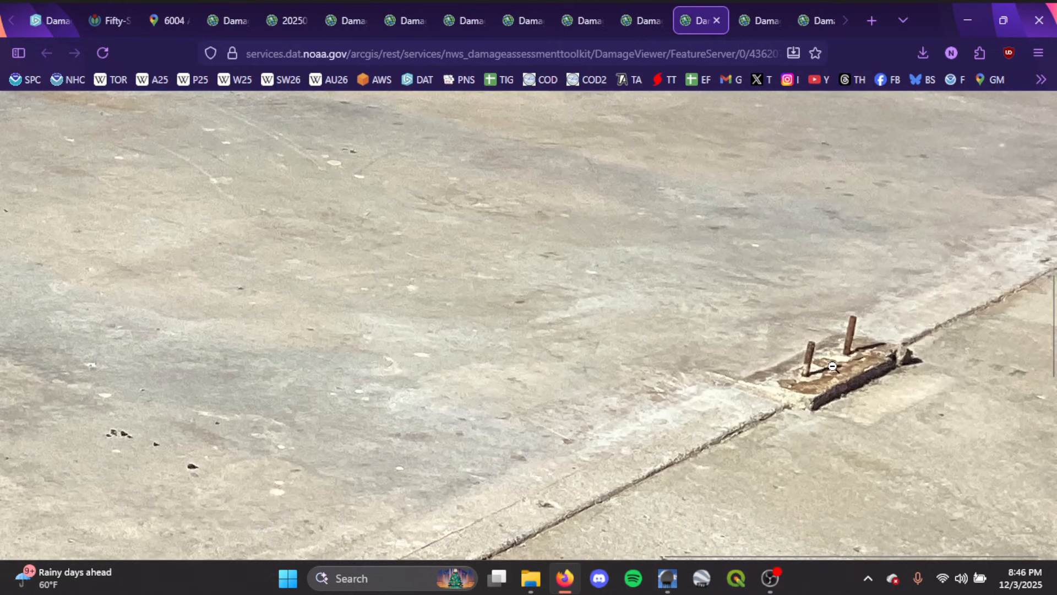
{"action": "mouse_move", "coordinate": [820, 378]}
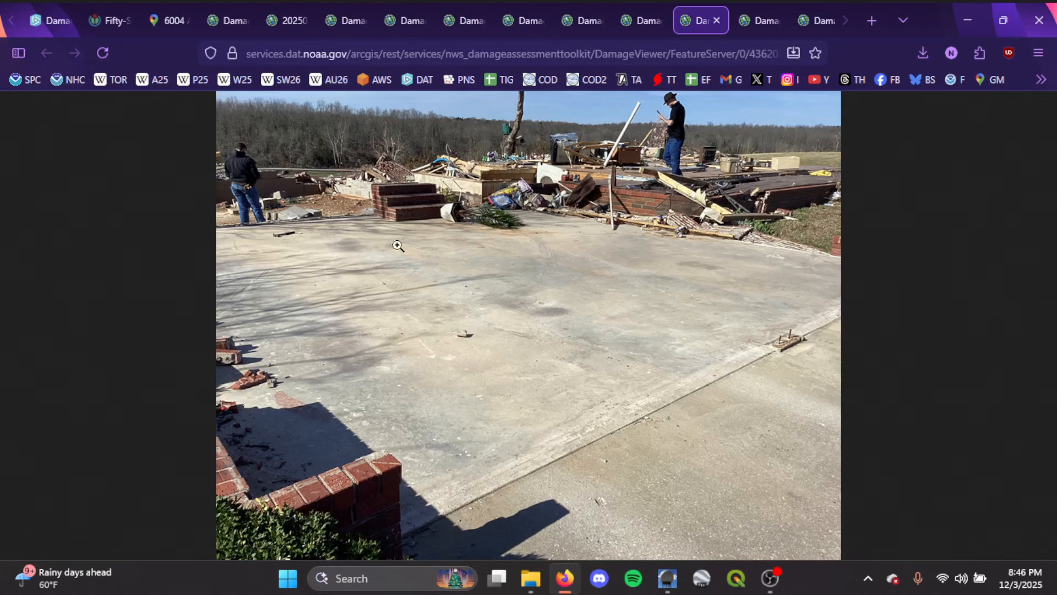
{"action": "mouse_move", "coordinate": [758, 20]}
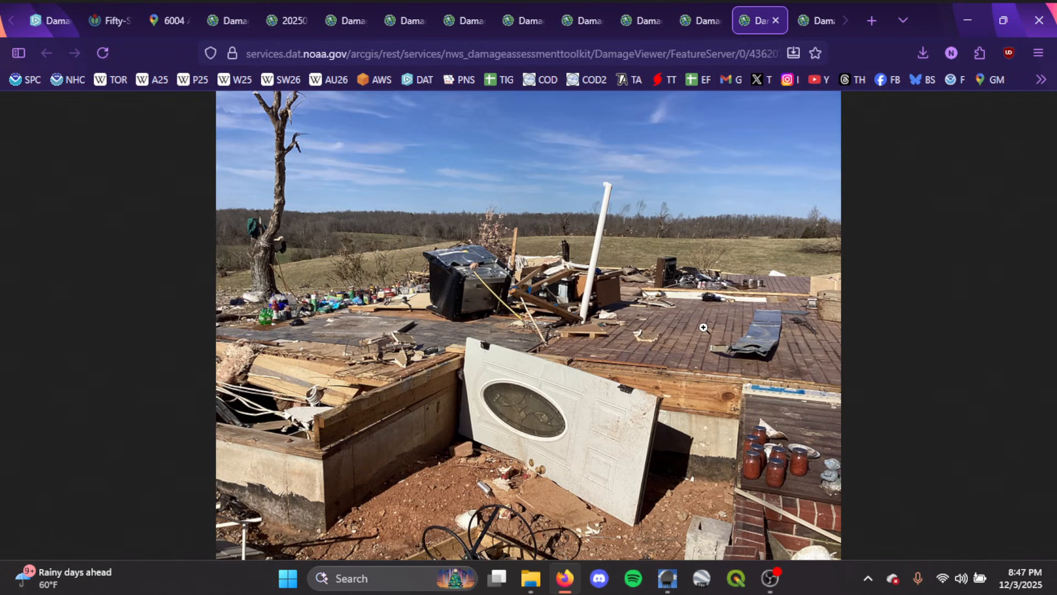
{"action": "mouse_move", "coordinate": [606, 305]}
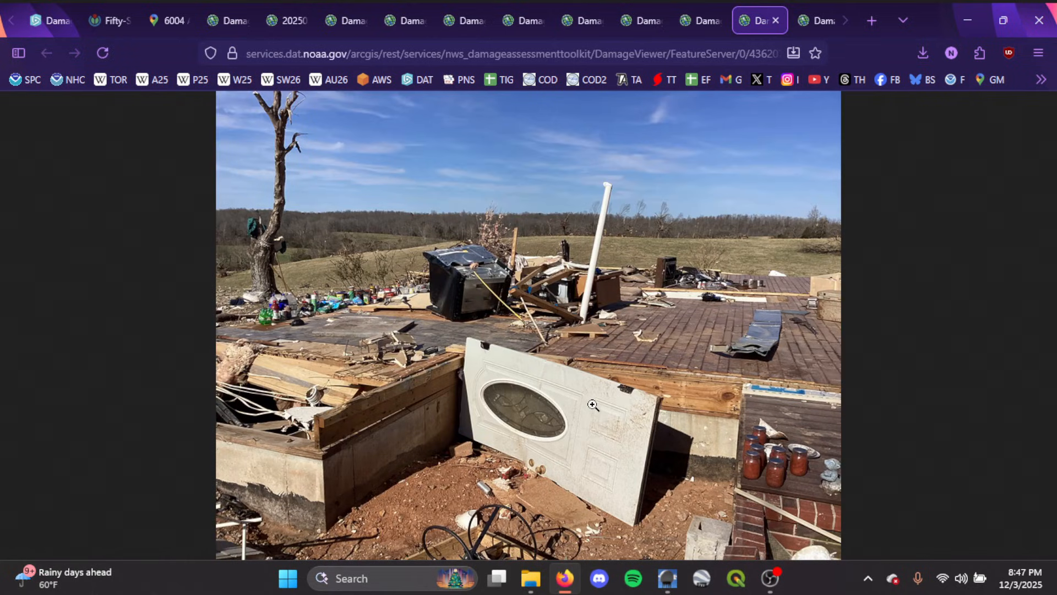
{"action": "mouse_move", "coordinate": [714, 351]}
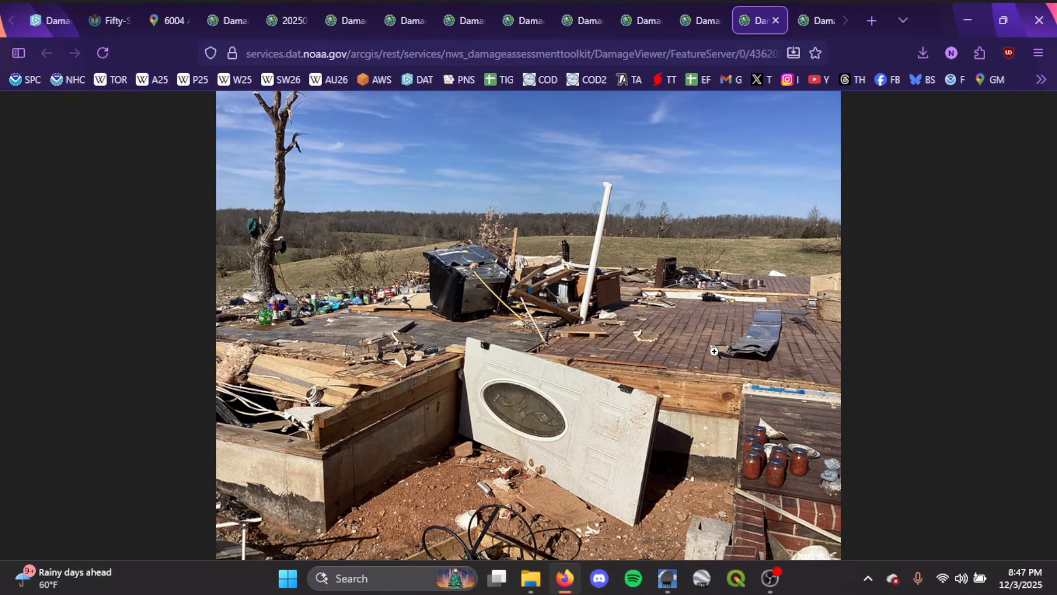
{"action": "mouse_move", "coordinate": [703, 340]}
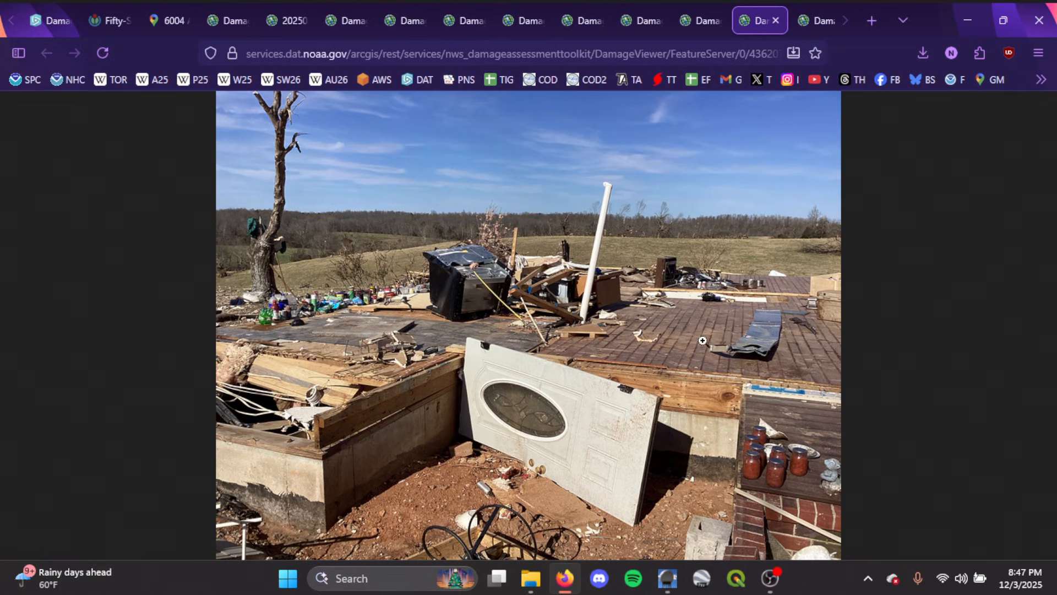
{"action": "mouse_move", "coordinate": [366, 453]}
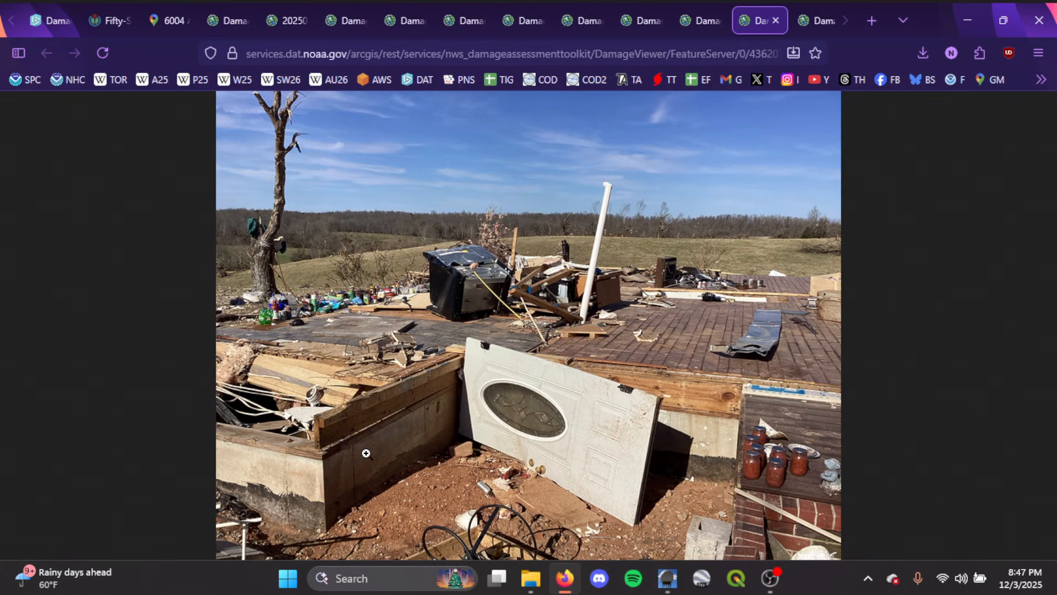
{"action": "mouse_move", "coordinate": [336, 206]}
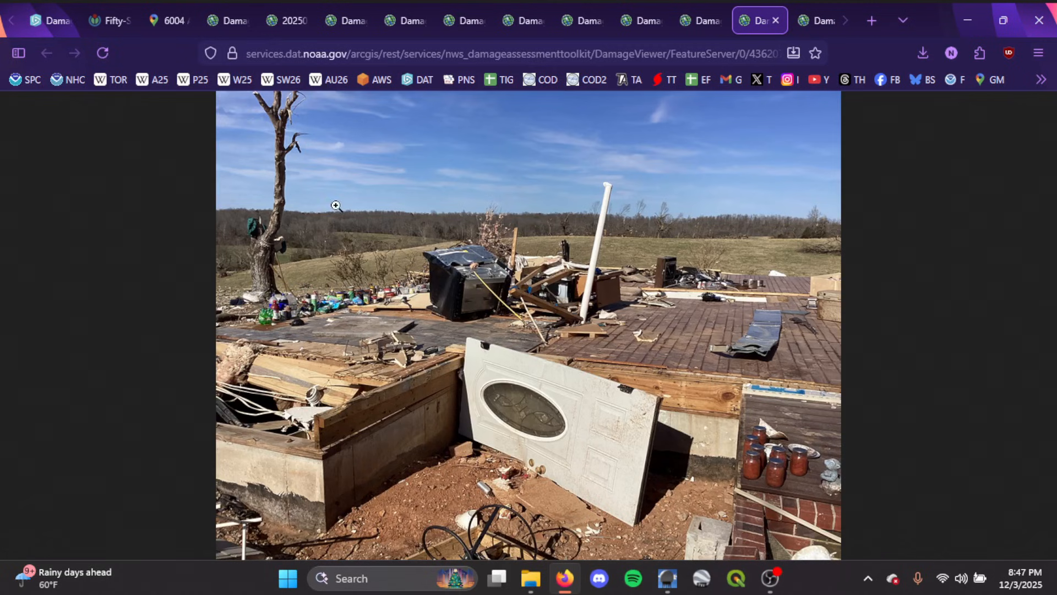
{"action": "mouse_move", "coordinate": [379, 235]}
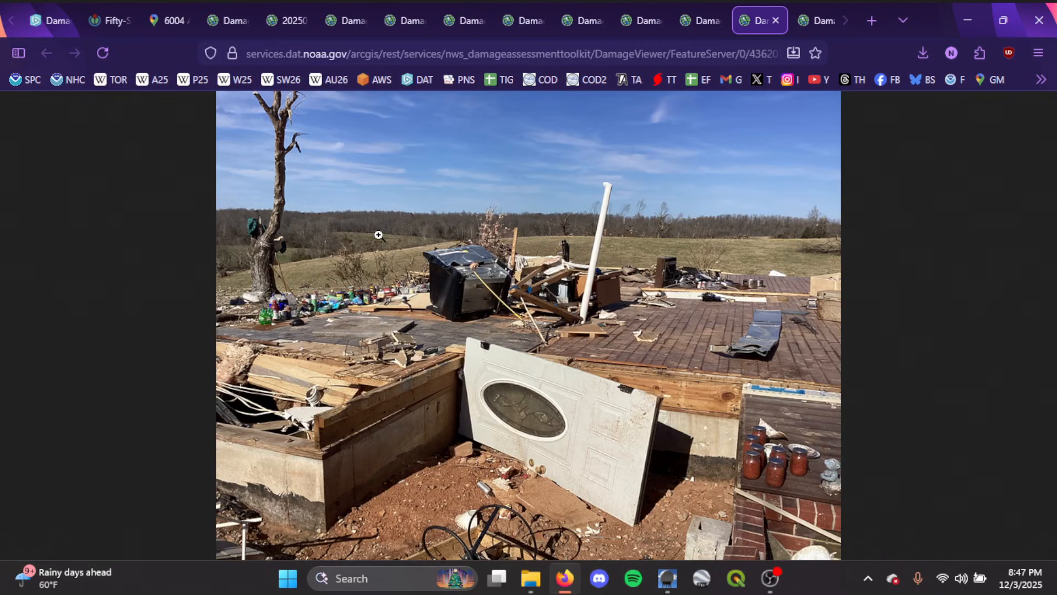
{"action": "mouse_move", "coordinate": [385, 129]}
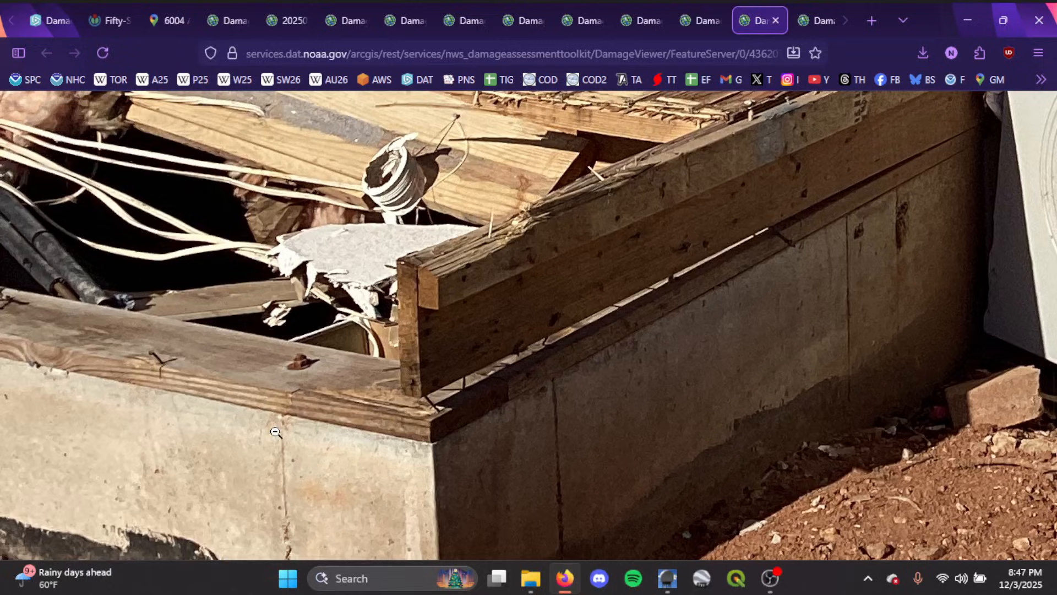
{"action": "mouse_move", "coordinate": [548, 434]}
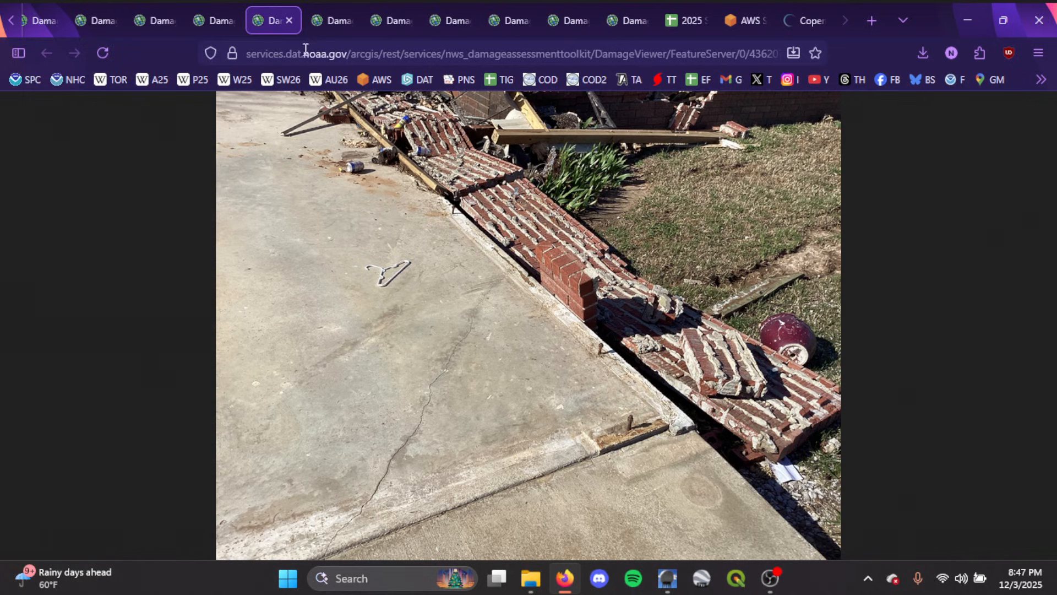
{"action": "mouse_move", "coordinate": [479, 295]}
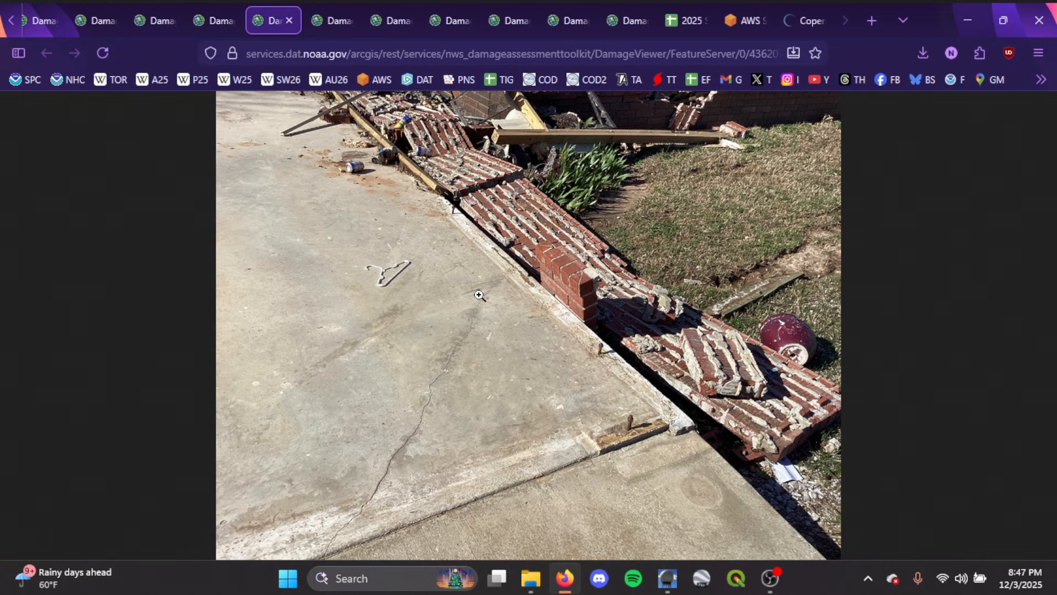
{"action": "mouse_move", "coordinate": [370, 43]}
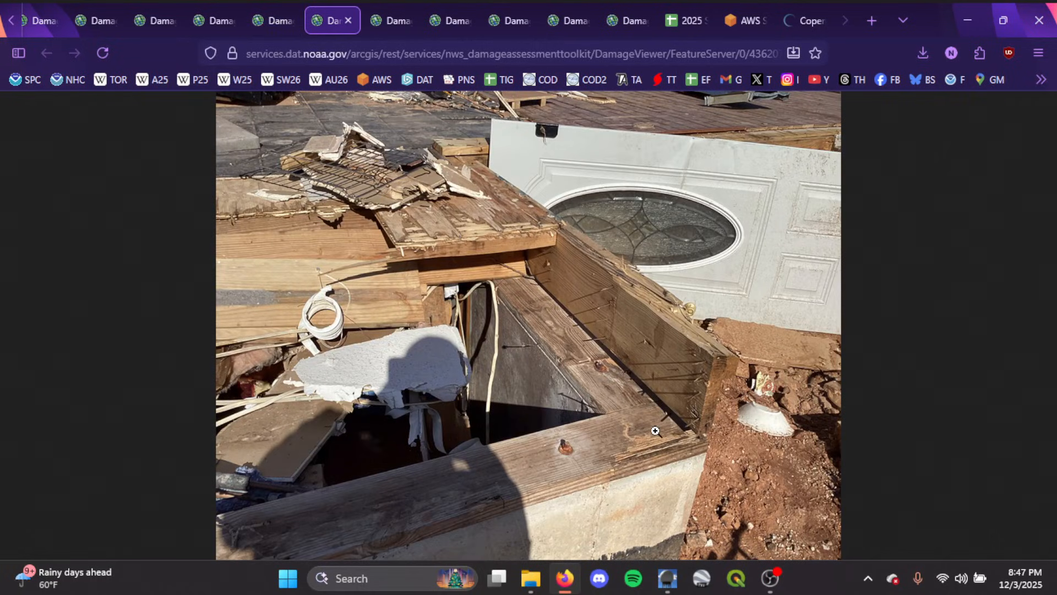
{"action": "mouse_move", "coordinate": [550, 482]}
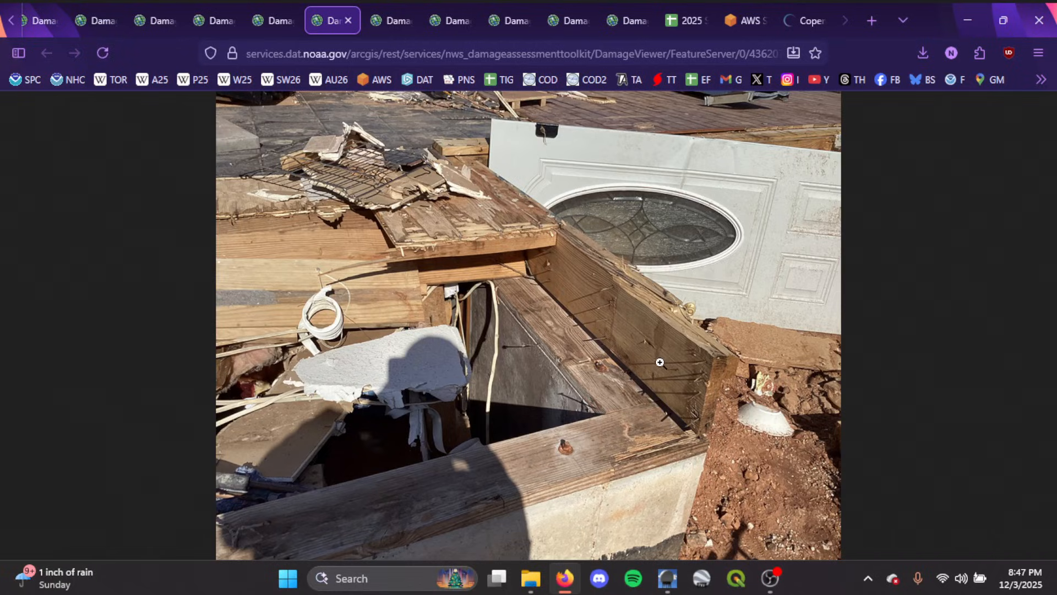
{"action": "mouse_move", "coordinate": [679, 383]}
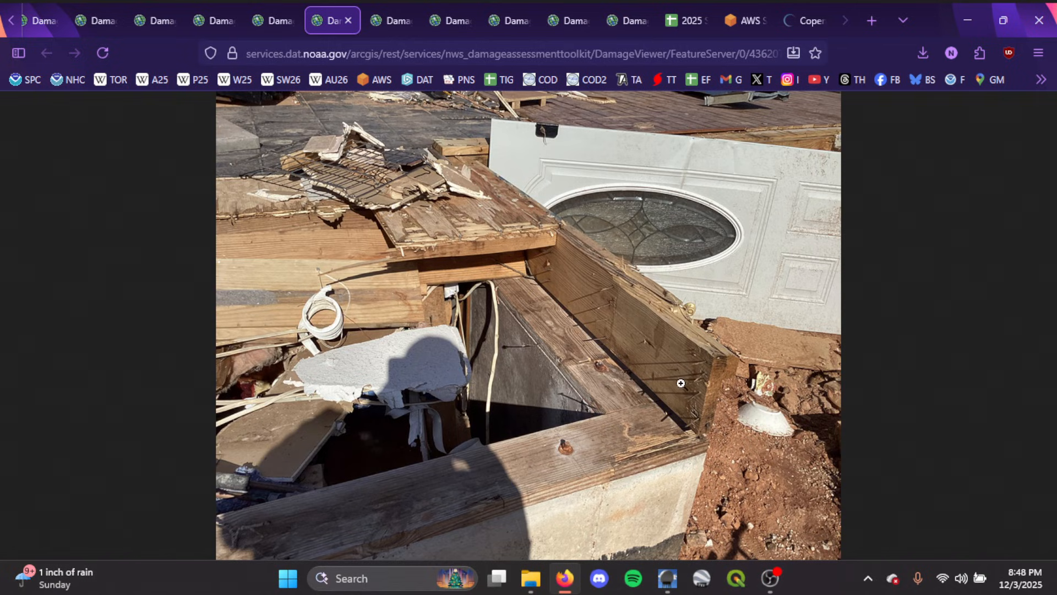
{"action": "mouse_move", "coordinate": [596, 213]}
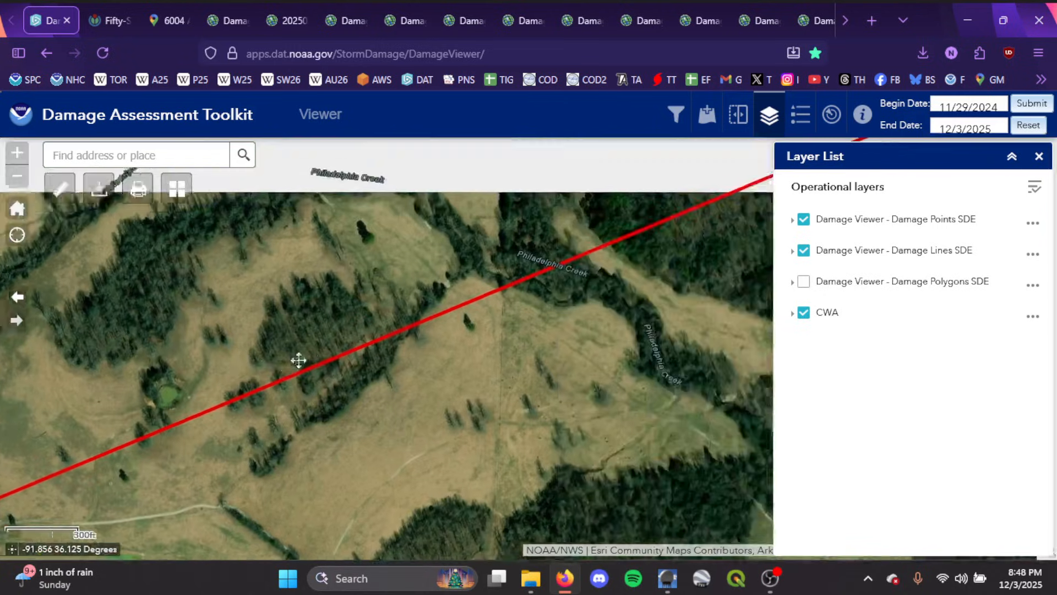
Pan east along the red damage line past County Road 107 to the S Main St / Easy K Rd points
{"action": "scroll", "scroll_direction": "down", "scroll_amount": 3}
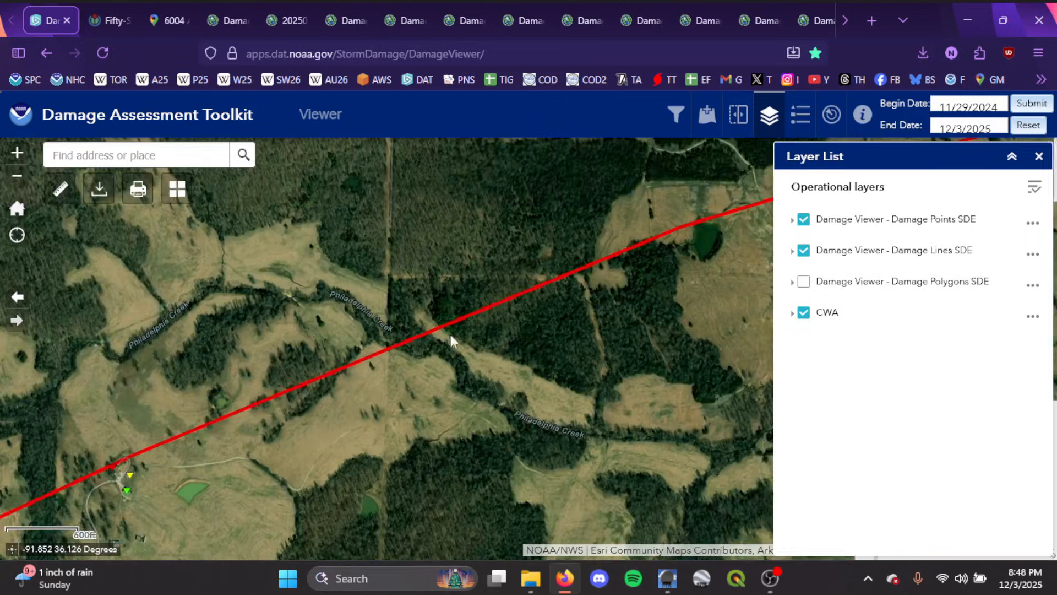
{"action": "left_click_drag", "start_coordinate": [451, 340], "coordinate": [442, 381]}
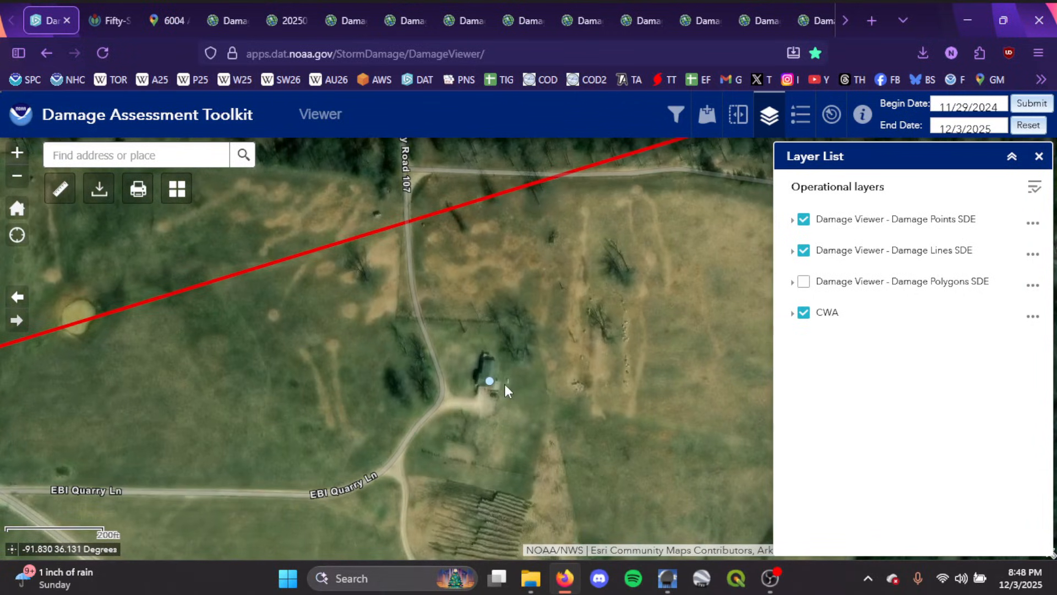
{"action": "left_click_drag", "start_coordinate": [507, 391], "coordinate": [641, 315]}
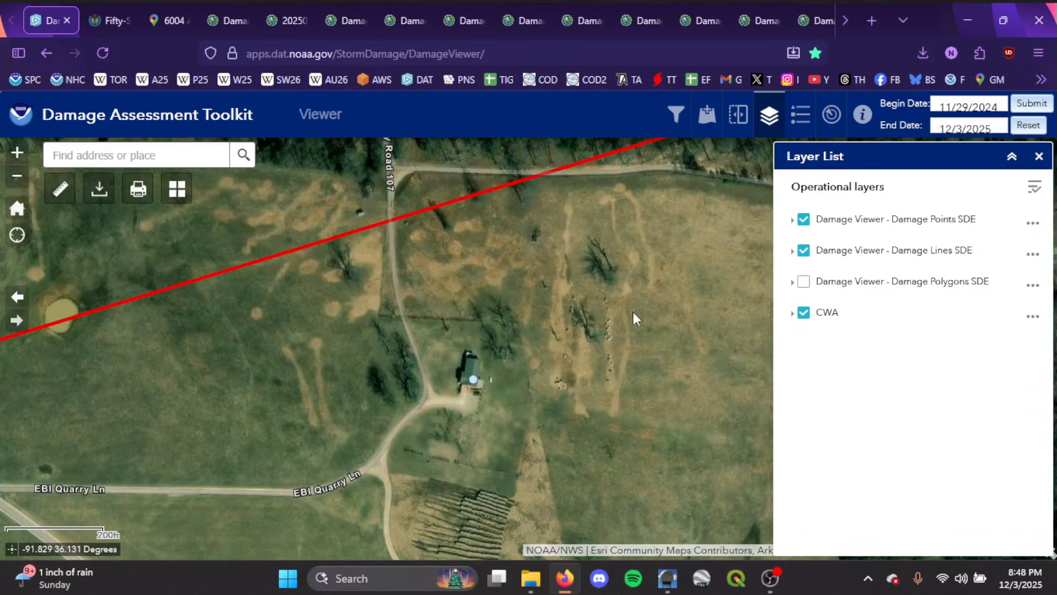
{"action": "mouse_move", "coordinate": [602, 336]}
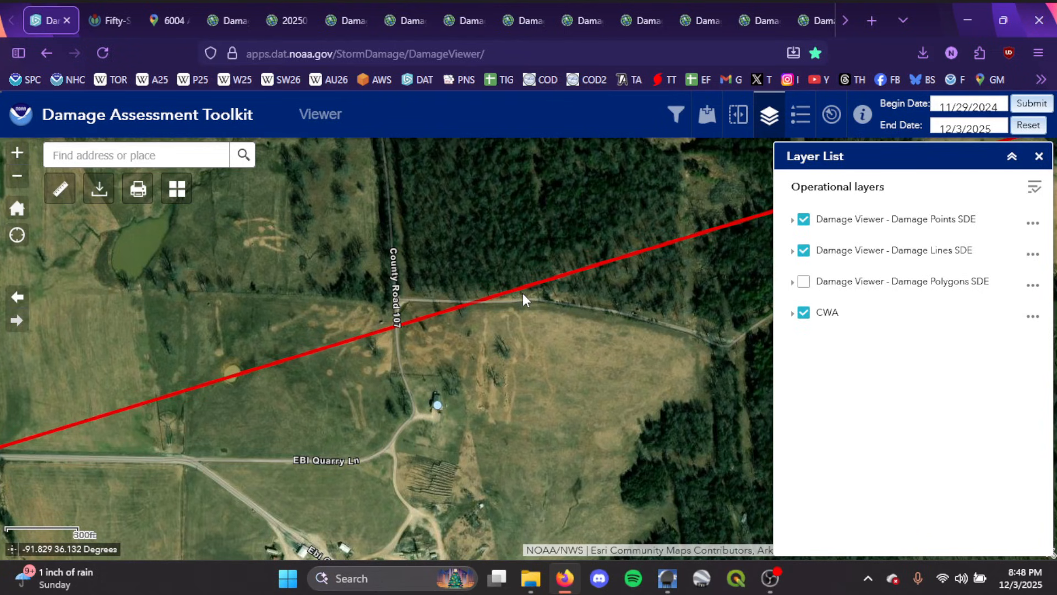
{"action": "mouse_move", "coordinate": [463, 383]}
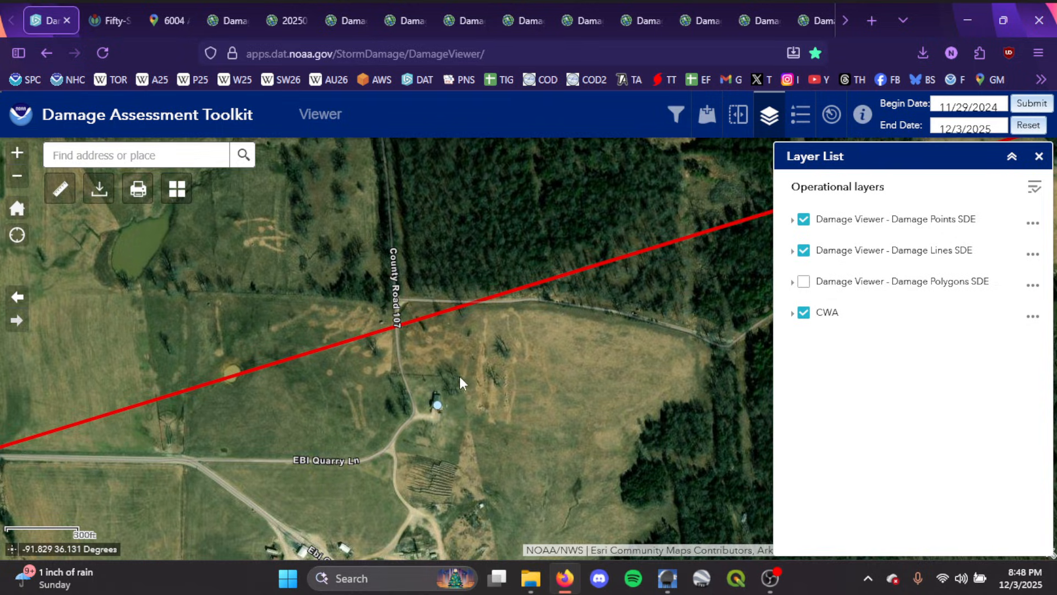
{"action": "left_click", "coordinate": [437, 404]}
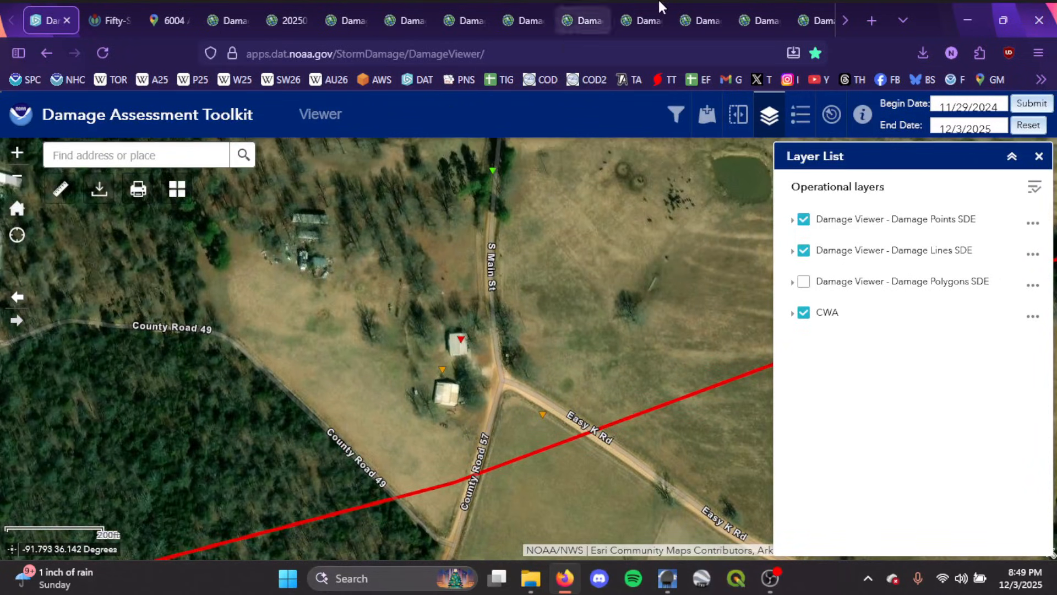
Review the stripped tree with debris and the damaged block house survey photos
{"action": "left_click", "coordinate": [757, 20]}
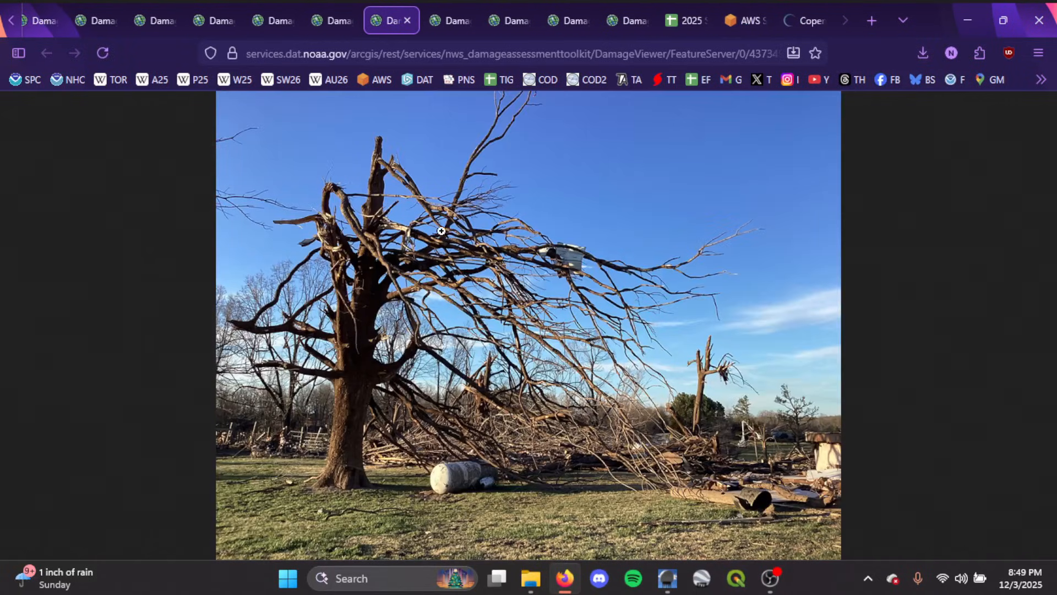
{"action": "mouse_move", "coordinate": [449, 20]}
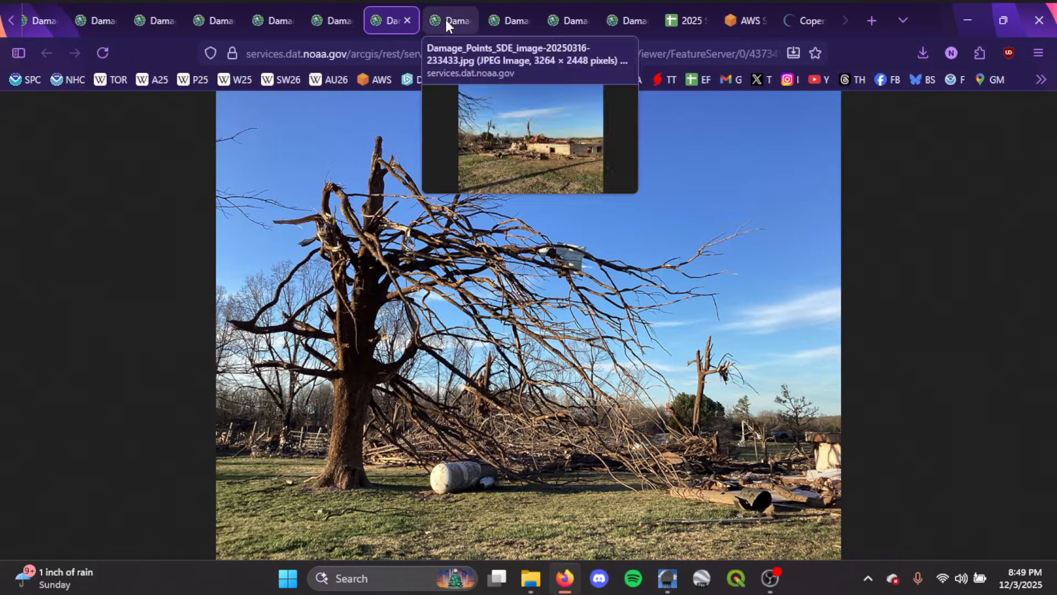
{"action": "left_click", "coordinate": [450, 20]}
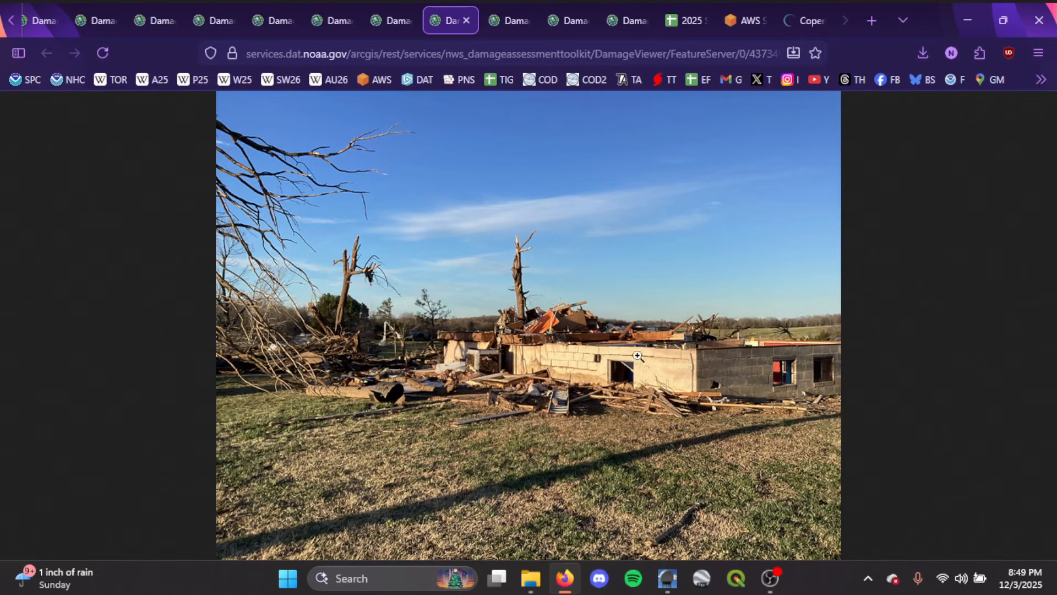
{"action": "left_click", "coordinate": [392, 20]}
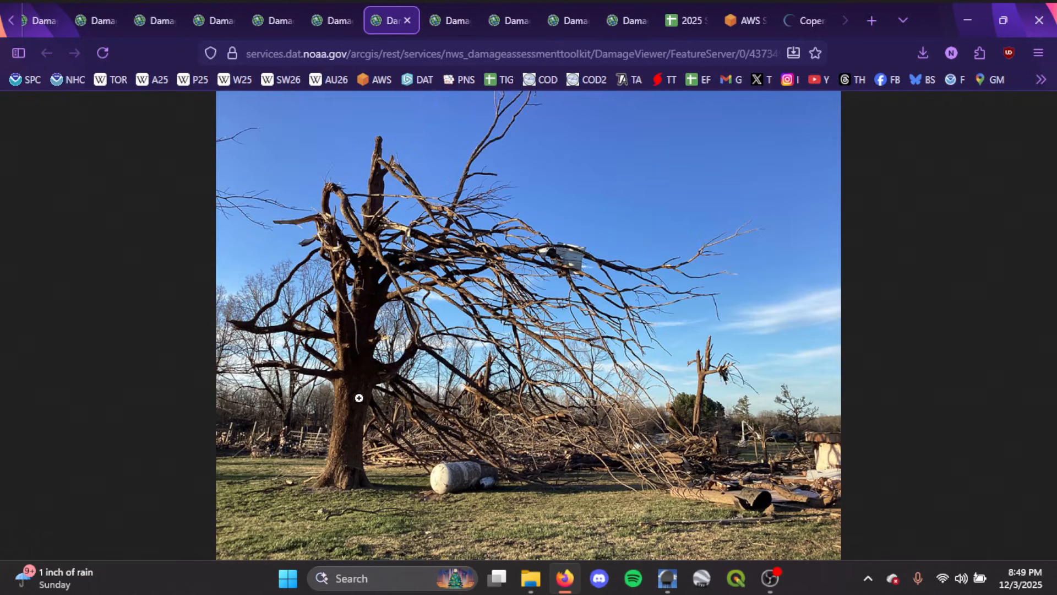
{"action": "mouse_move", "coordinate": [361, 323]}
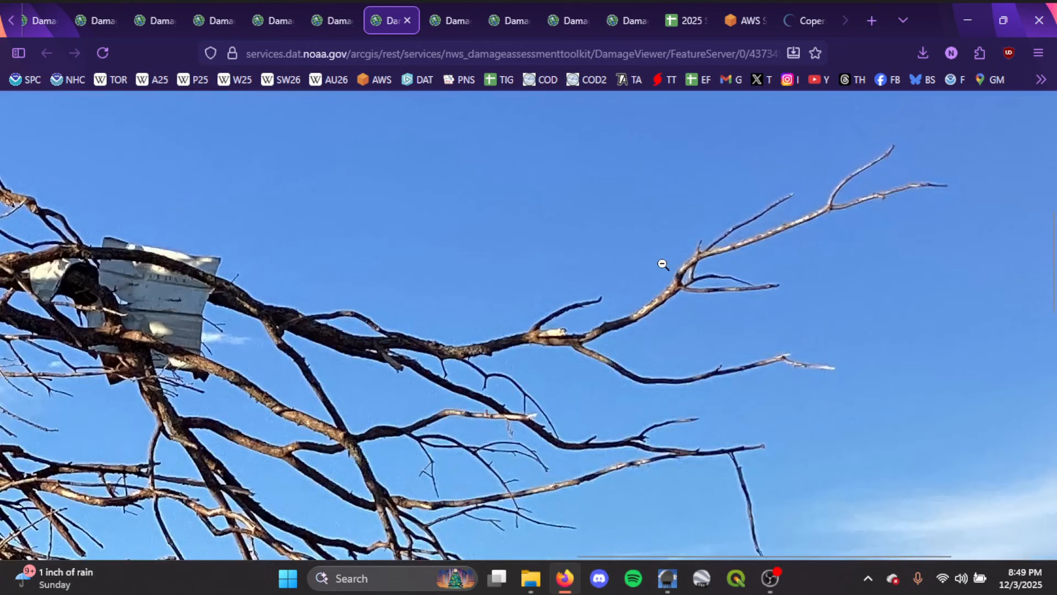
{"action": "left_click", "coordinate": [662, 263]}
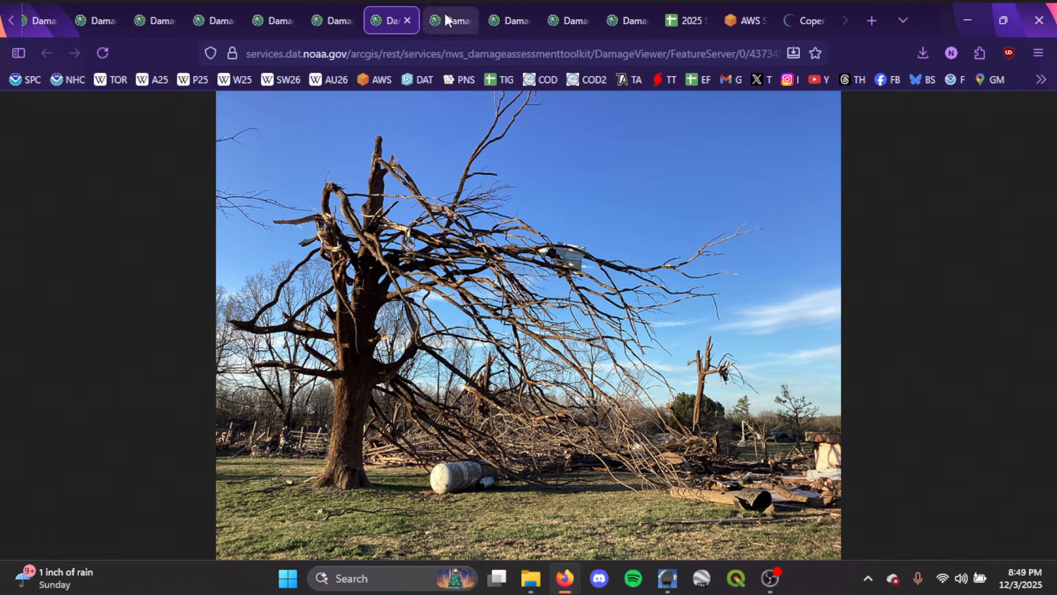
View the damaged wall-top close-up and the foundation with an exposed anchor bolt
{"action": "left_click", "coordinate": [510, 21]}
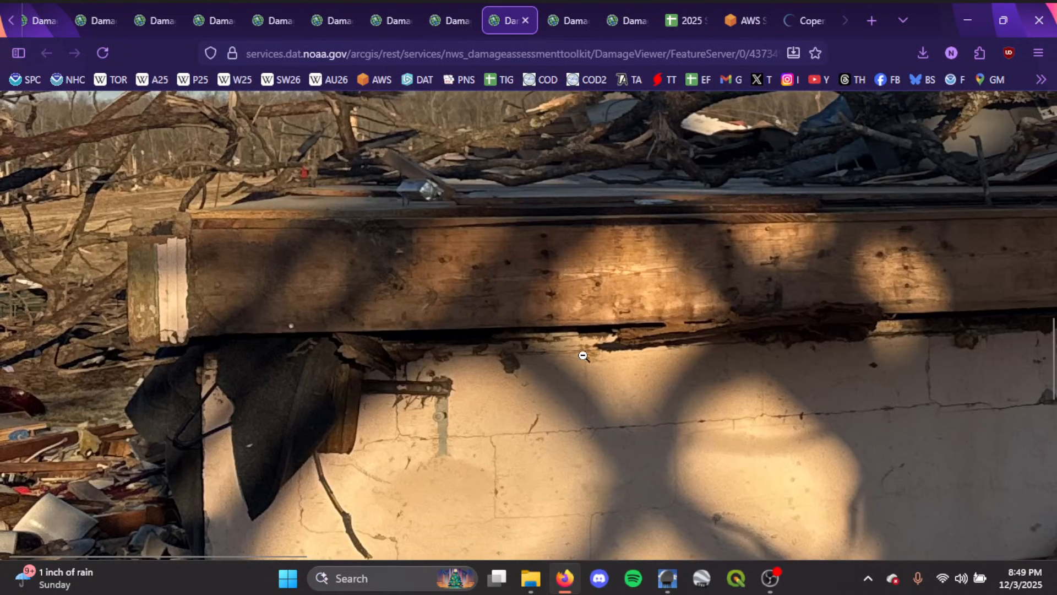
{"action": "mouse_move", "coordinate": [858, 369]}
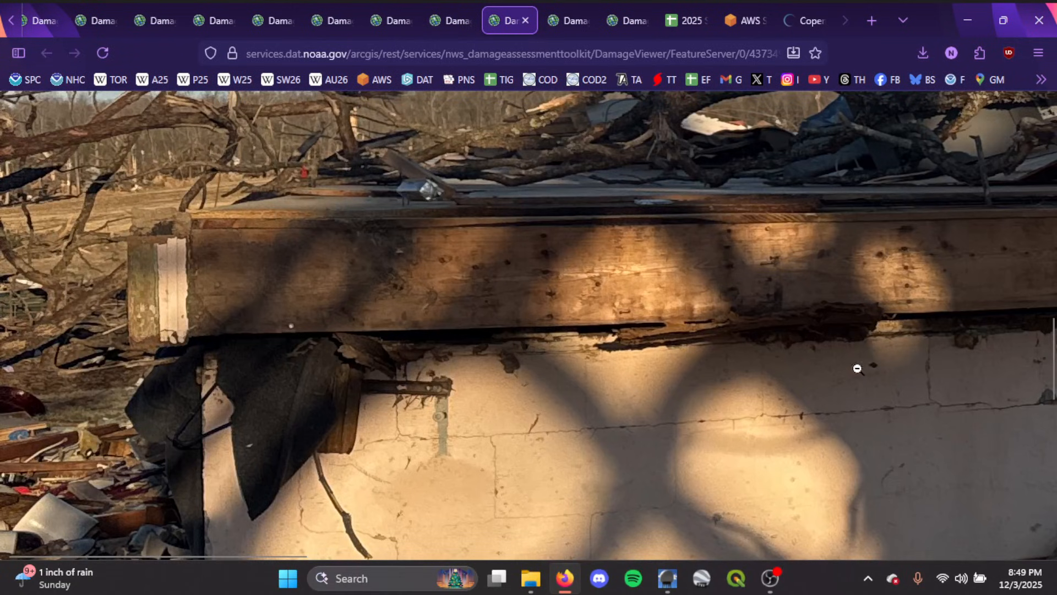
{"action": "left_click", "coordinate": [857, 369]}
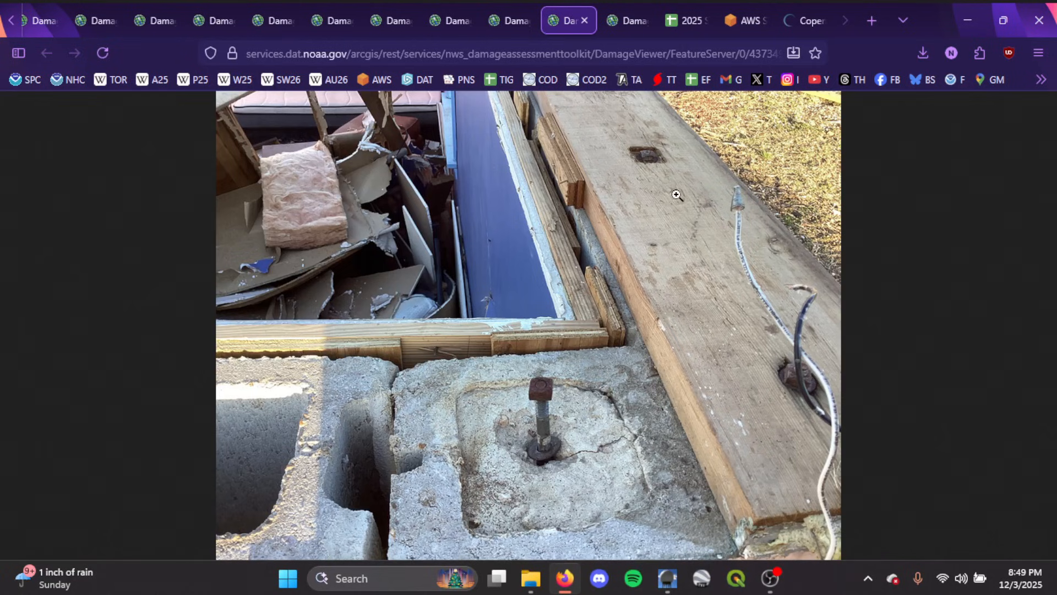
{"action": "mouse_move", "coordinate": [646, 198]}
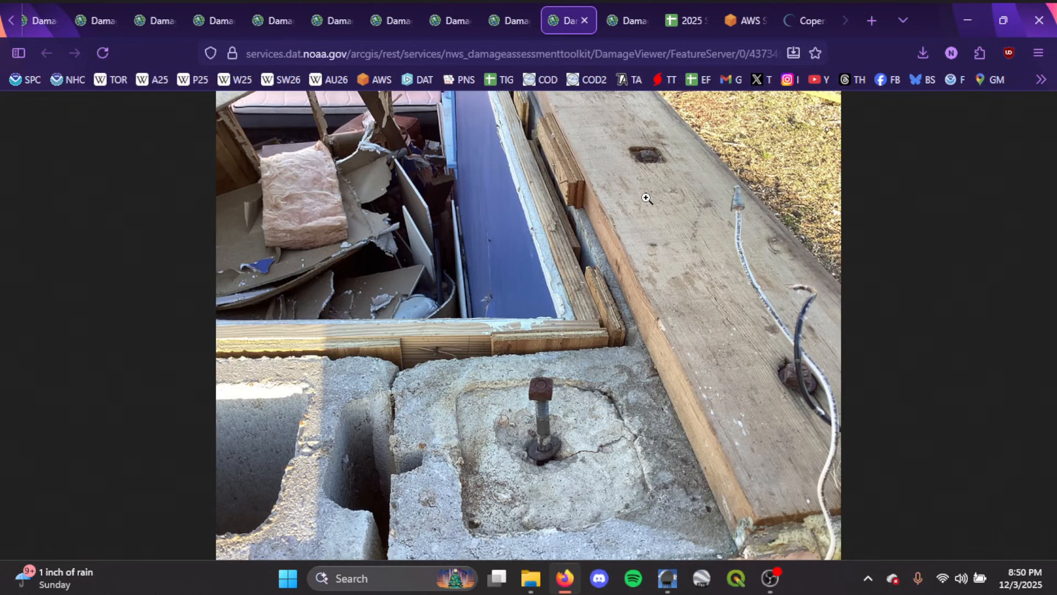
{"action": "mouse_move", "coordinate": [566, 361]}
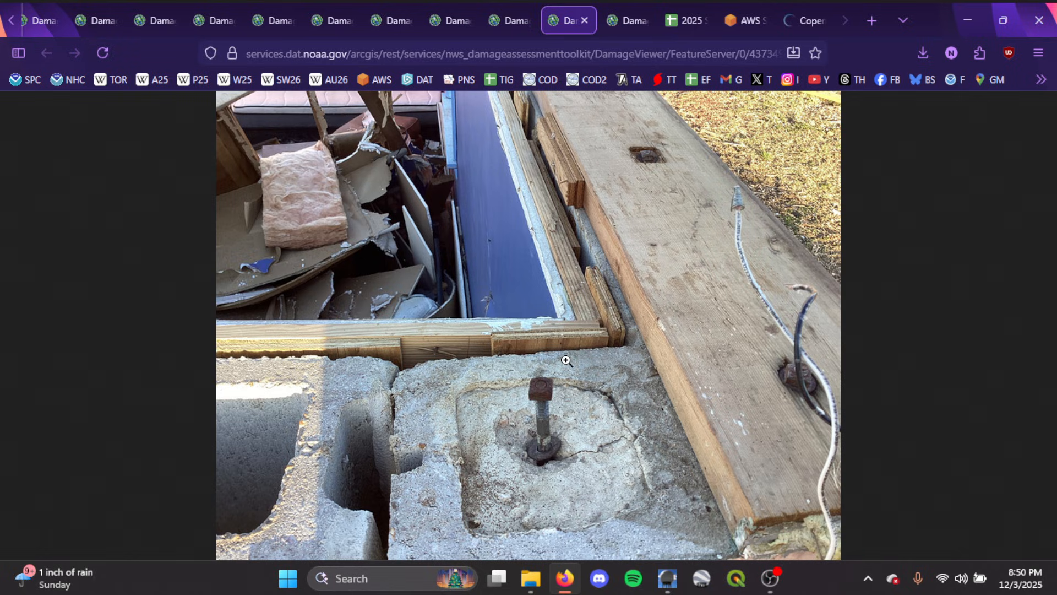
{"action": "mouse_move", "coordinate": [667, 245]}
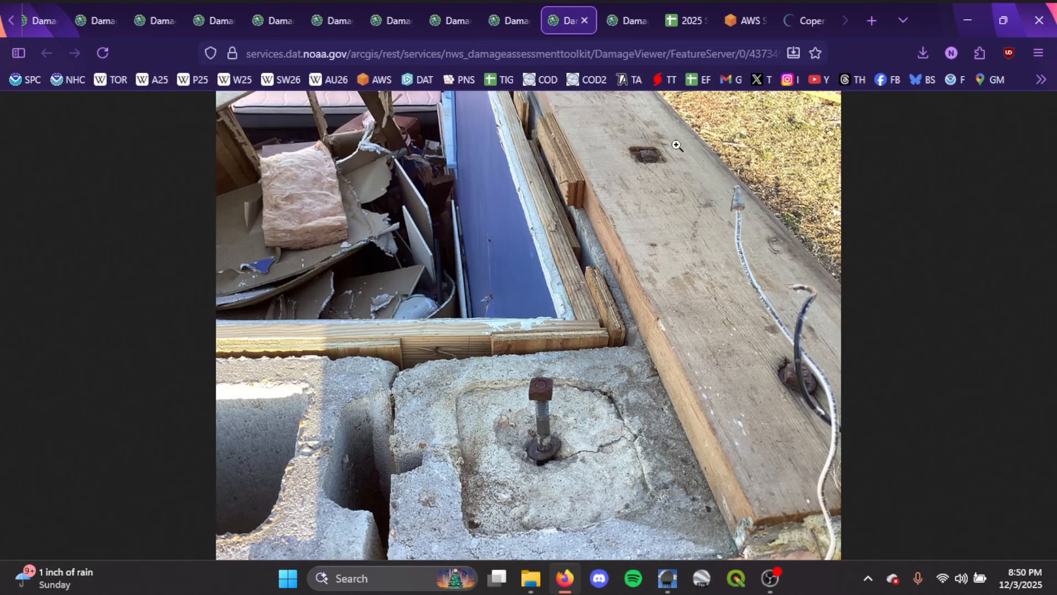
{"action": "mouse_move", "coordinate": [607, 41]}
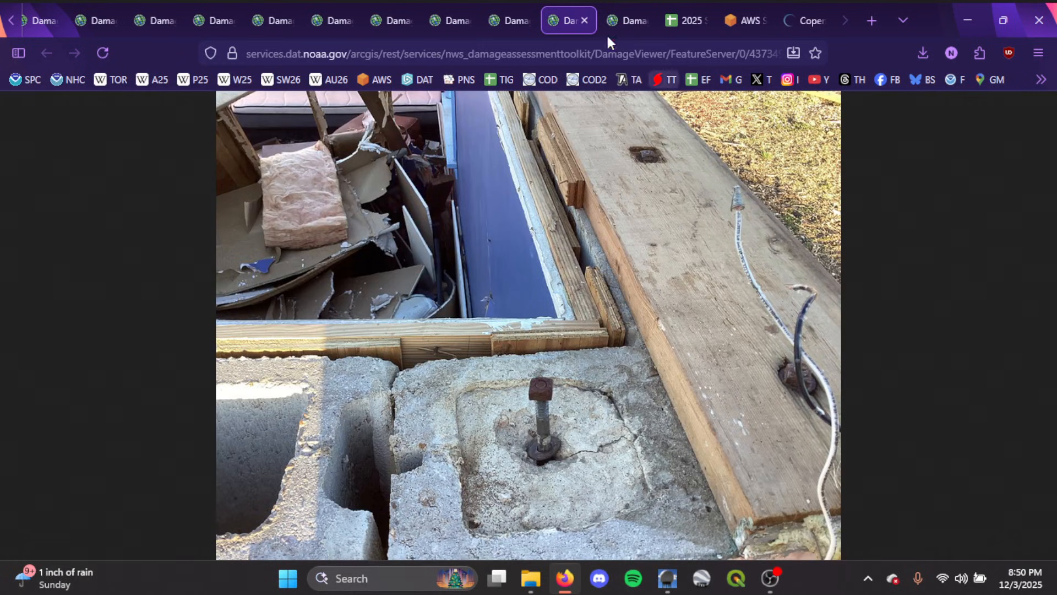
Review the bolted sill plate and destroyed block house photos, ending on the debarked tree
{"action": "left_click", "coordinate": [625, 20]}
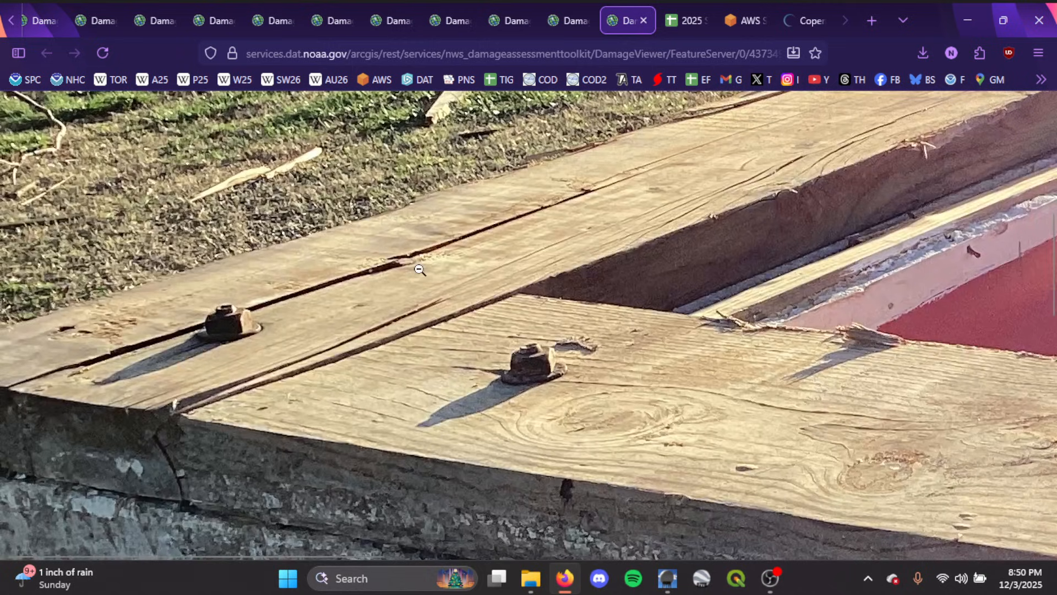
{"action": "mouse_move", "coordinate": [527, 359]}
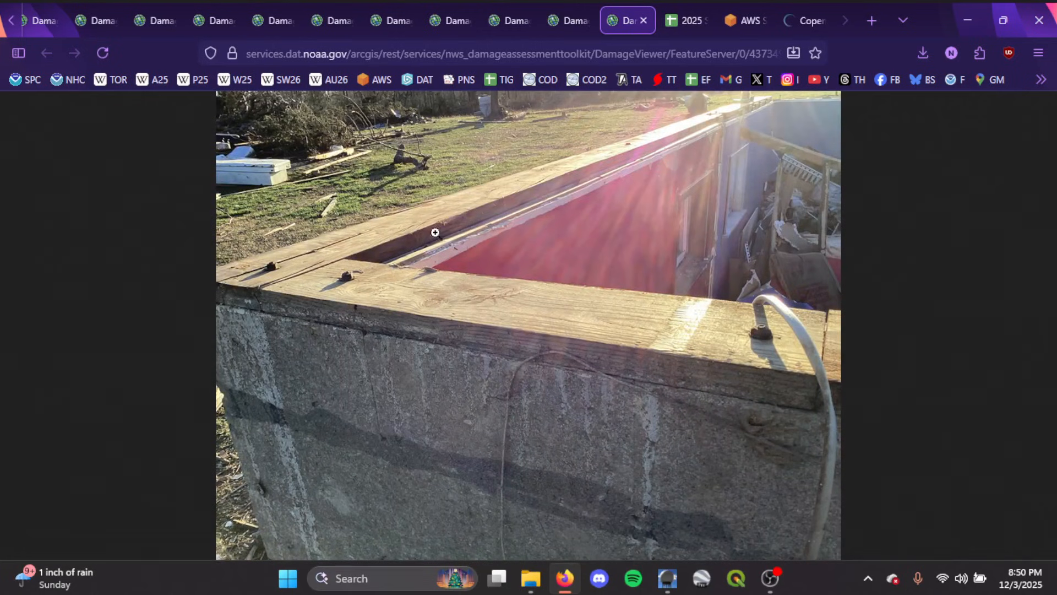
{"action": "mouse_move", "coordinate": [302, 259]}
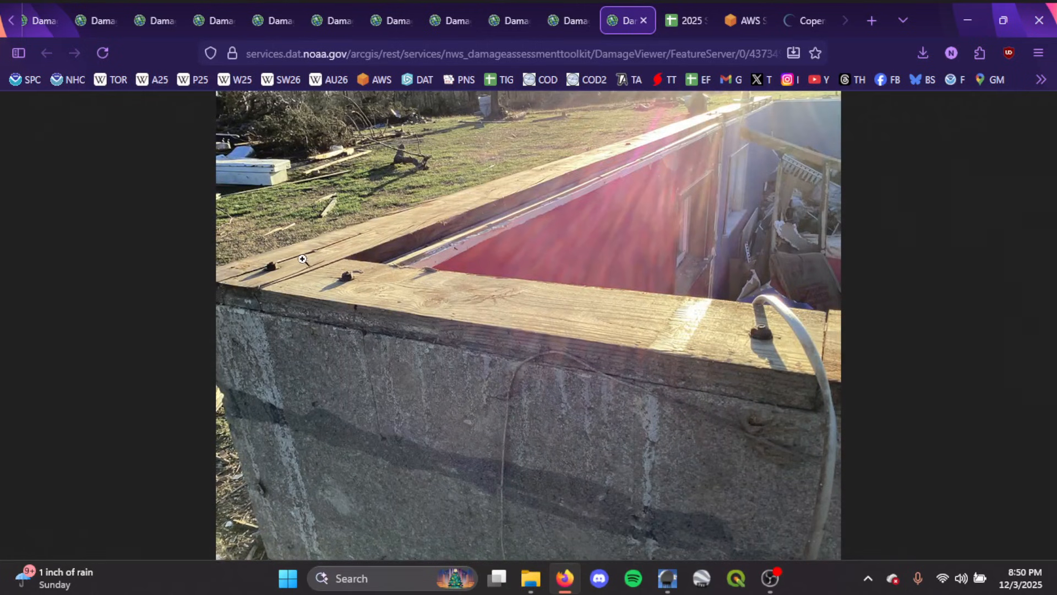
{"action": "mouse_move", "coordinate": [290, 260]}
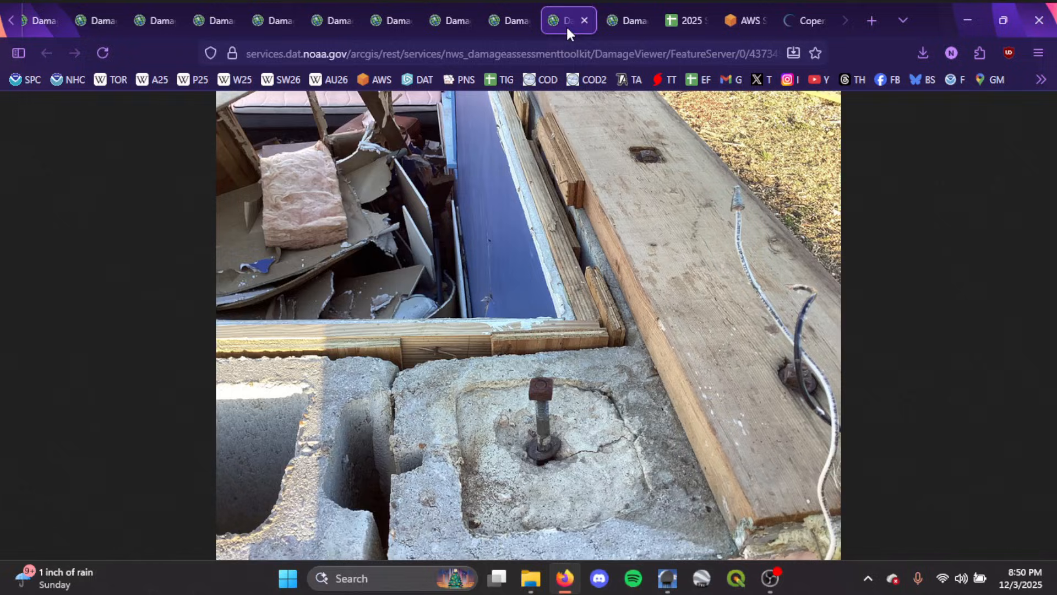
{"action": "left_click", "coordinate": [509, 19]}
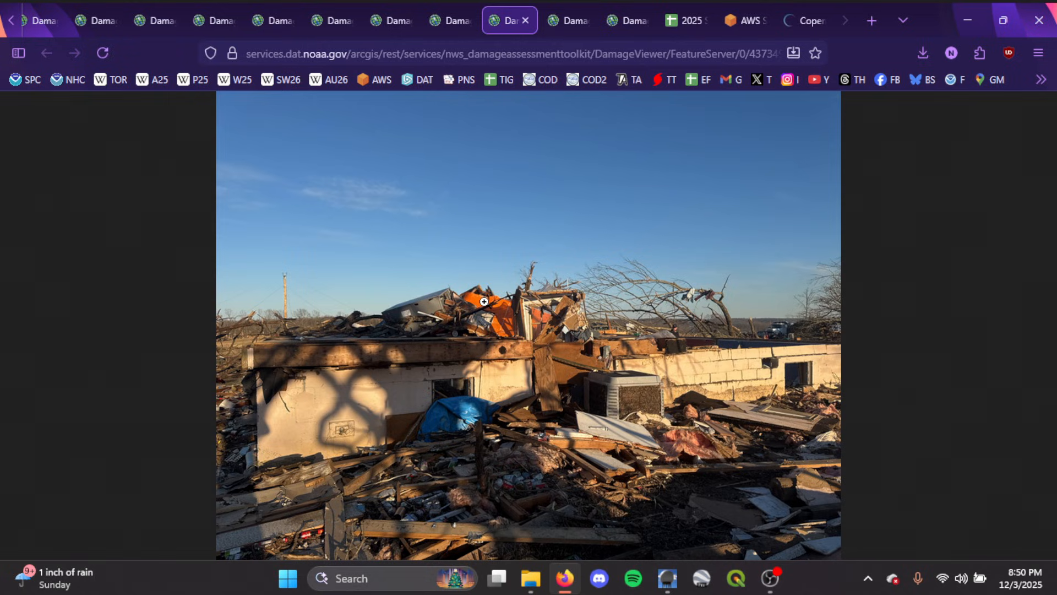
{"action": "mouse_move", "coordinate": [798, 355]}
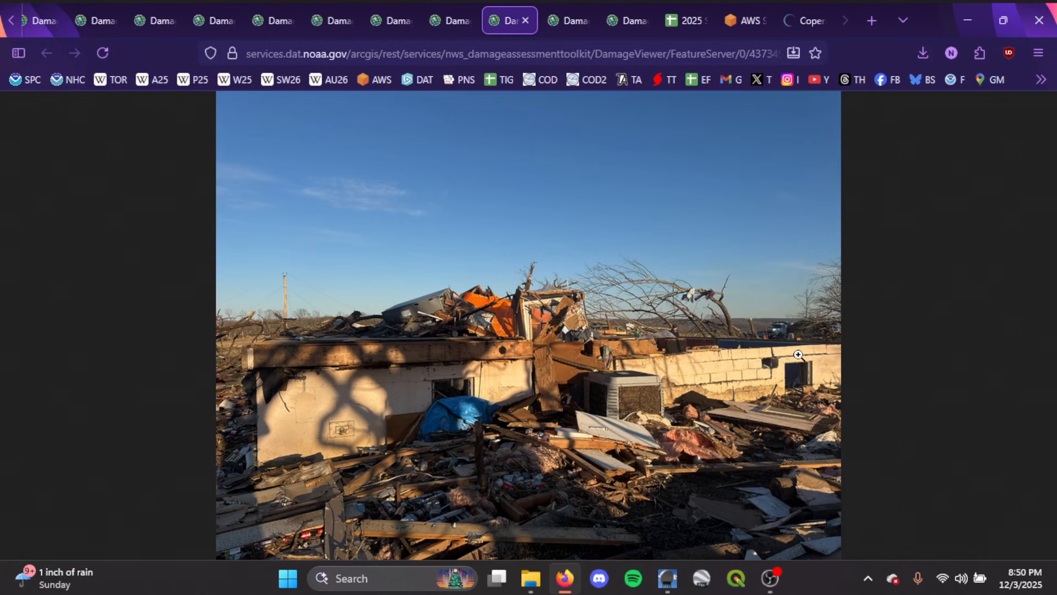
{"action": "mouse_move", "coordinate": [695, 221]}
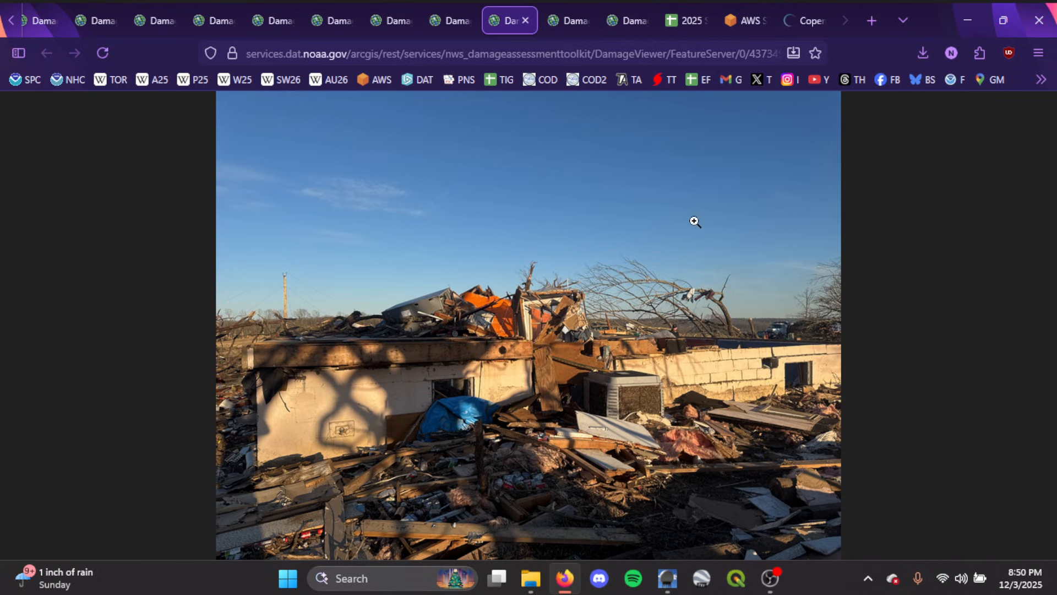
{"action": "mouse_move", "coordinate": [292, 353]}
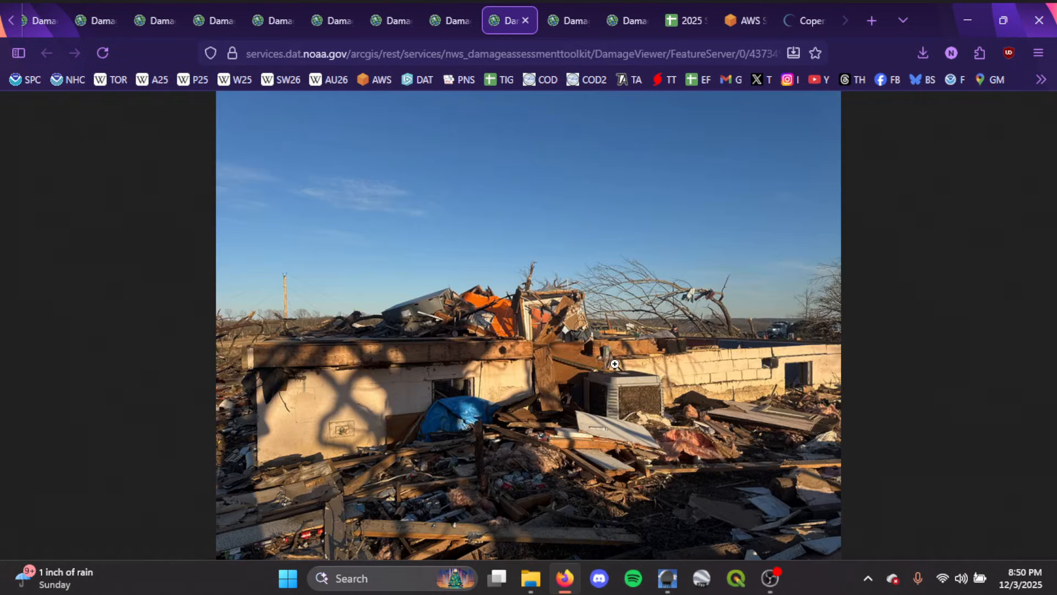
{"action": "mouse_move", "coordinate": [564, 20]}
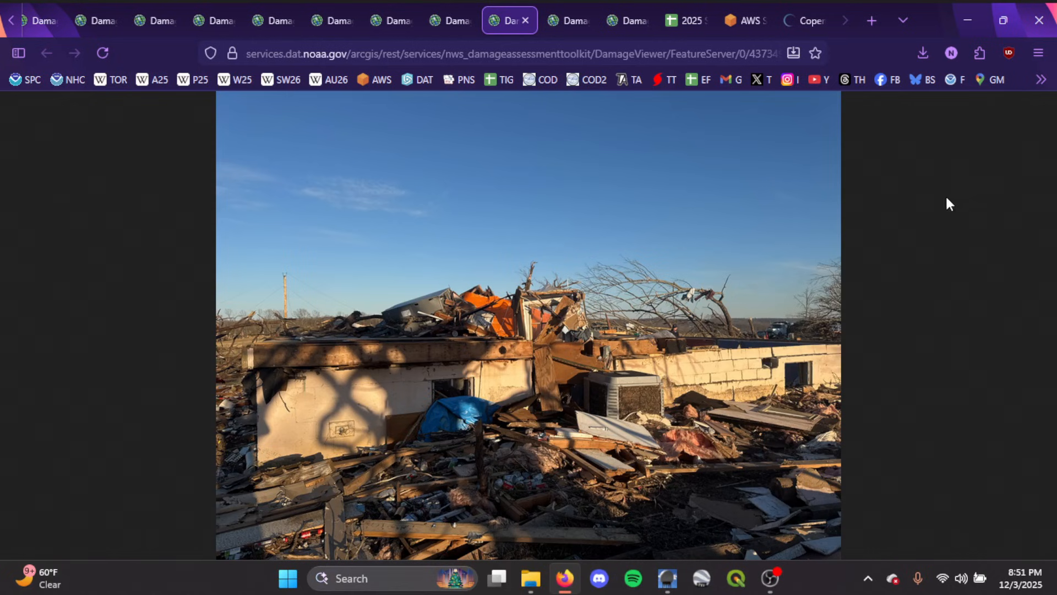
{"action": "left_click", "coordinate": [623, 20]}
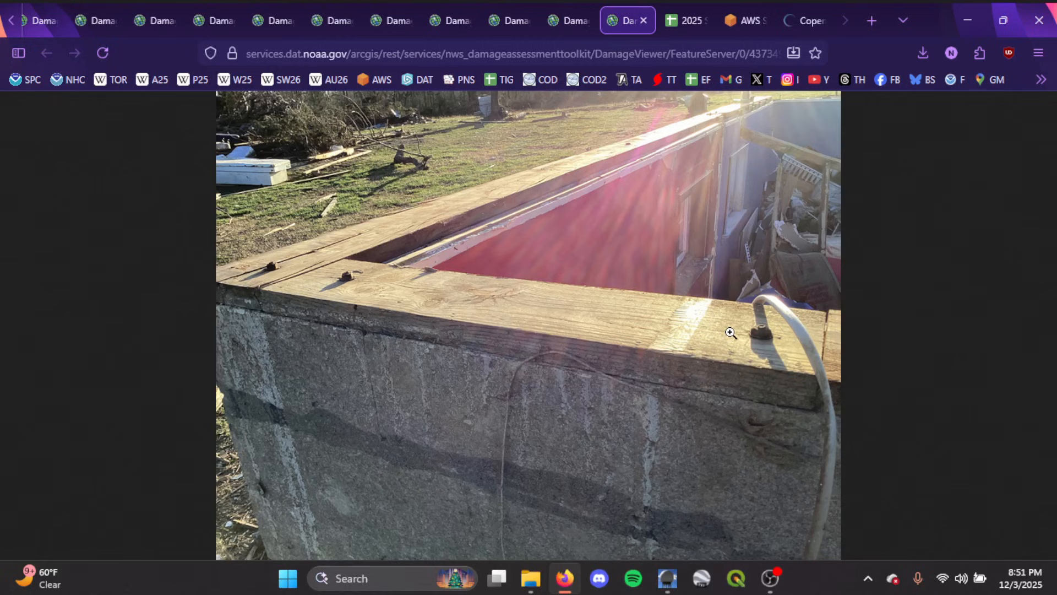
{"action": "mouse_move", "coordinate": [734, 184]}
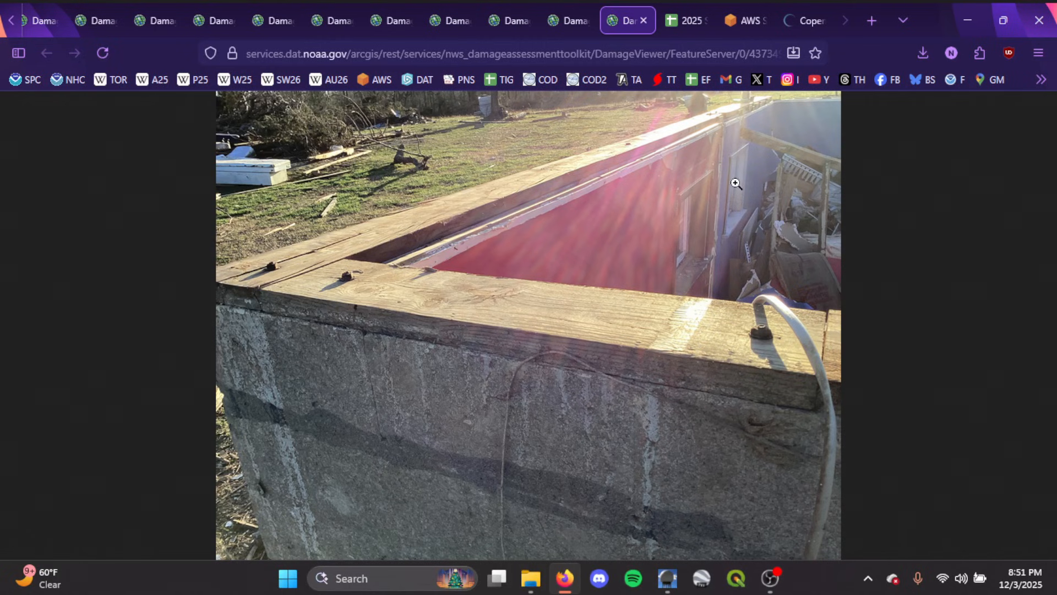
{"action": "left_click", "coordinate": [391, 20]}
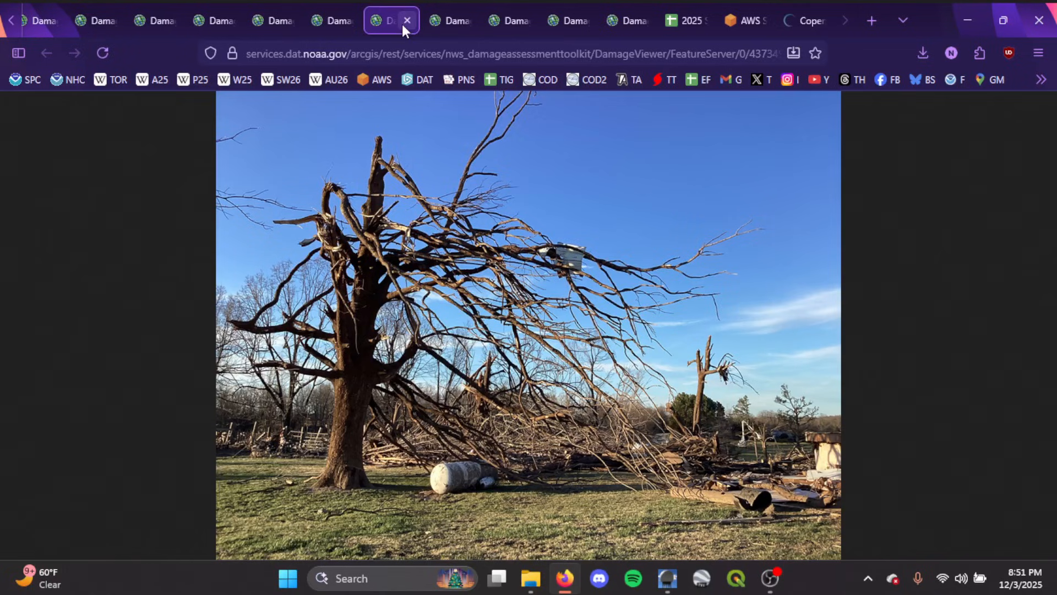
Show the roofless cinder-block building photo with scattered debris and stripped trees
{"action": "left_click", "coordinate": [450, 20]}
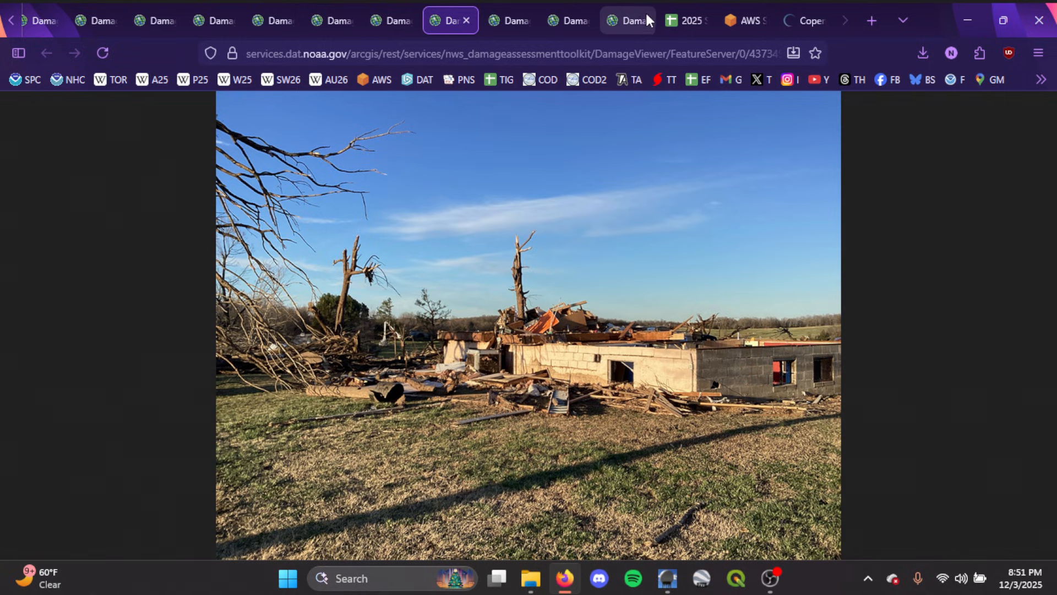
{"action": "mouse_move", "coordinate": [625, 19]}
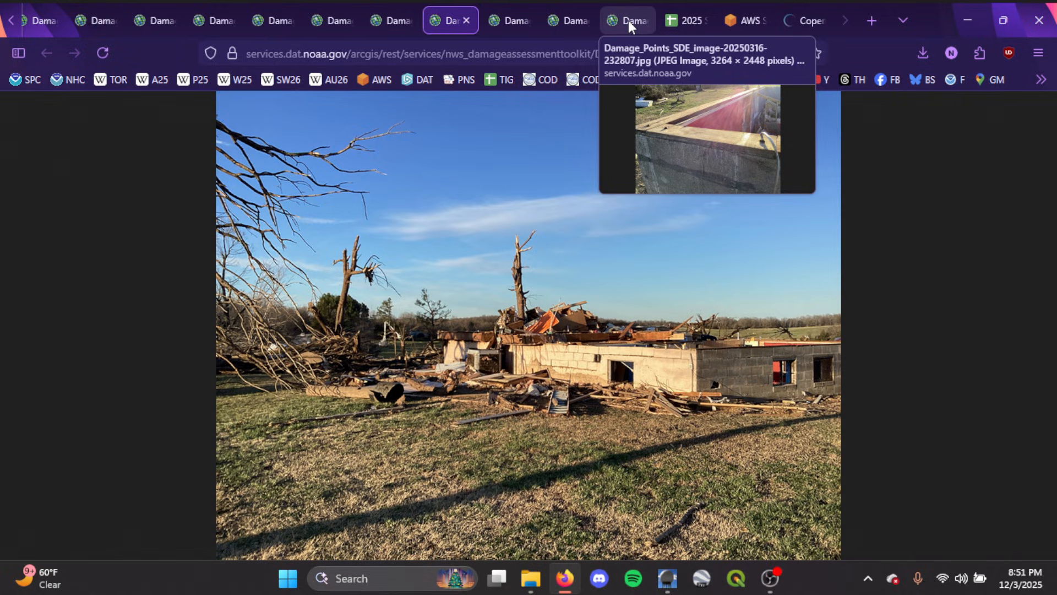
{"action": "mouse_move", "coordinate": [517, 305]}
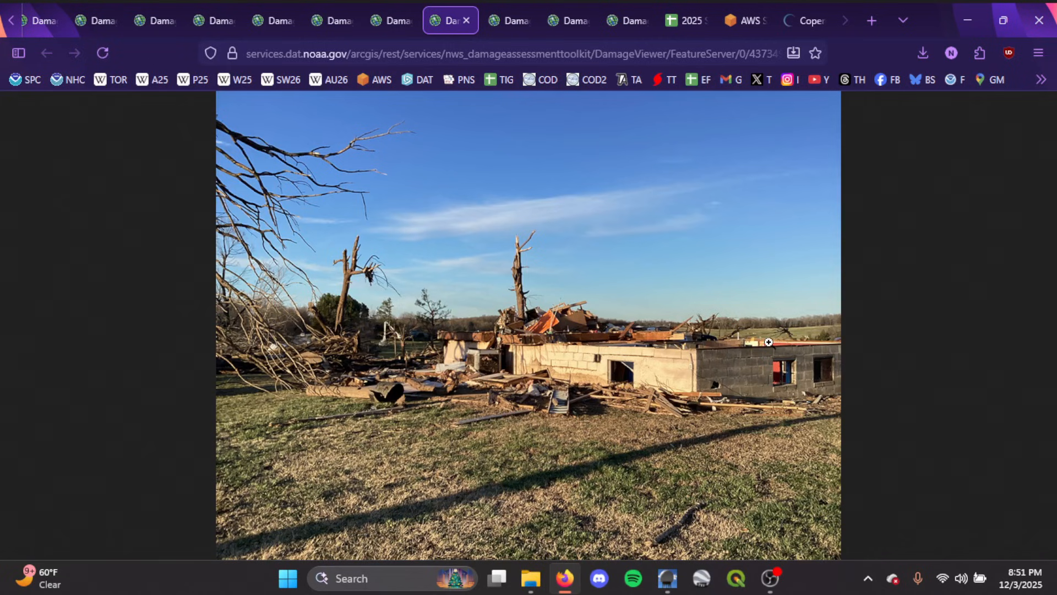
{"action": "mouse_move", "coordinate": [687, 339]}
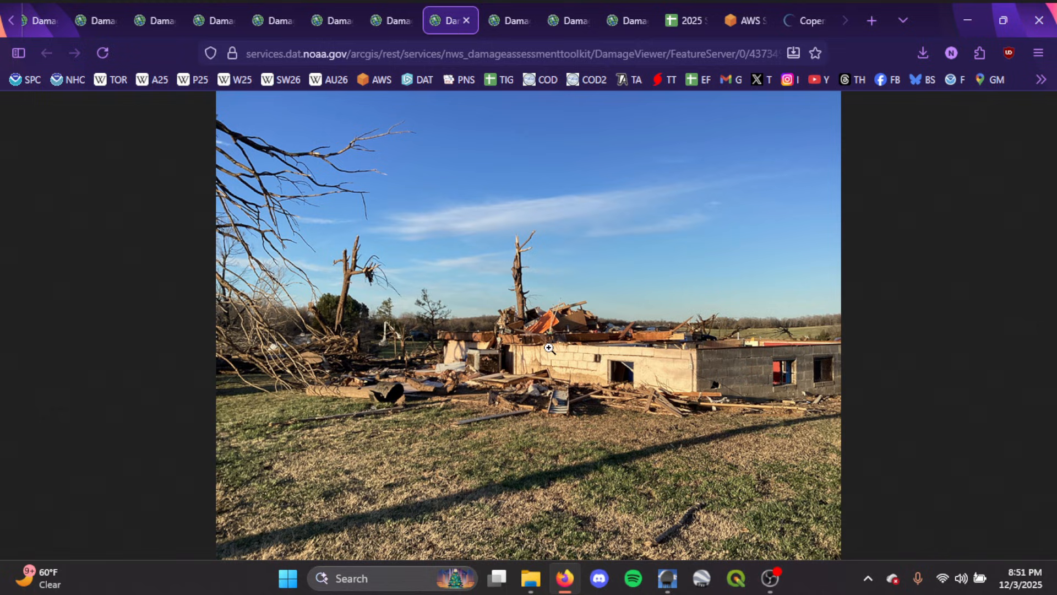
{"action": "mouse_move", "coordinate": [680, 345]}
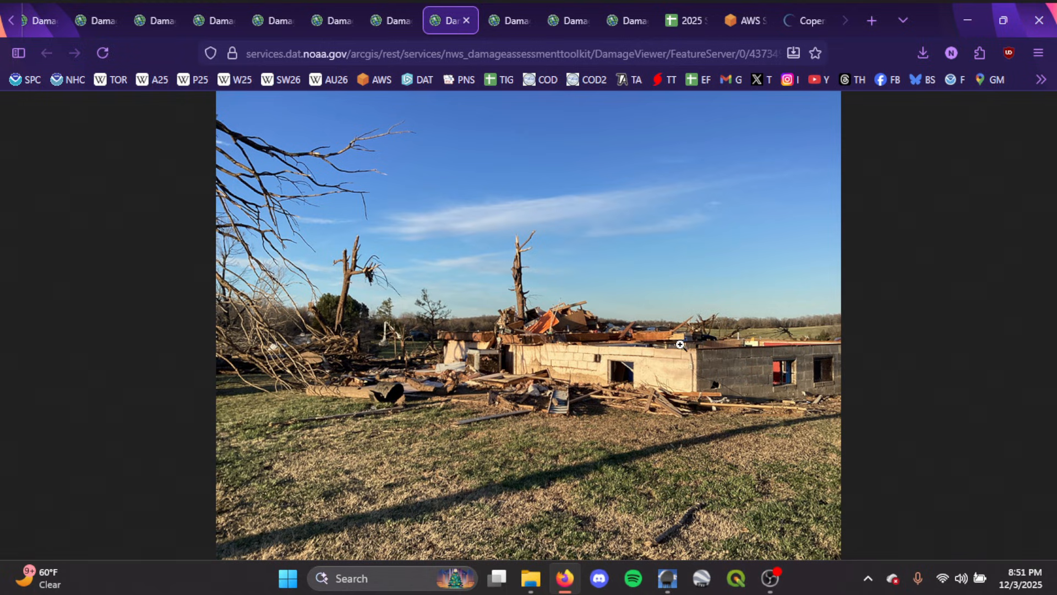
{"action": "mouse_move", "coordinate": [583, 345]}
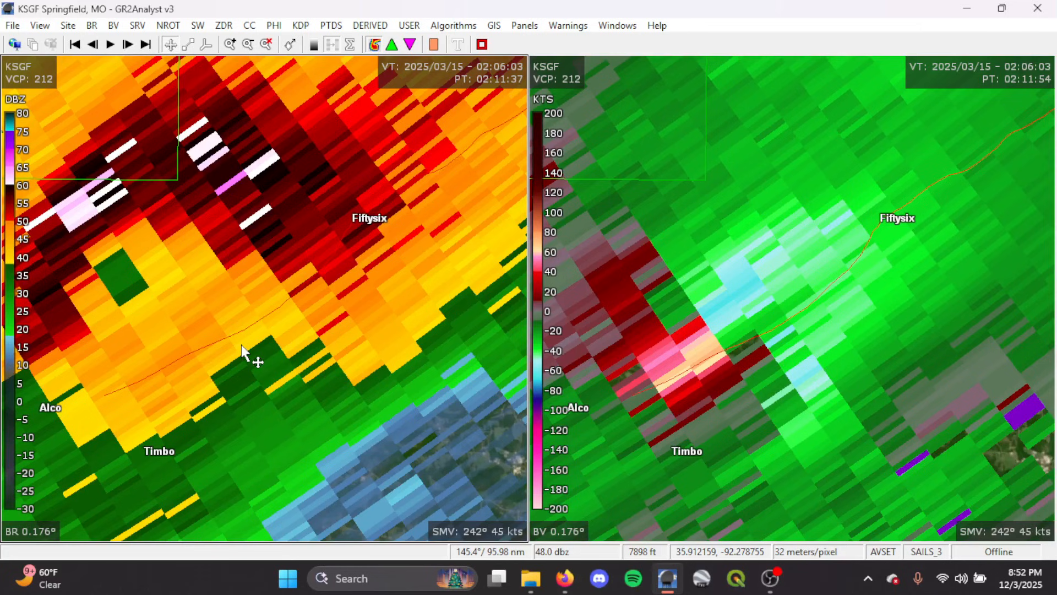
{"action": "mouse_move", "coordinate": [415, 239]}
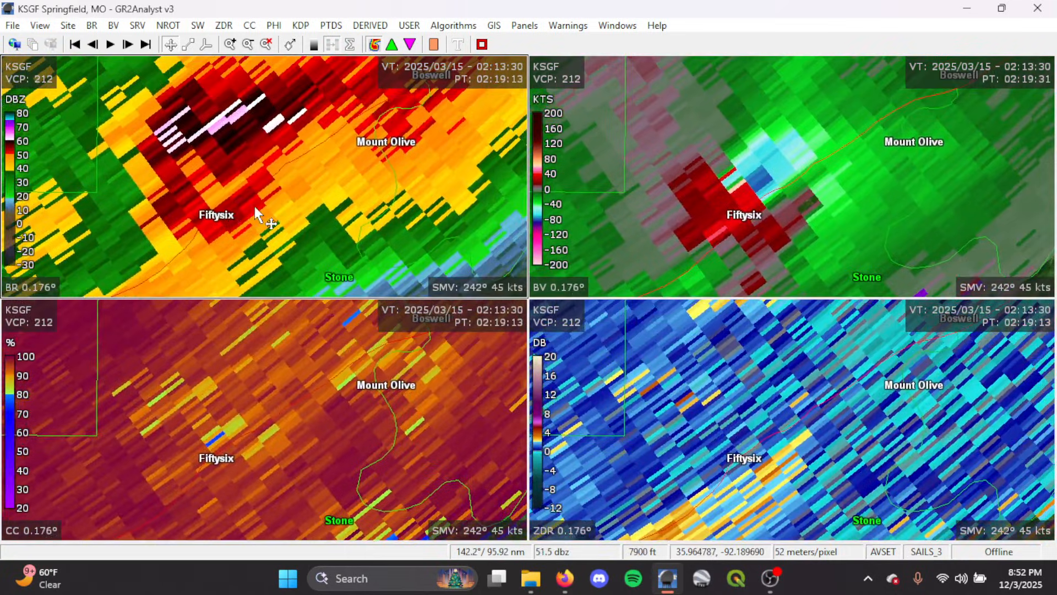
Step through KSGF scans following the couplet near Mount Olive toward Melbourne and Newburg
{"action": "left_click", "coordinate": [127, 44]}
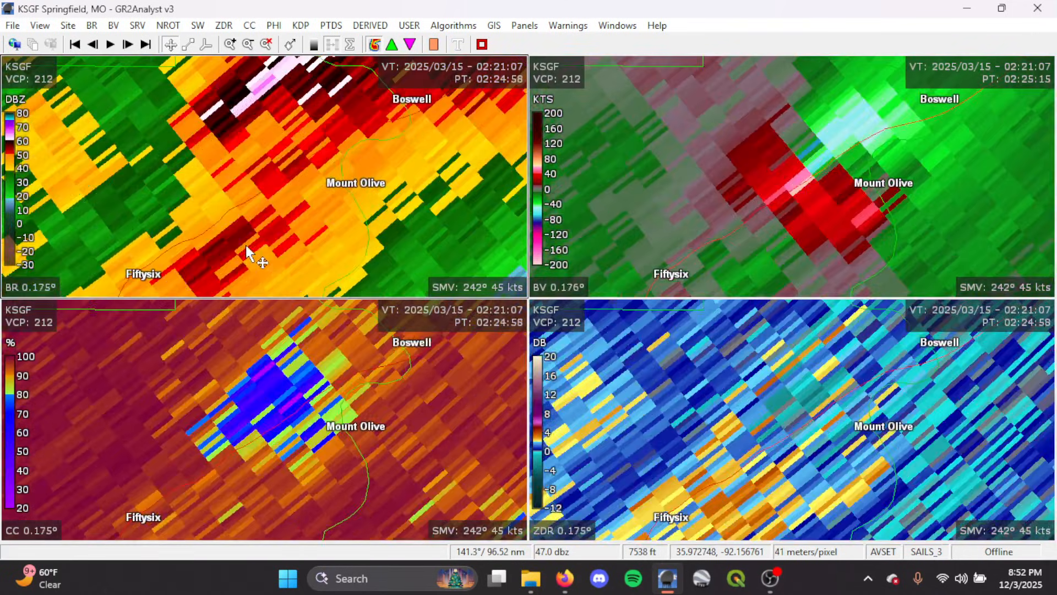
{"action": "mouse_move", "coordinate": [263, 279]}
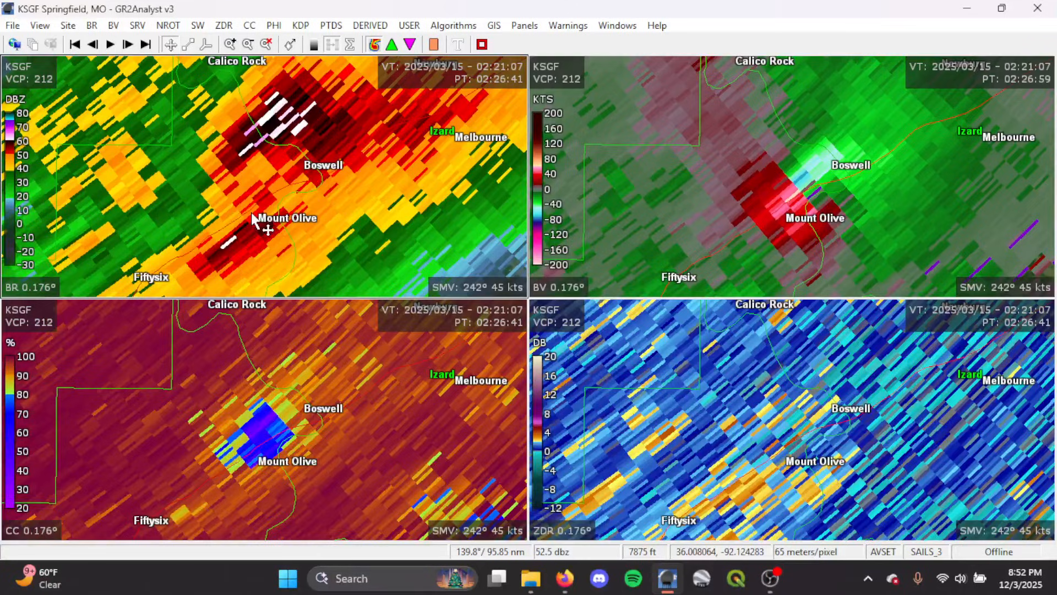
{"action": "left_click", "coordinate": [126, 44]}
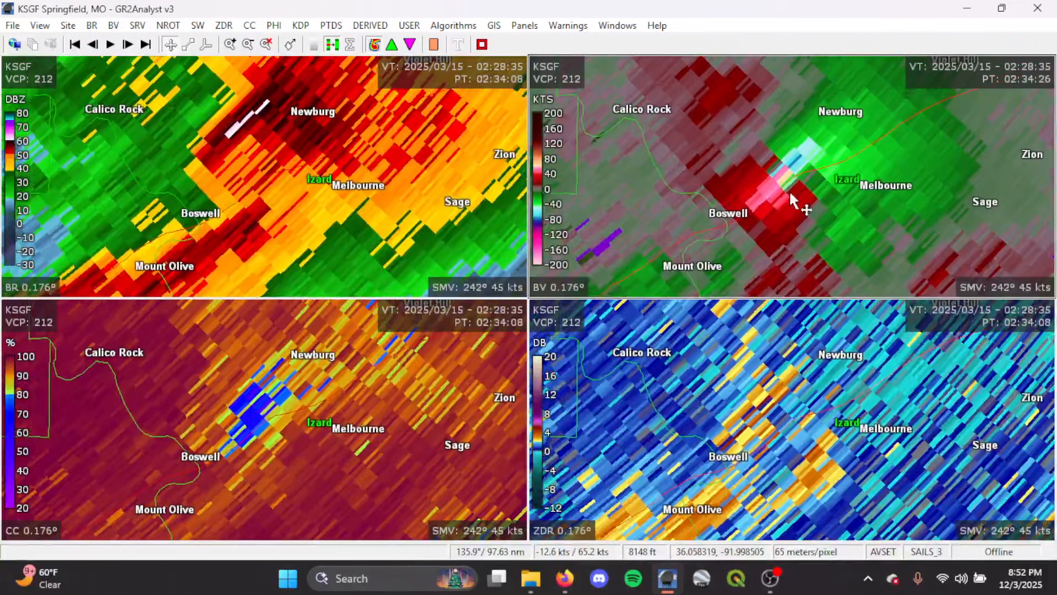
{"action": "left_click", "coordinate": [128, 44]}
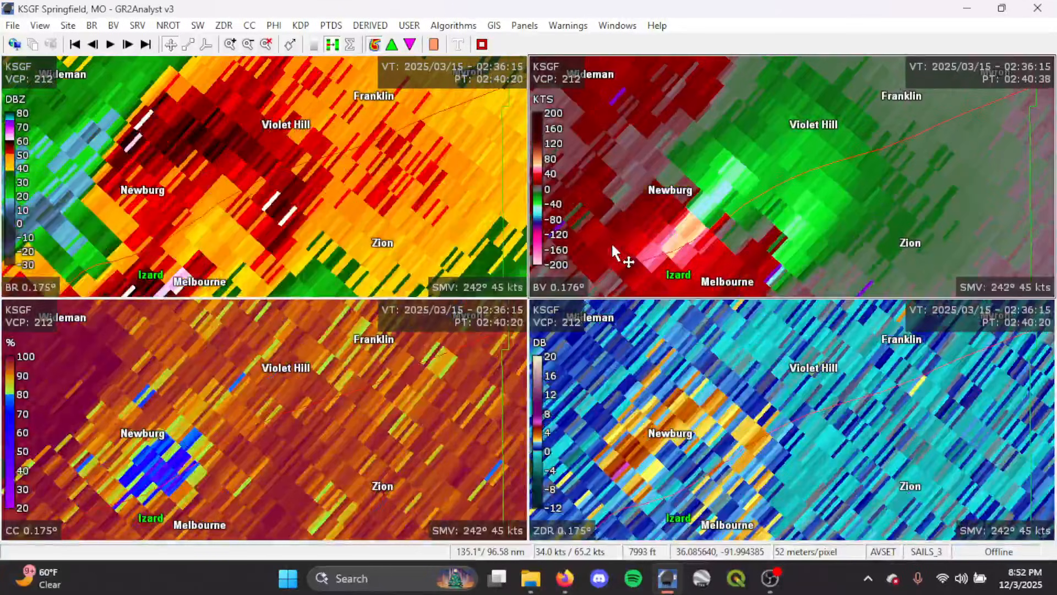
{"action": "left_click", "coordinate": [128, 44]}
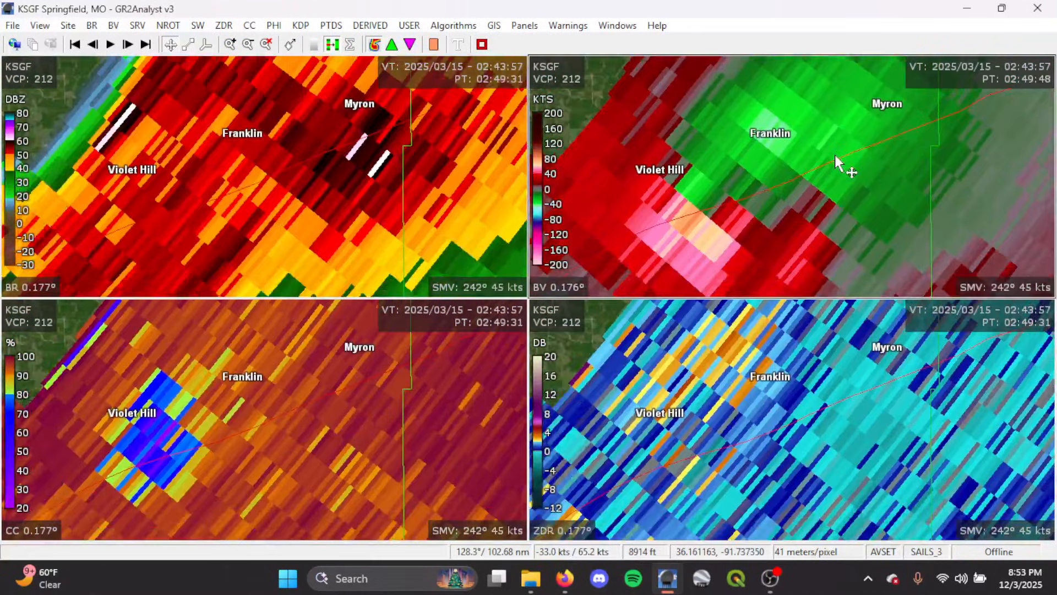
Continue the radar track past Franklin toward Ash Flat and Ravenden Springs
{"action": "left_click", "coordinate": [127, 44]}
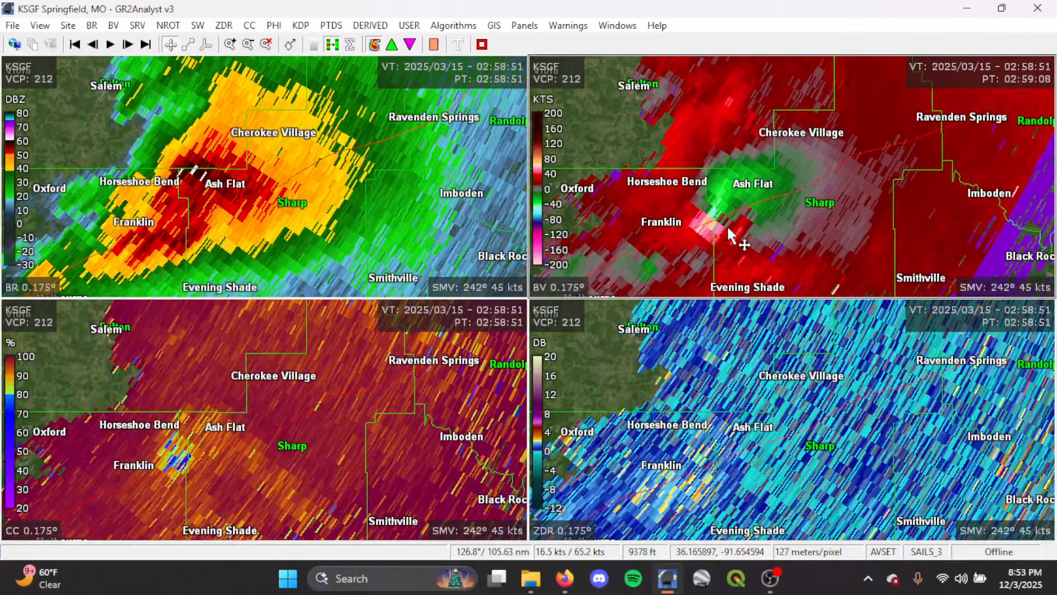
{"action": "left_click", "coordinate": [127, 44]}
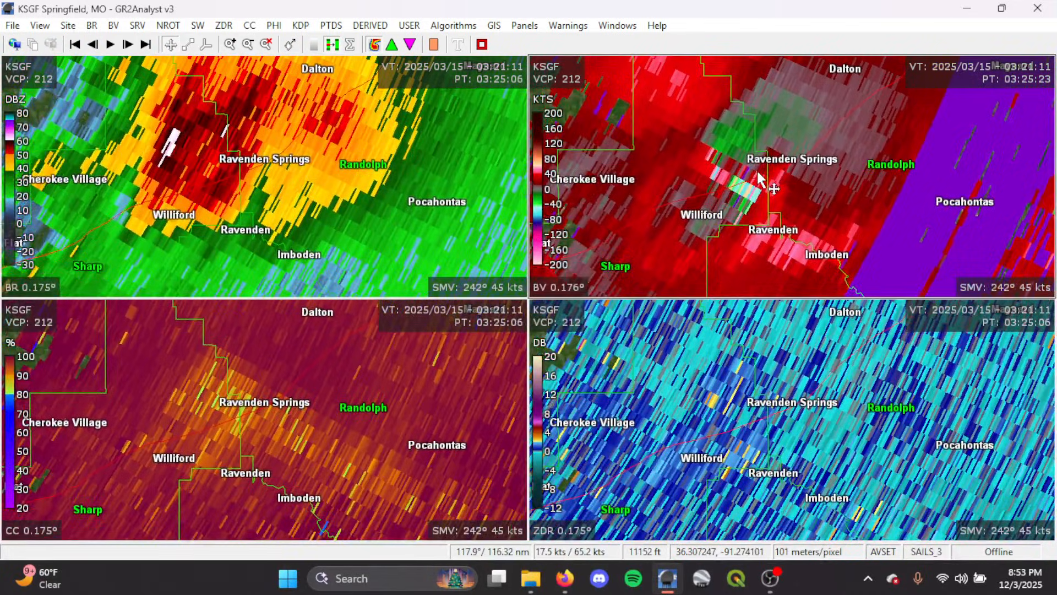
{"action": "left_click", "coordinate": [128, 44]}
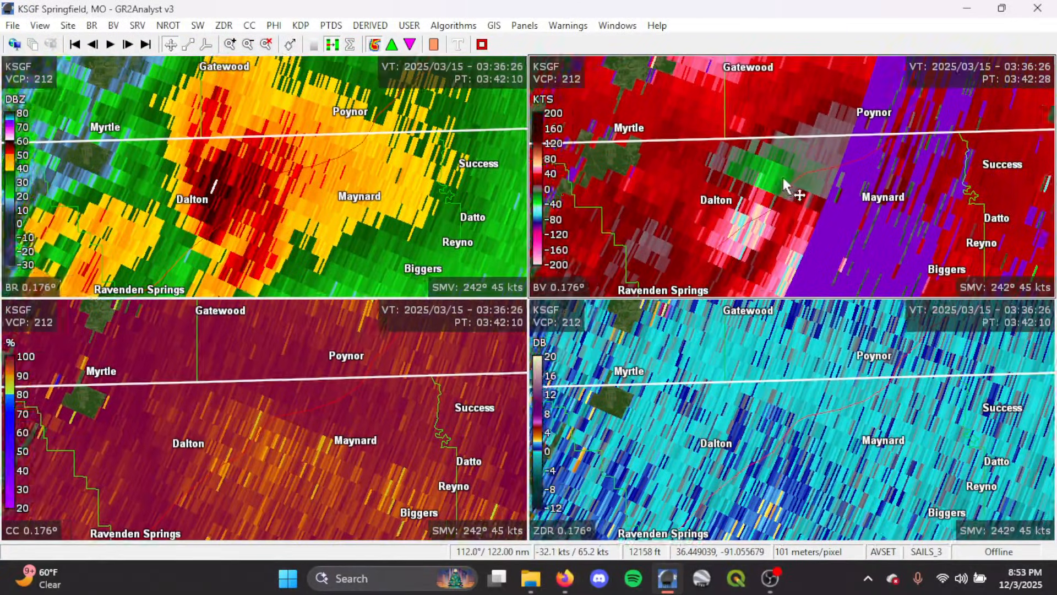
{"action": "scroll", "scroll_direction": "down", "scroll_amount": 3}
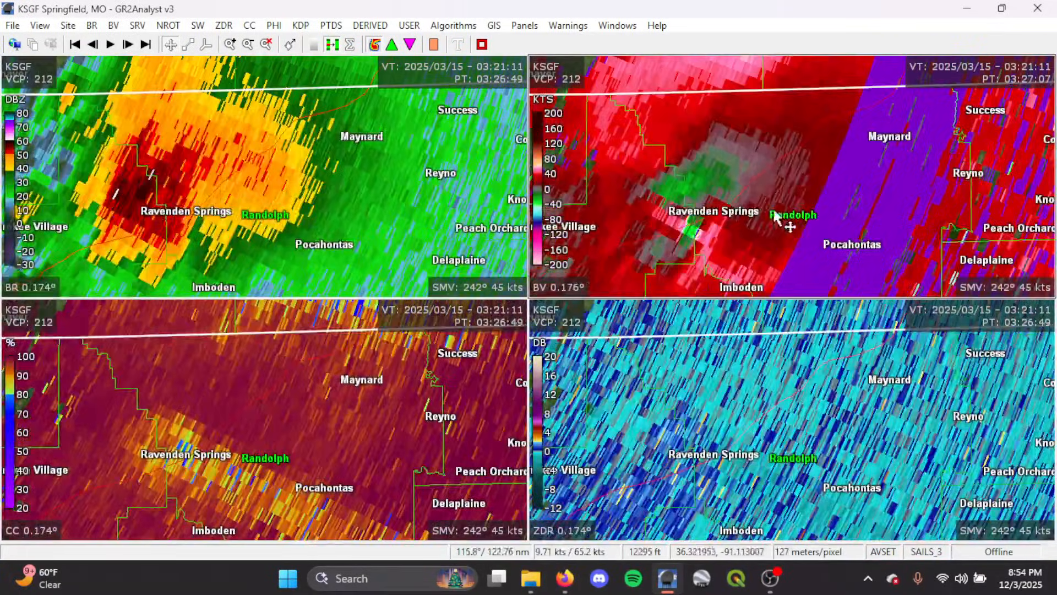
{"action": "scroll", "scroll_direction": "down", "scroll_amount": 3}
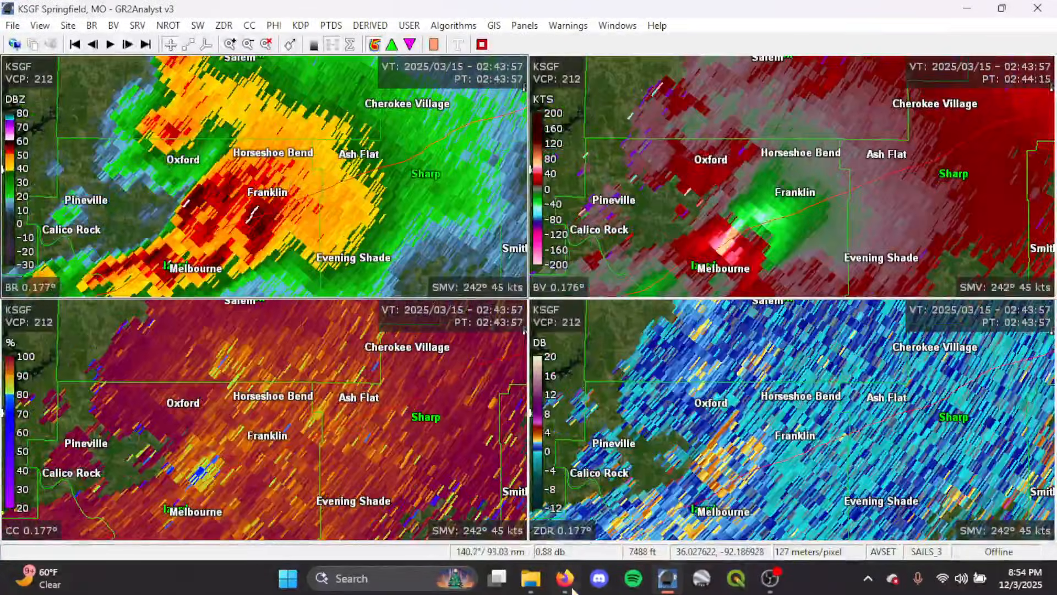
Bring up Sentinel-2 imagery and pan to the damage scar near AR 14 and Fifty-Six
{"action": "left_click", "coordinate": [565, 578]}
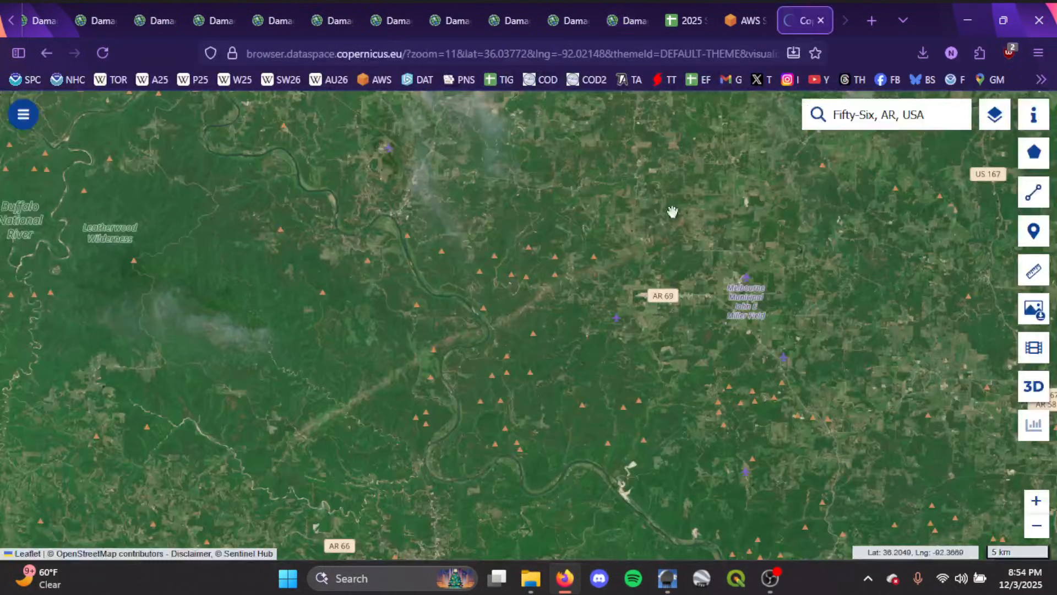
{"action": "left_click_drag", "start_coordinate": [672, 211], "coordinate": [509, 261]}
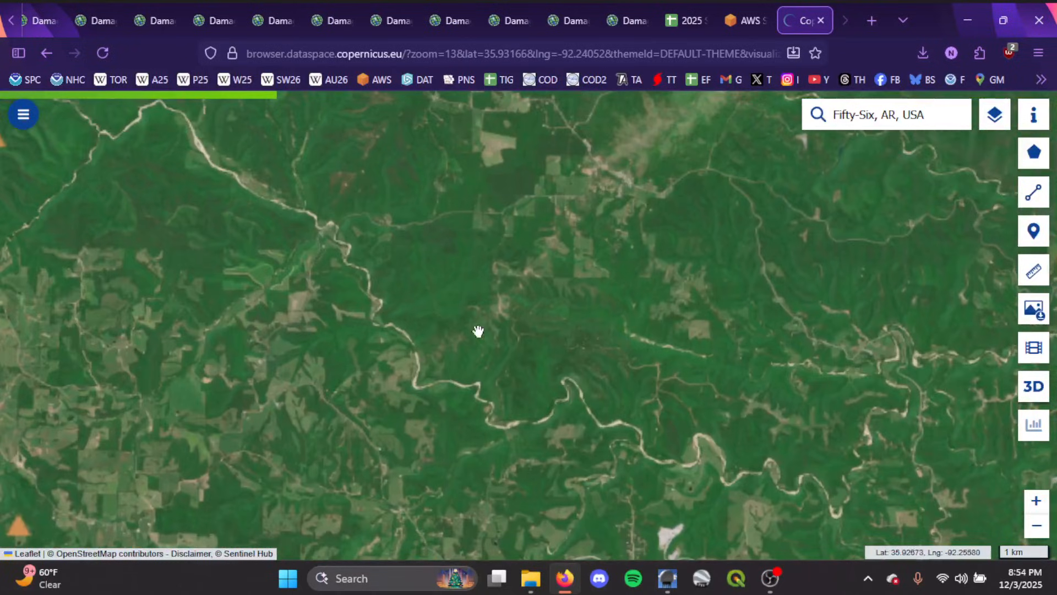
{"action": "left_click_drag", "start_coordinate": [478, 332], "coordinate": [630, 235]}
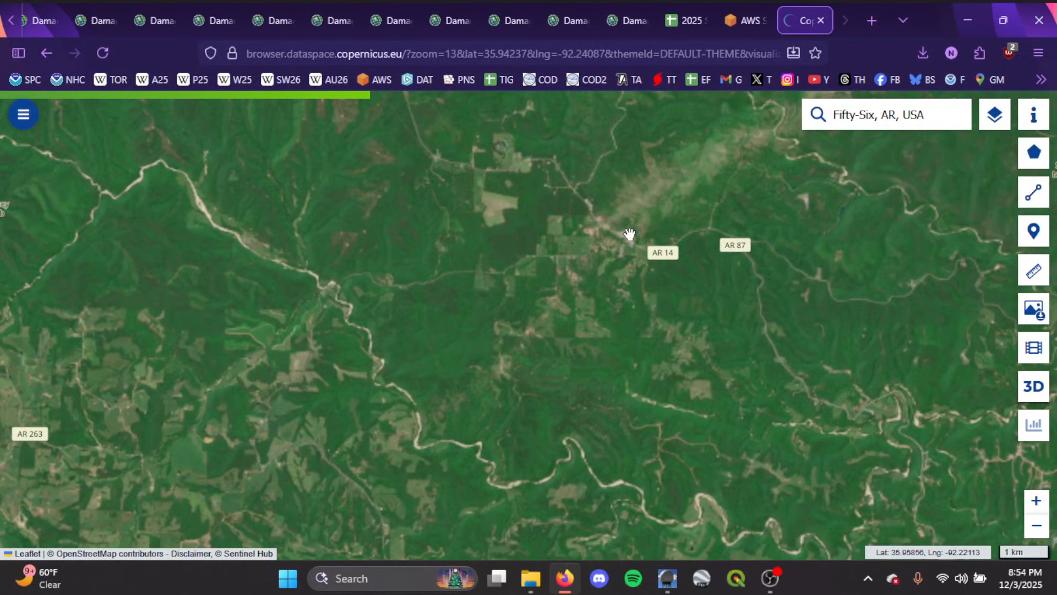
{"action": "left_click_drag", "start_coordinate": [629, 236], "coordinate": [437, 434]}
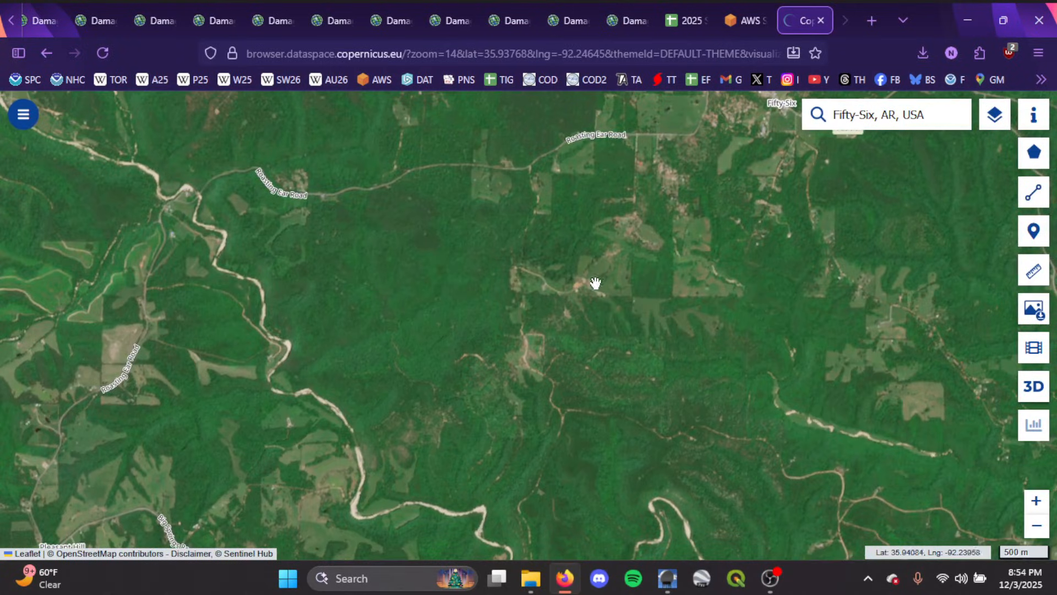
{"action": "left_click_drag", "start_coordinate": [595, 282], "coordinate": [564, 323]}
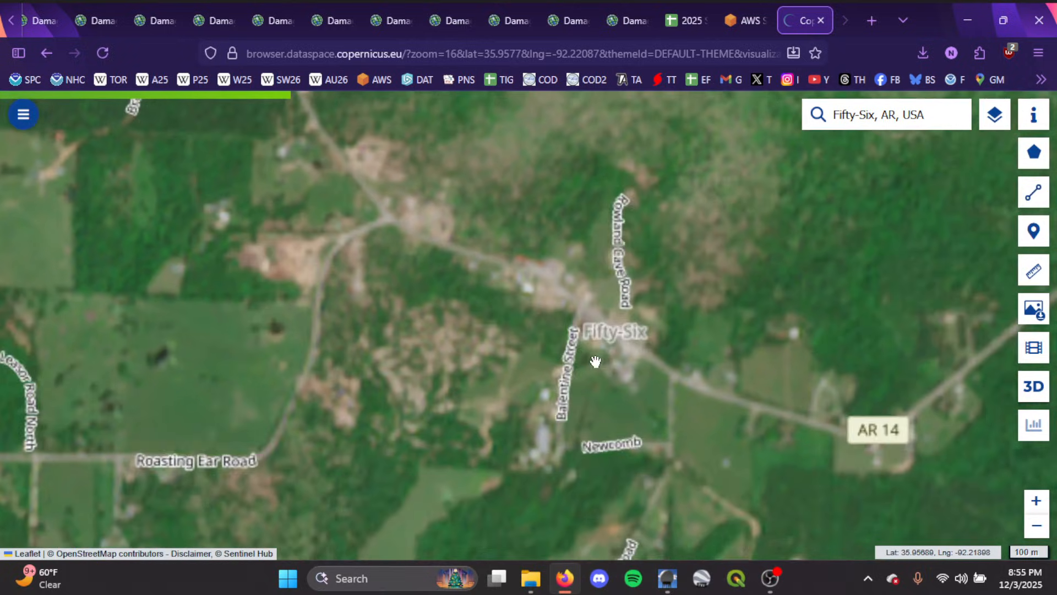
{"action": "left_click_drag", "start_coordinate": [596, 361], "coordinate": [474, 298]}
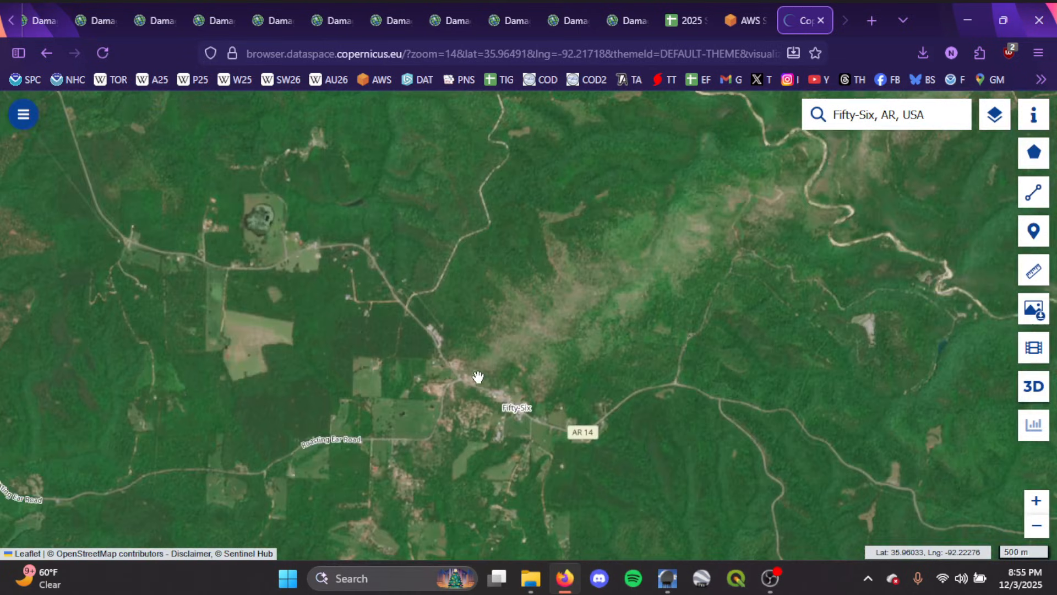
Follow the scar northeast across the river near Hickory Knob toward Mount Olive
{"action": "left_click_drag", "start_coordinate": [478, 376], "coordinate": [513, 385]}
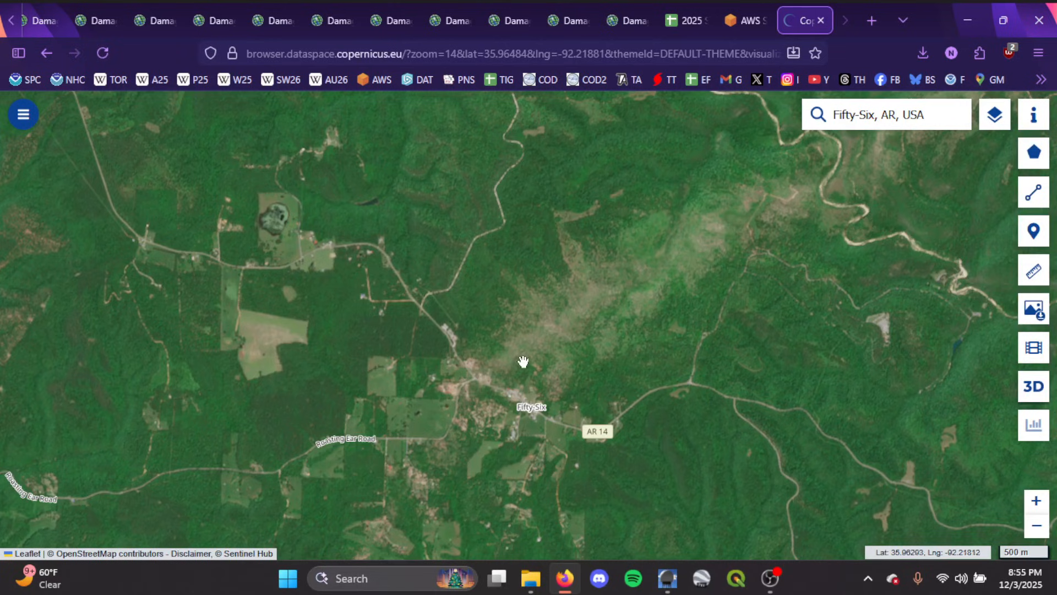
{"action": "left_click_drag", "start_coordinate": [522, 361], "coordinate": [478, 381]}
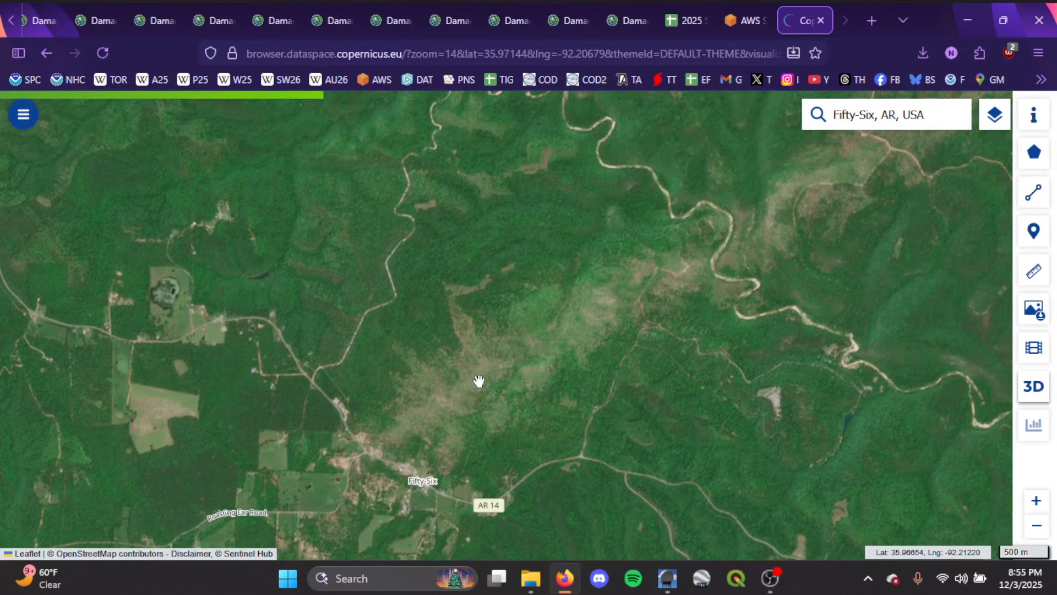
{"action": "left_click_drag", "start_coordinate": [479, 381], "coordinate": [556, 326]}
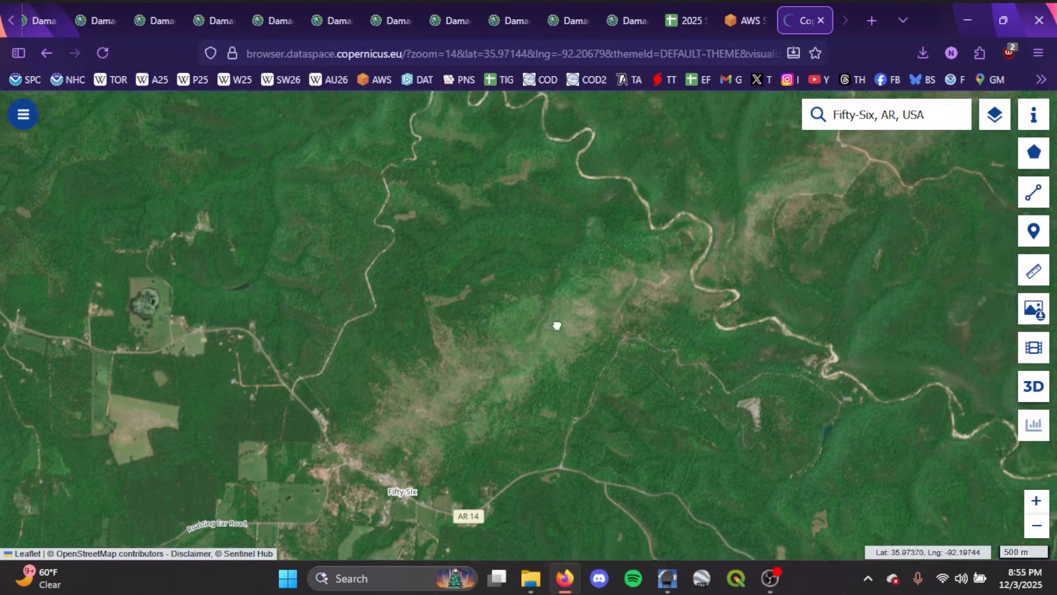
{"action": "left_click_drag", "start_coordinate": [556, 326], "coordinate": [418, 407]}
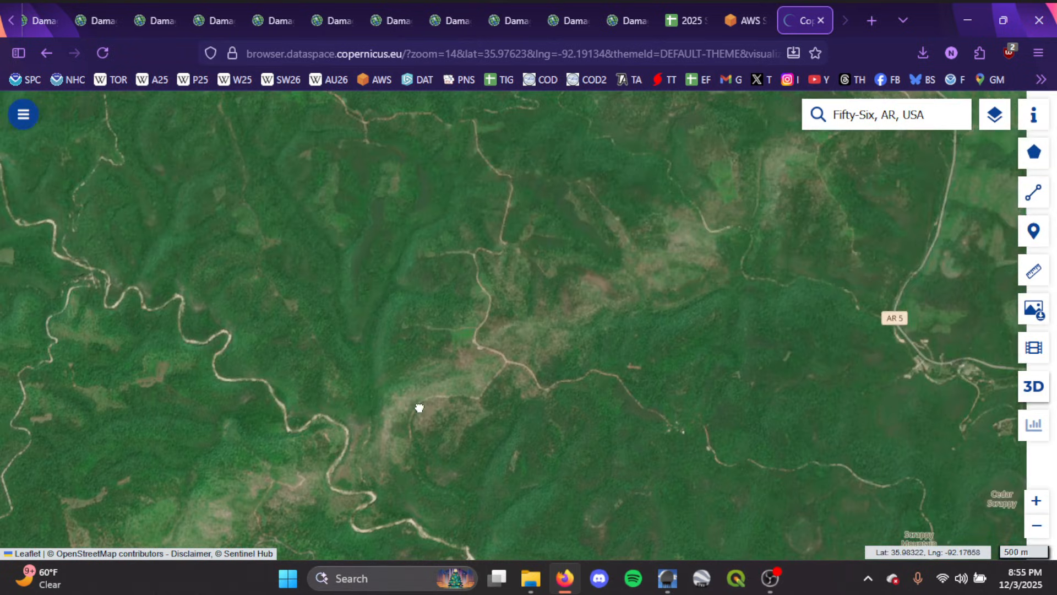
{"action": "left_click_drag", "start_coordinate": [419, 407], "coordinate": [550, 304]}
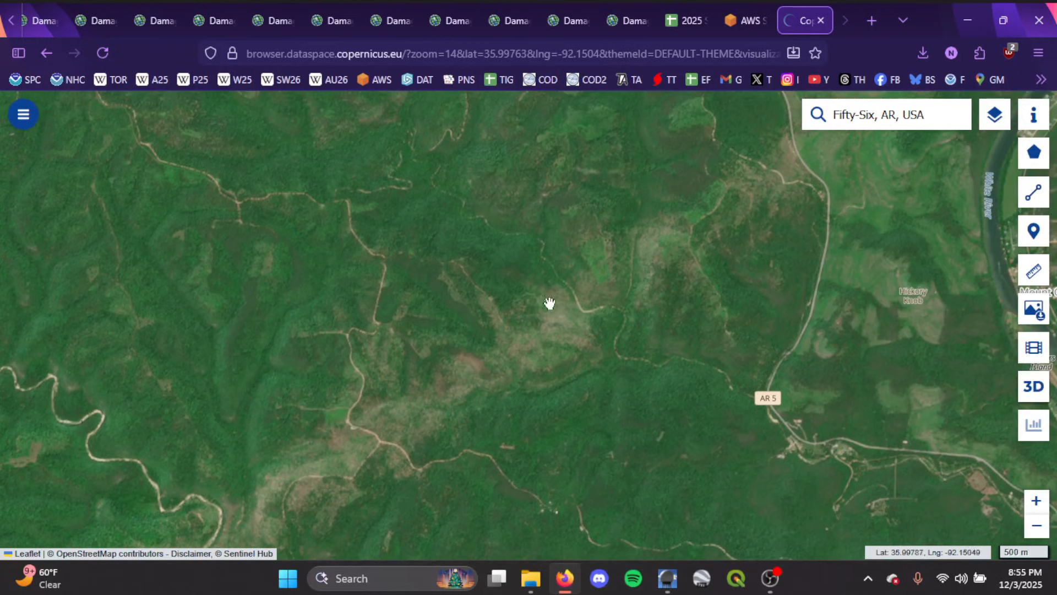
{"action": "left_click_drag", "start_coordinate": [549, 304], "coordinate": [482, 351]}
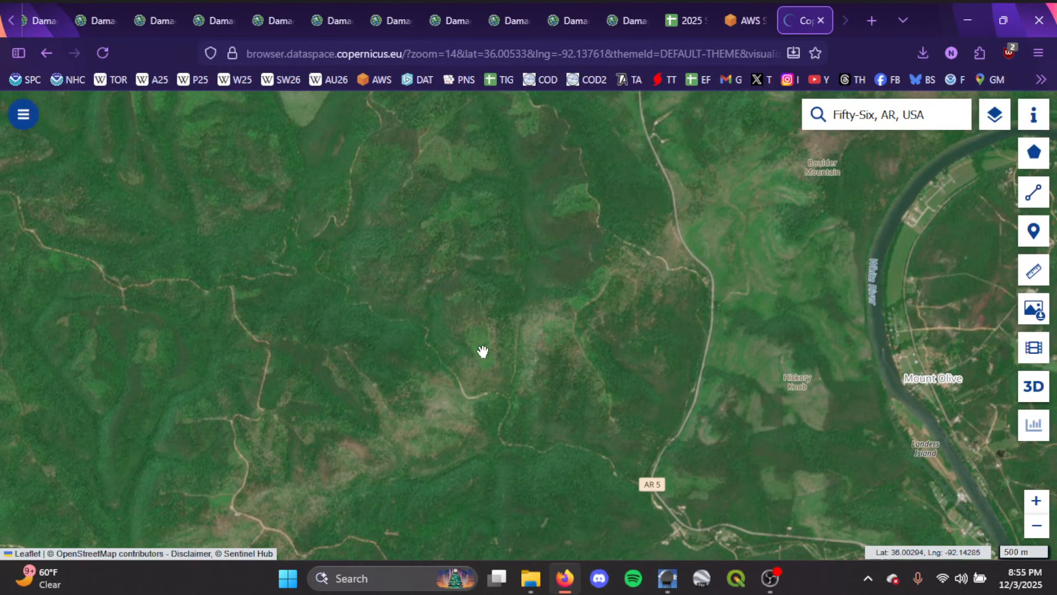
{"action": "mouse_move", "coordinate": [517, 357]}
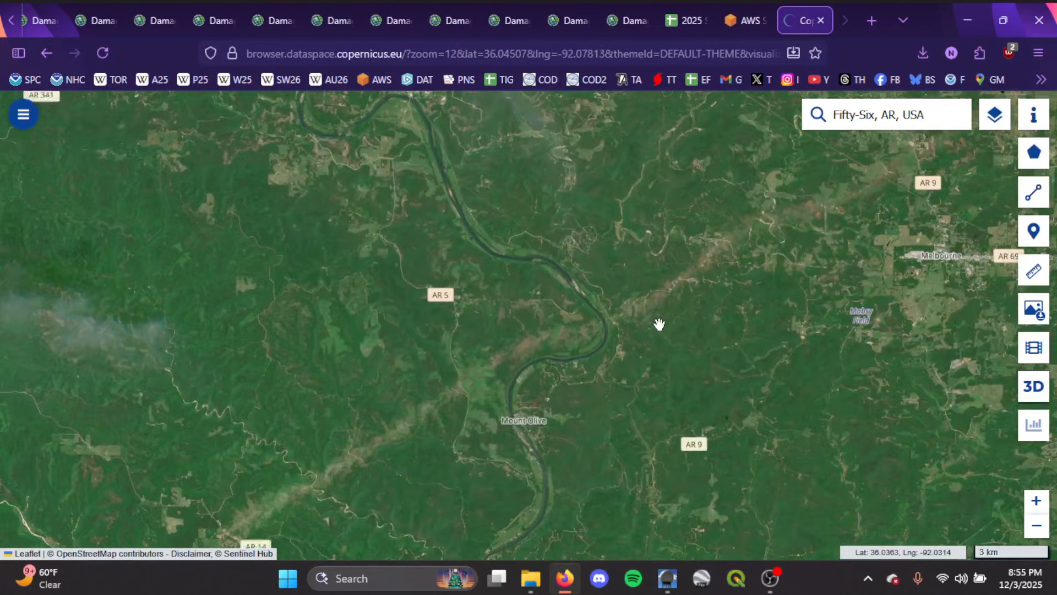
Trace the scar northeast toward Melbourne and past Belview
{"action": "scroll", "scroll_direction": "down", "scroll_amount": 3}
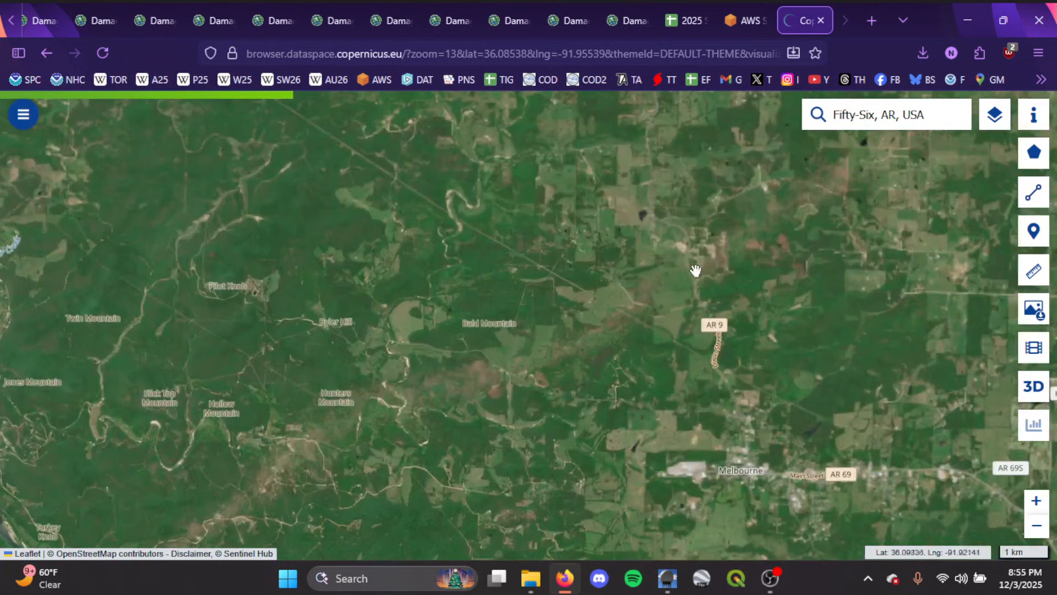
{"action": "left_click_drag", "start_coordinate": [695, 269], "coordinate": [551, 353]}
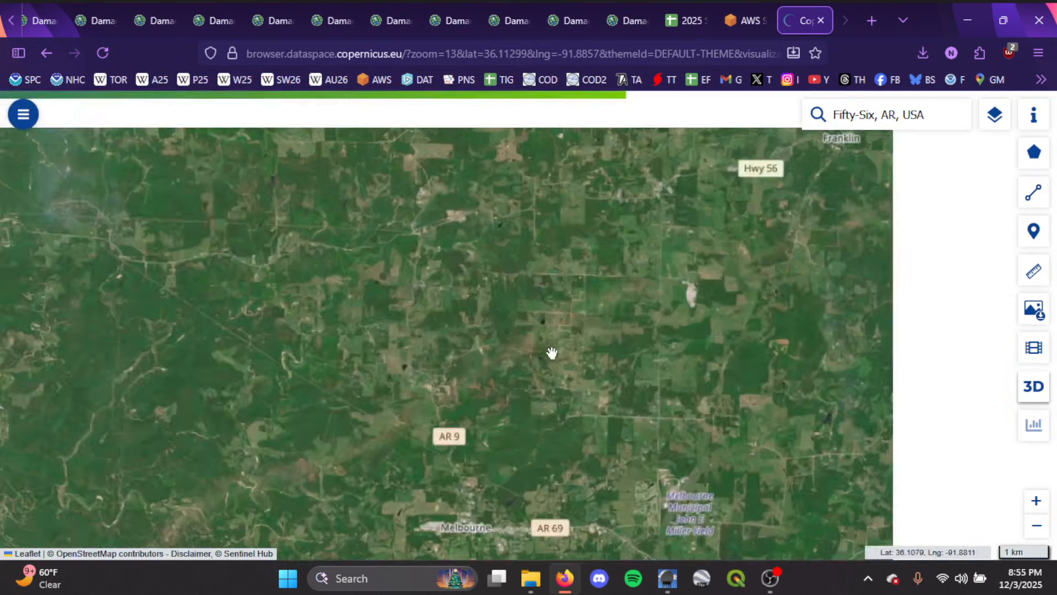
{"action": "scroll", "scroll_direction": "down", "scroll_amount": 3}
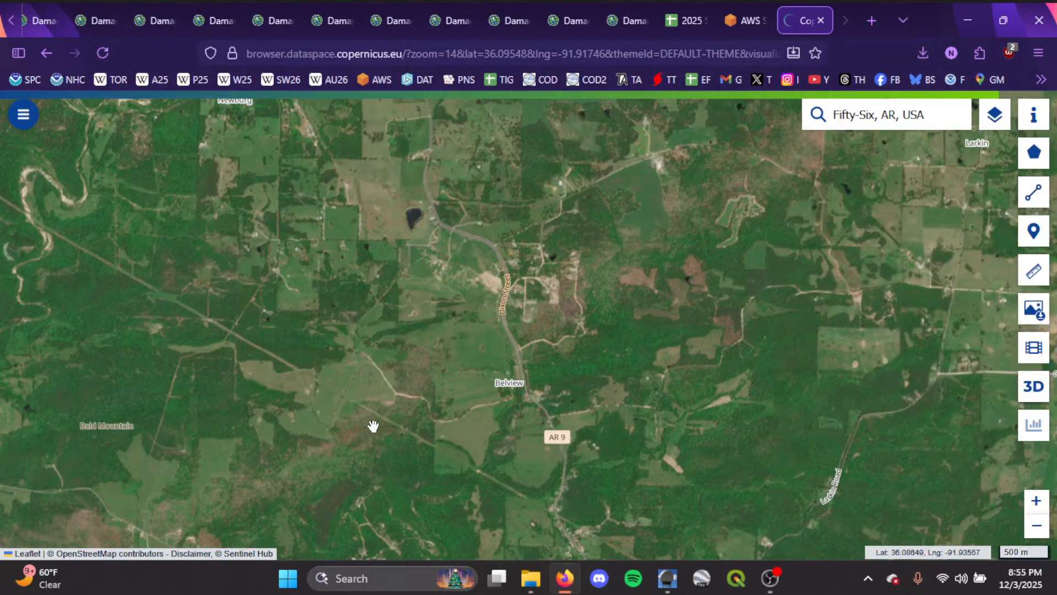
{"action": "left_click_drag", "start_coordinate": [373, 425], "coordinate": [546, 340]}
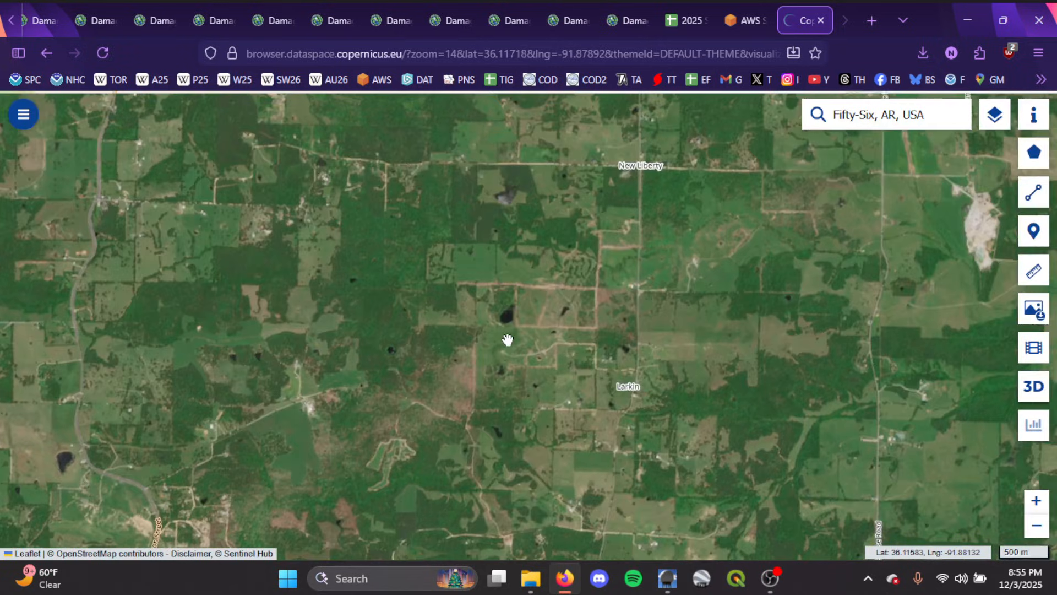
Zoom out north of Melbourne to show the whole track across the region
{"action": "scroll", "scroll_direction": "down", "scroll_amount": 3}
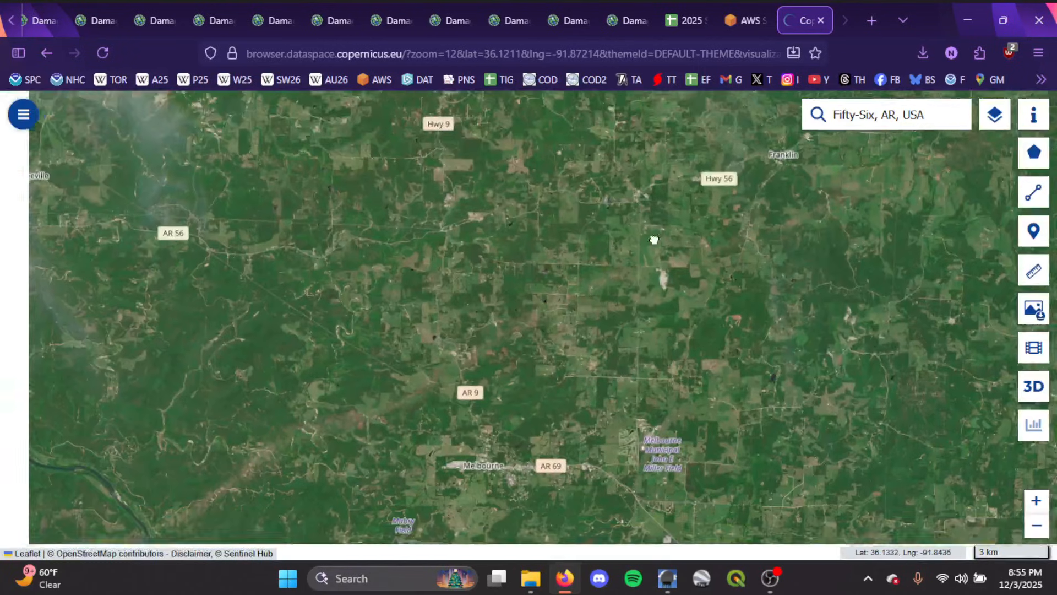
{"action": "left_click_drag", "start_coordinate": [653, 240], "coordinate": [416, 361]}
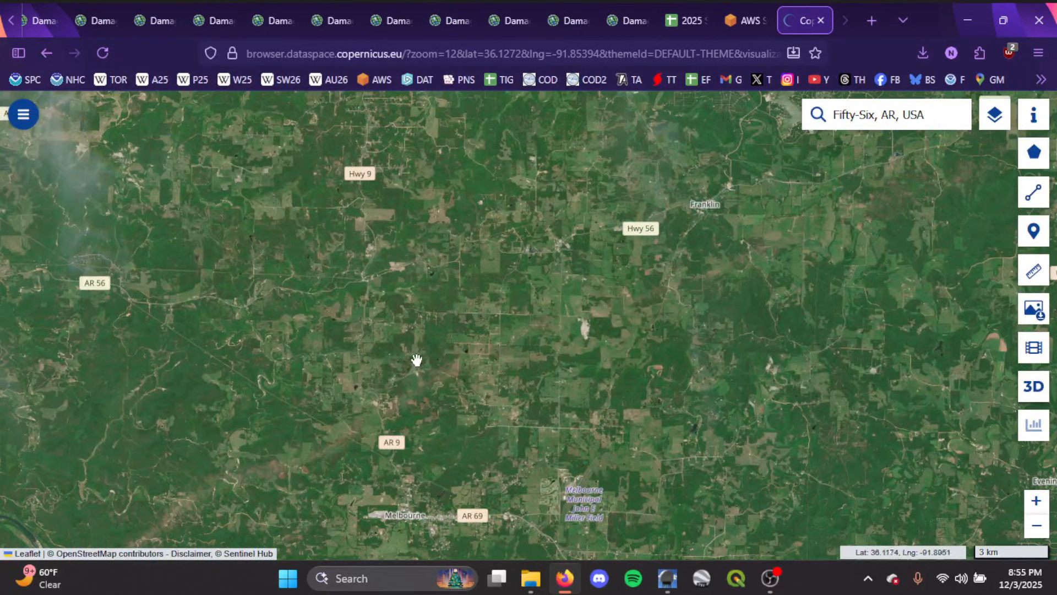
{"action": "left_click_drag", "start_coordinate": [416, 360], "coordinate": [700, 187]}
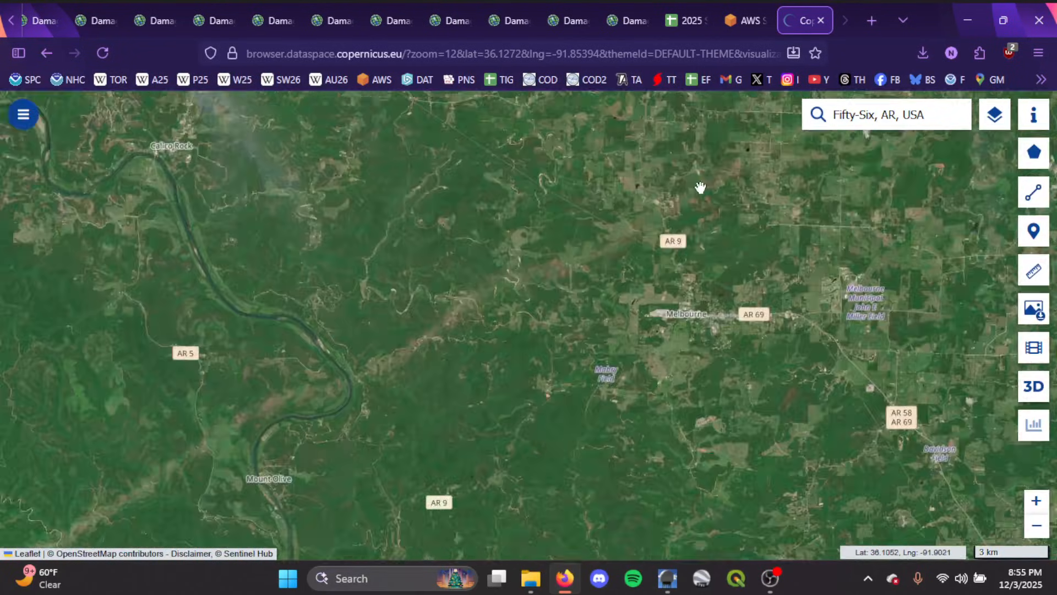
{"action": "left_click_drag", "start_coordinate": [700, 188], "coordinate": [549, 349]}
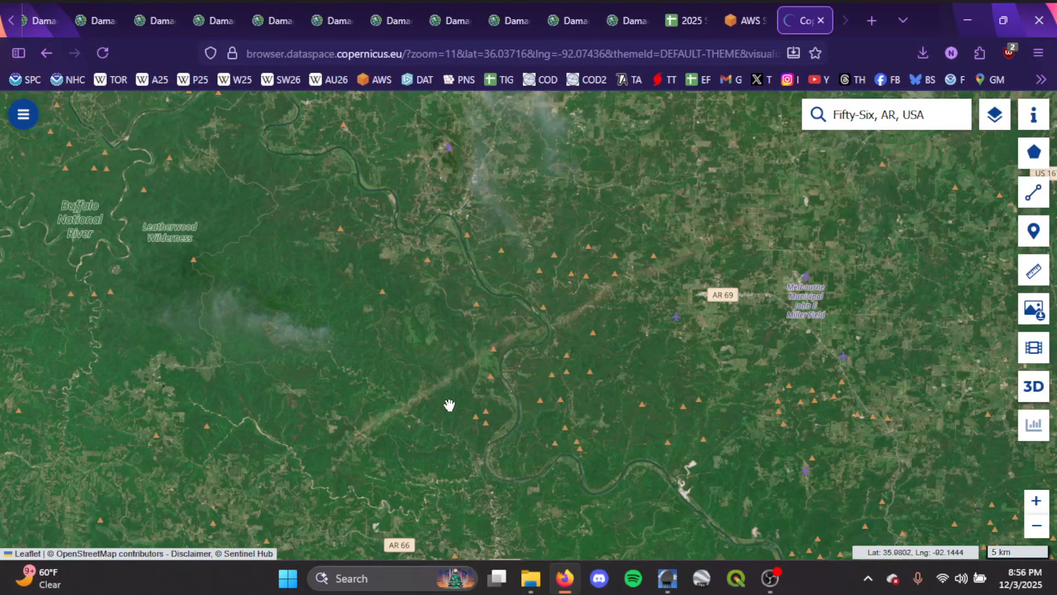
{"action": "mouse_move", "coordinate": [433, 409]}
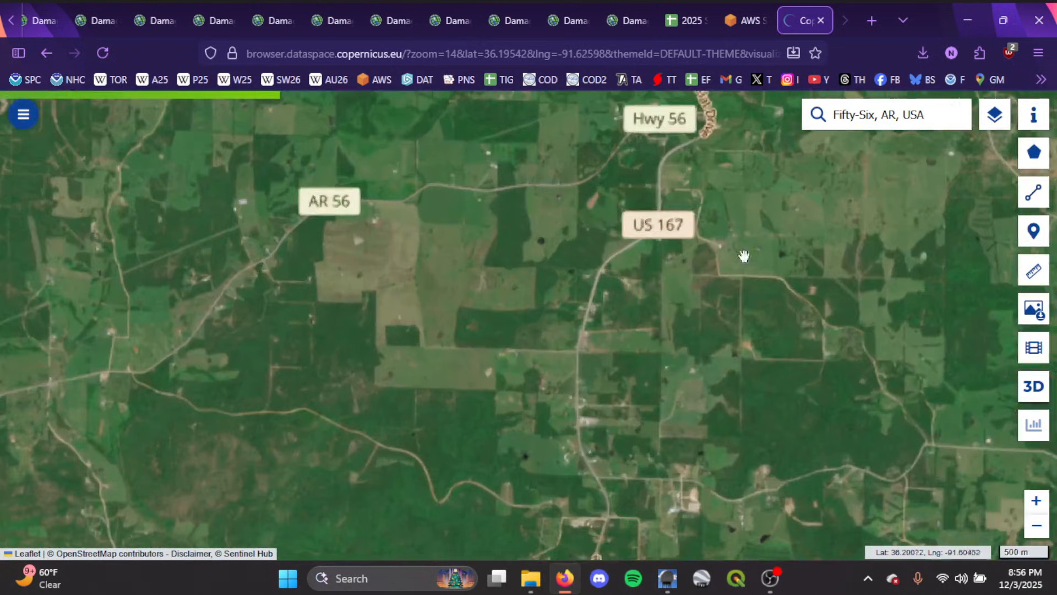
{"action": "left_click_drag", "start_coordinate": [746, 257], "coordinate": [401, 416]}
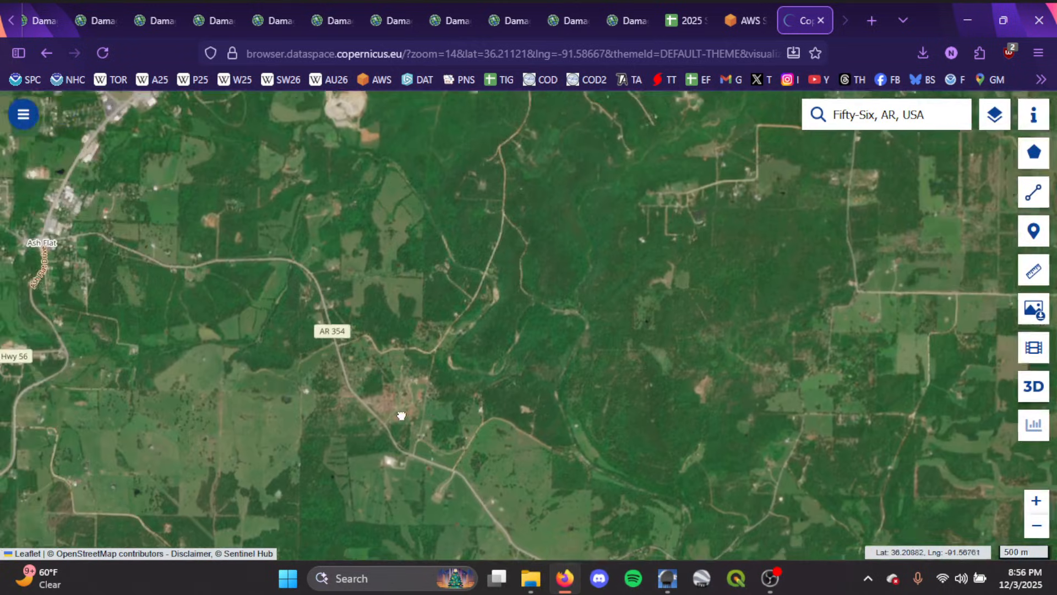
{"action": "left_click_drag", "start_coordinate": [401, 415], "coordinate": [604, 369]}
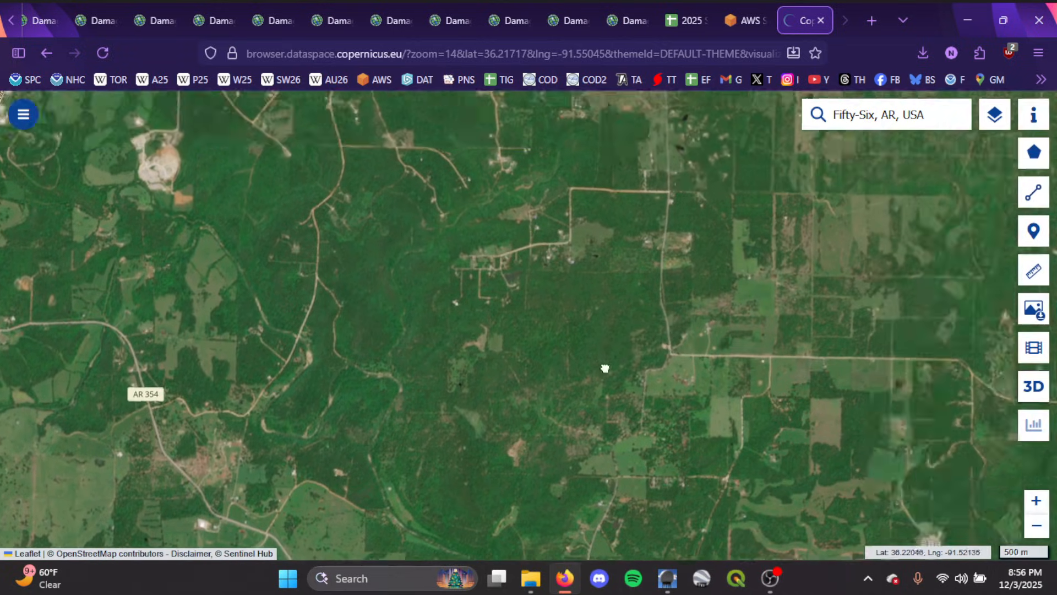
{"action": "left_click_drag", "start_coordinate": [605, 369], "coordinate": [275, 420]}
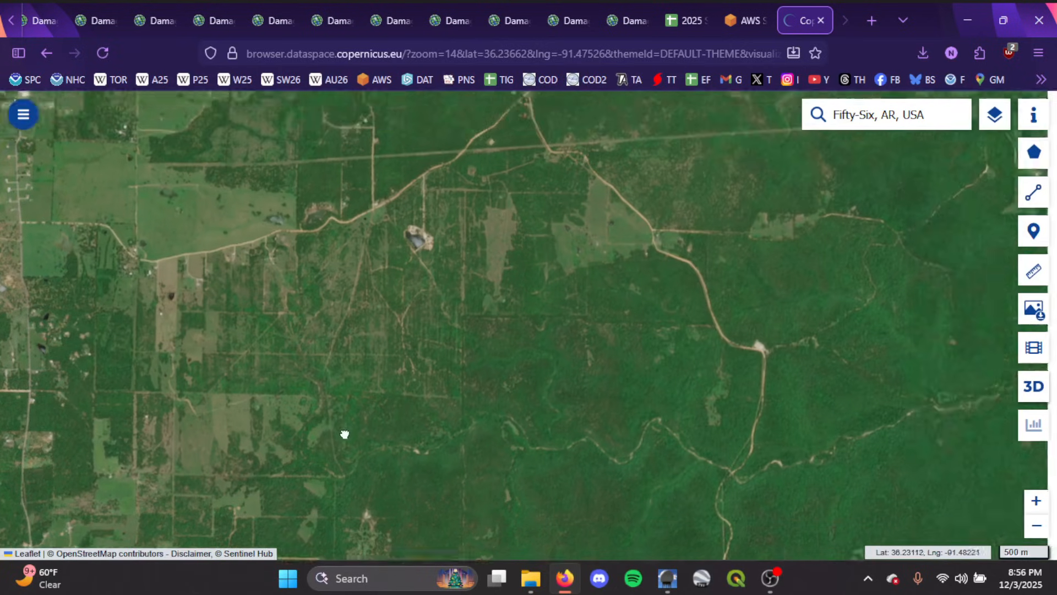
{"action": "left_click_drag", "start_coordinate": [345, 434], "coordinate": [492, 364]}
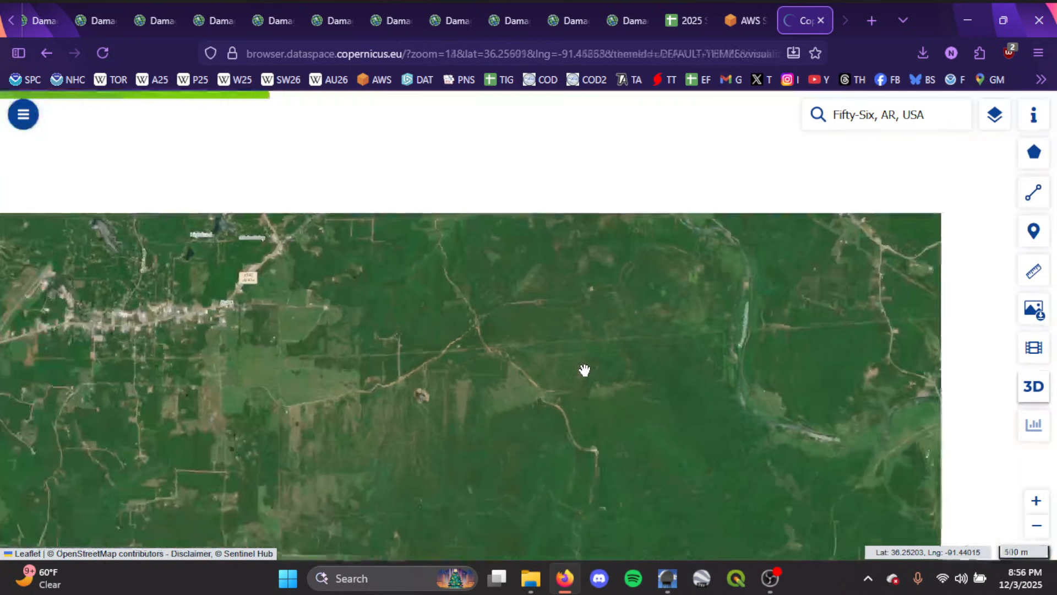
{"action": "scroll", "scroll_direction": "down", "scroll_amount": 3}
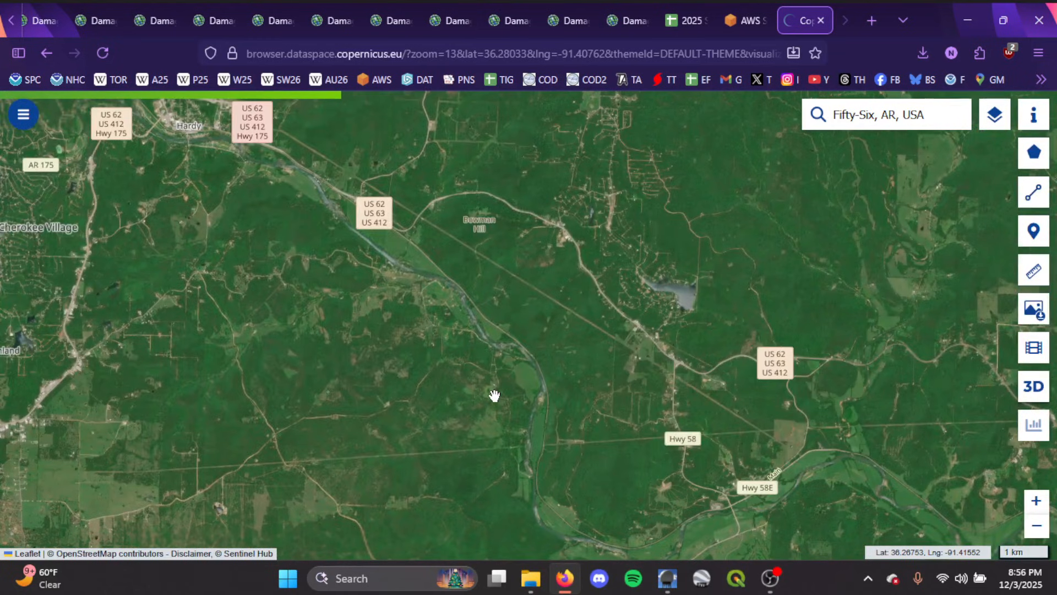
{"action": "left_click_drag", "start_coordinate": [495, 395], "coordinate": [581, 335]}
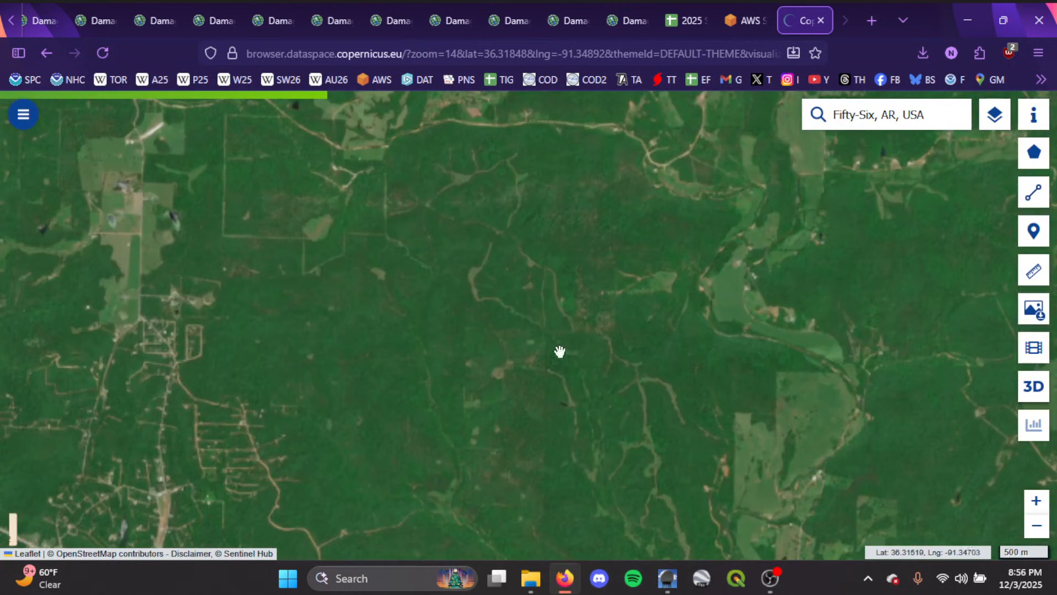
{"action": "left_click_drag", "start_coordinate": [559, 350], "coordinate": [568, 256]}
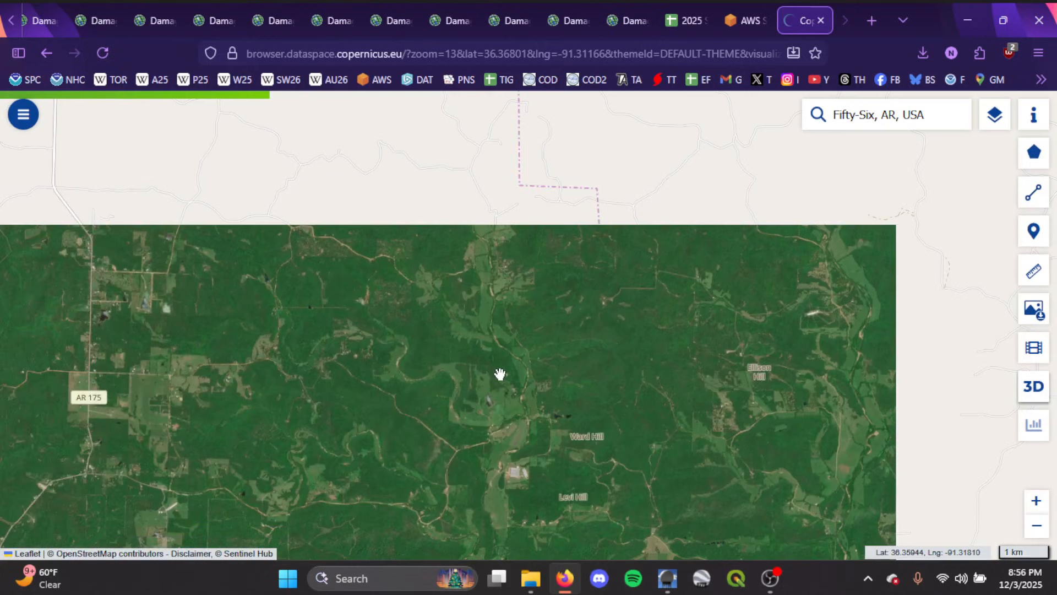
{"action": "left_click_drag", "start_coordinate": [500, 375], "coordinate": [506, 239]}
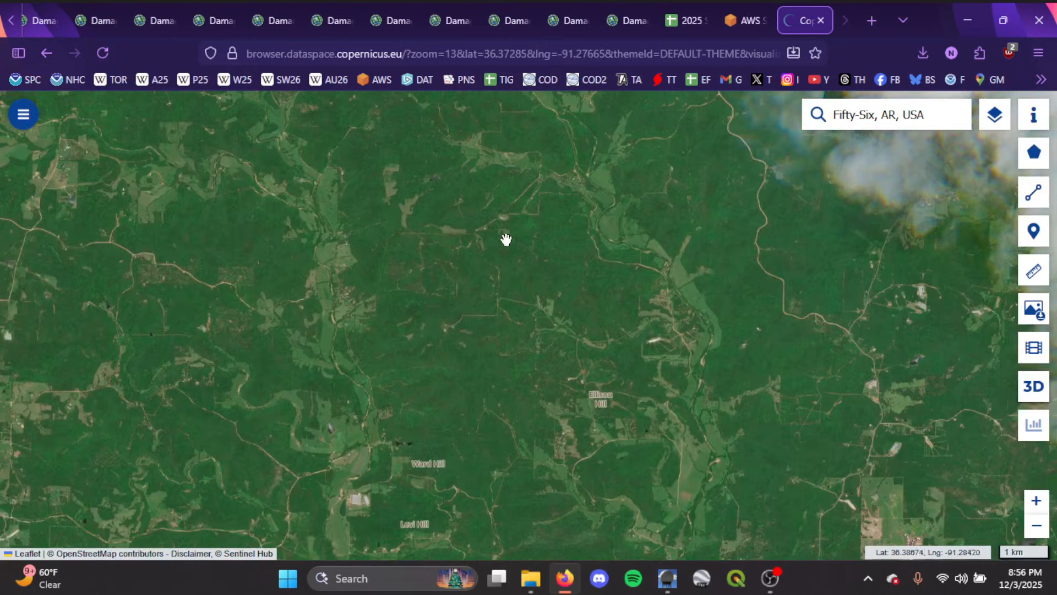
{"action": "scroll", "scroll_direction": "down", "scroll_amount": 3}
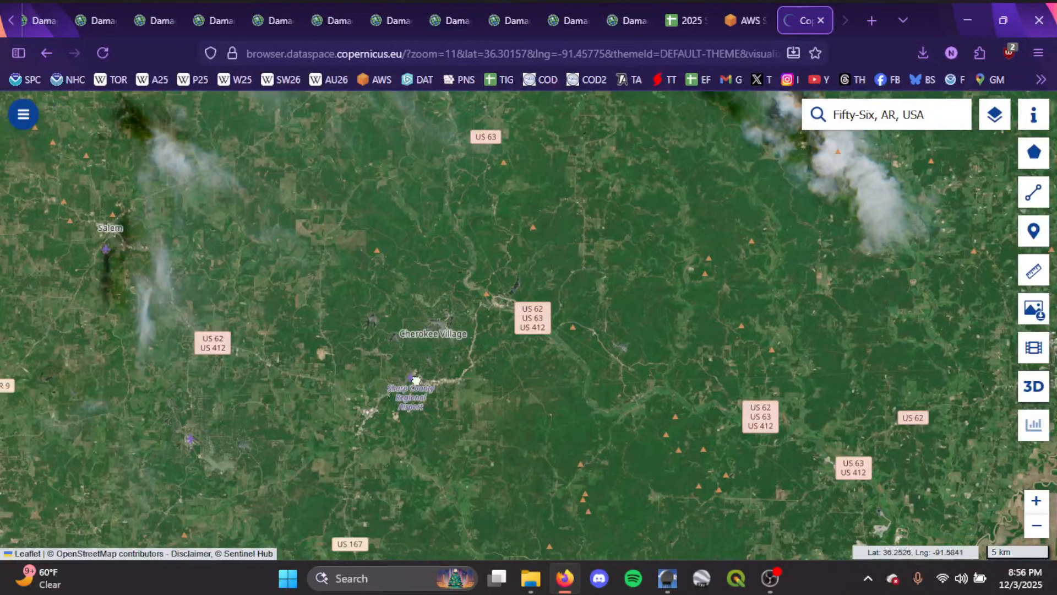
{"action": "left_click_drag", "start_coordinate": [415, 379], "coordinate": [495, 347]}
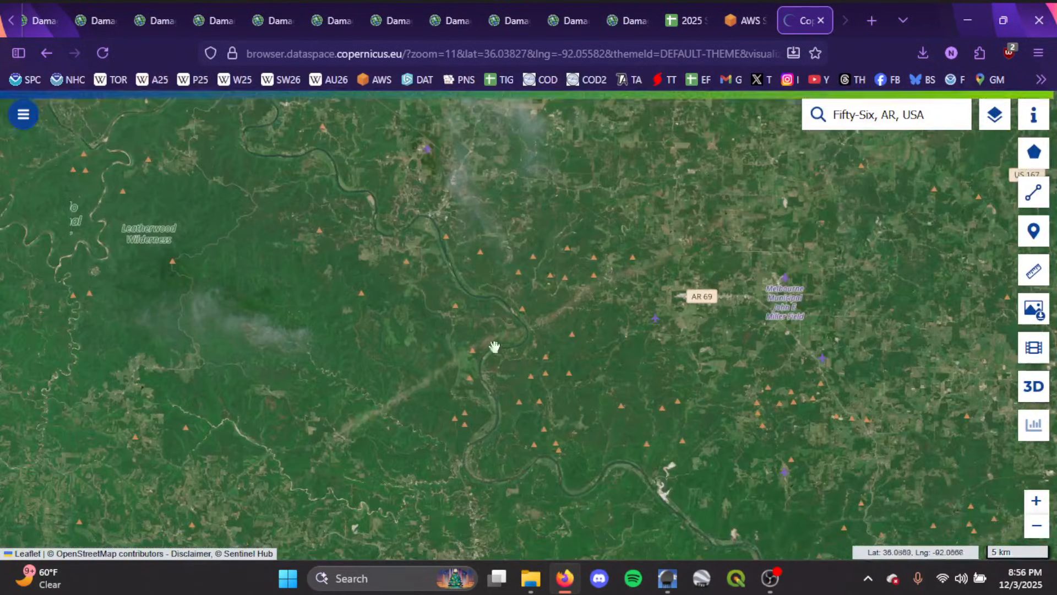
{"action": "left_click_drag", "start_coordinate": [496, 347], "coordinate": [422, 259]}
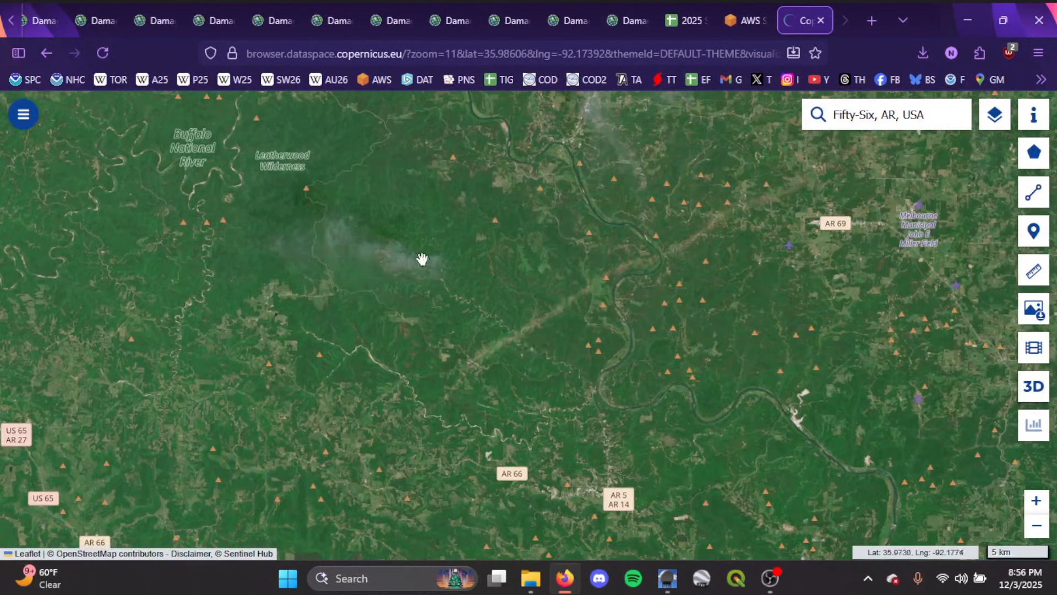
{"action": "left_click", "coordinate": [108, 20]}
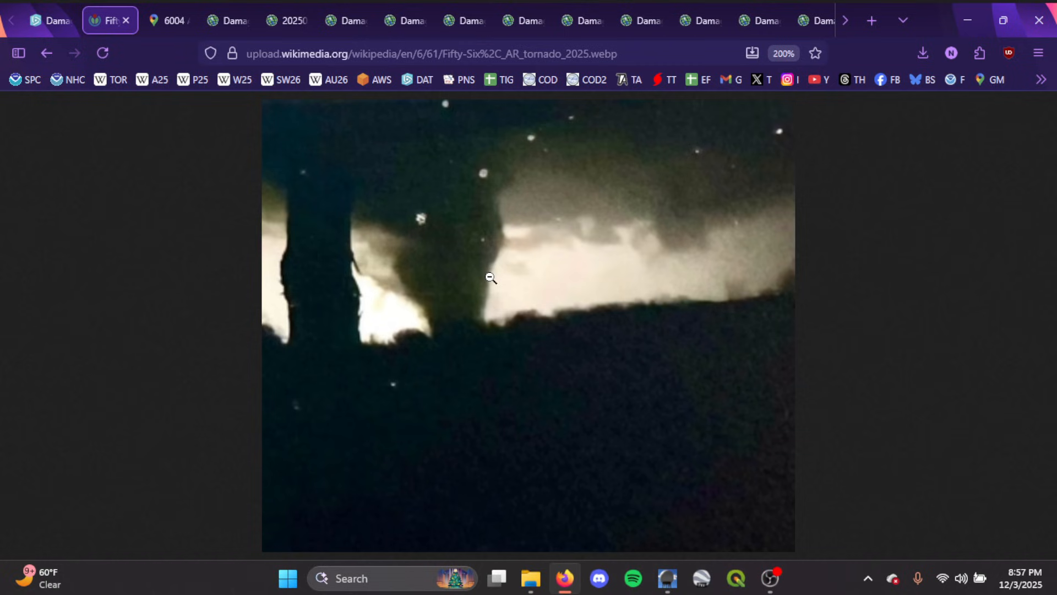
{"action": "mouse_move", "coordinate": [860, 253]}
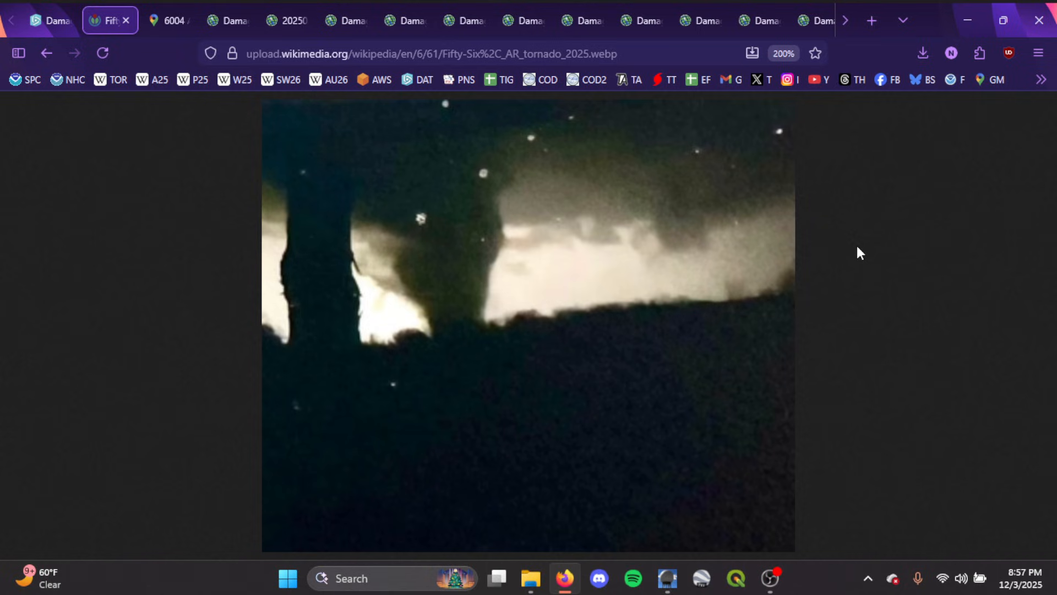
{"action": "mouse_move", "coordinate": [872, 242]}
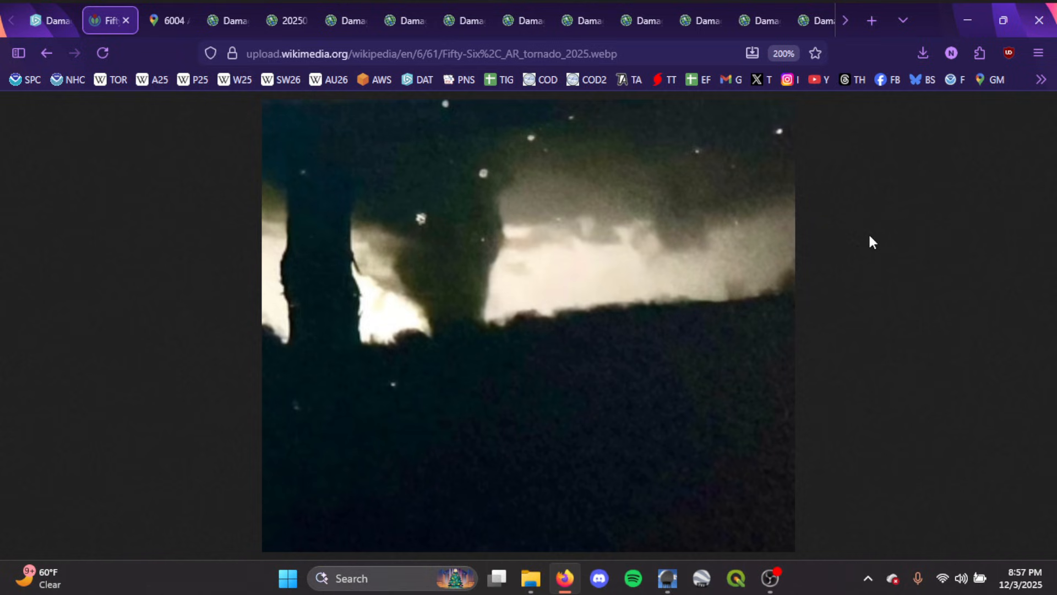
{"action": "mouse_move", "coordinate": [993, 338]}
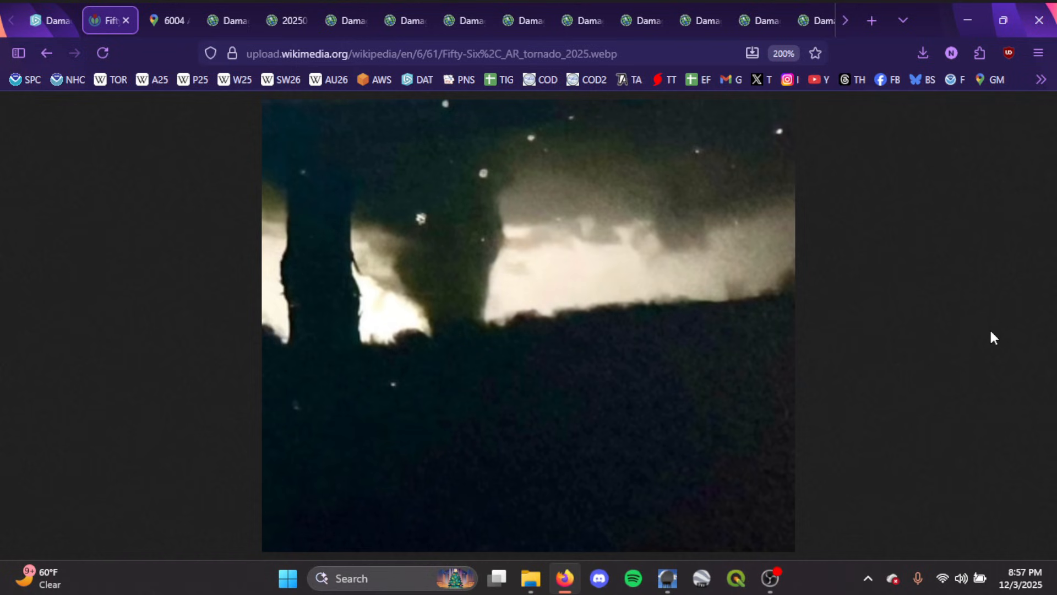